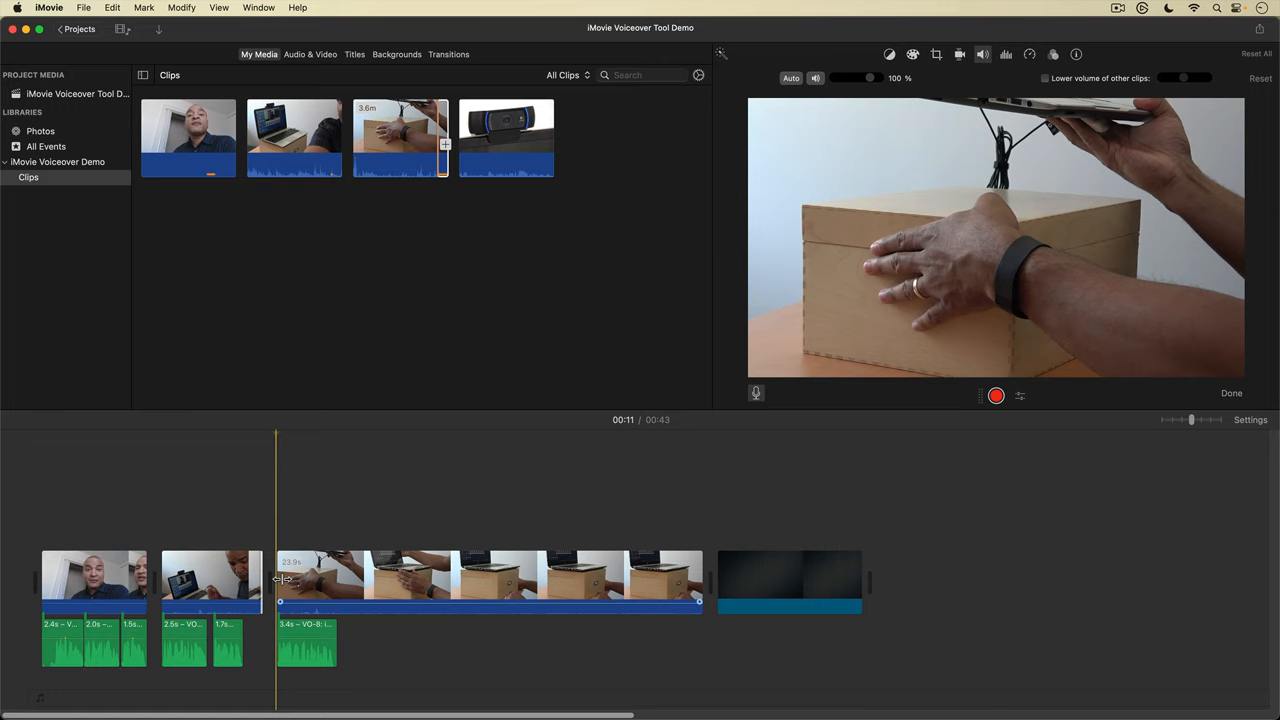
Check the iMovie version (10.3.10) in the About iMovie window
left_click(48, 7)
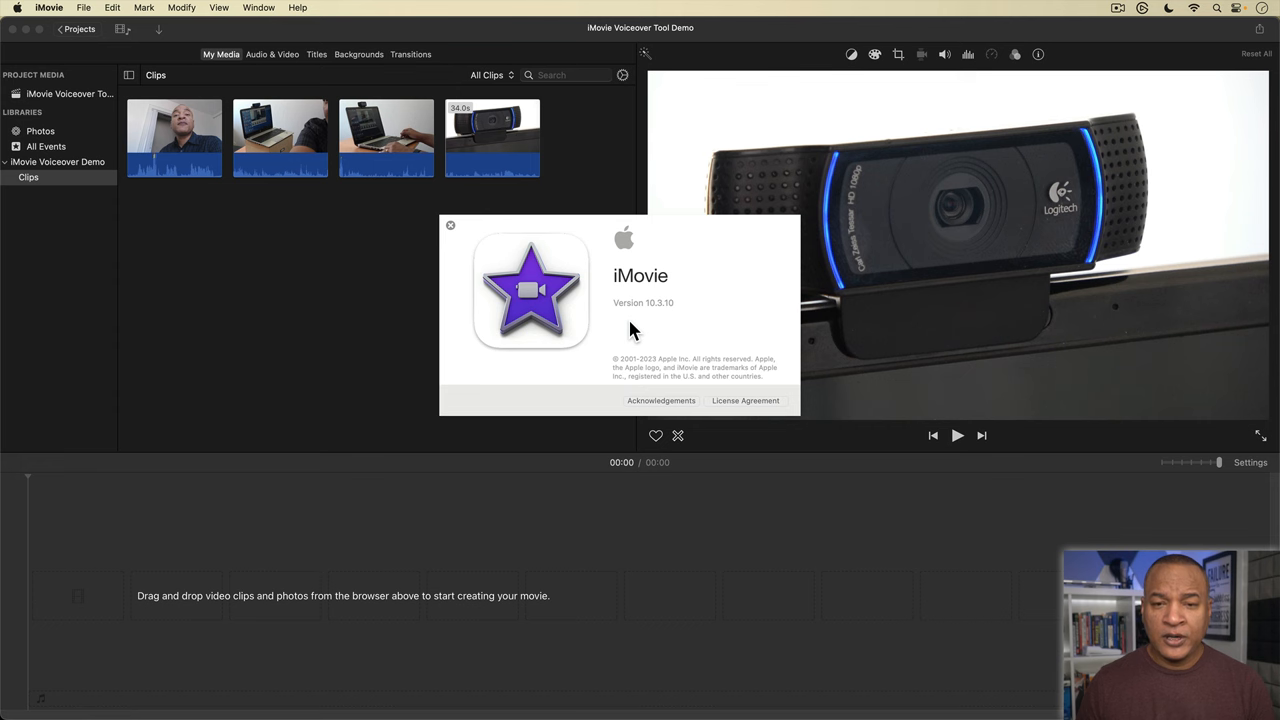
mouse_move(640, 318)
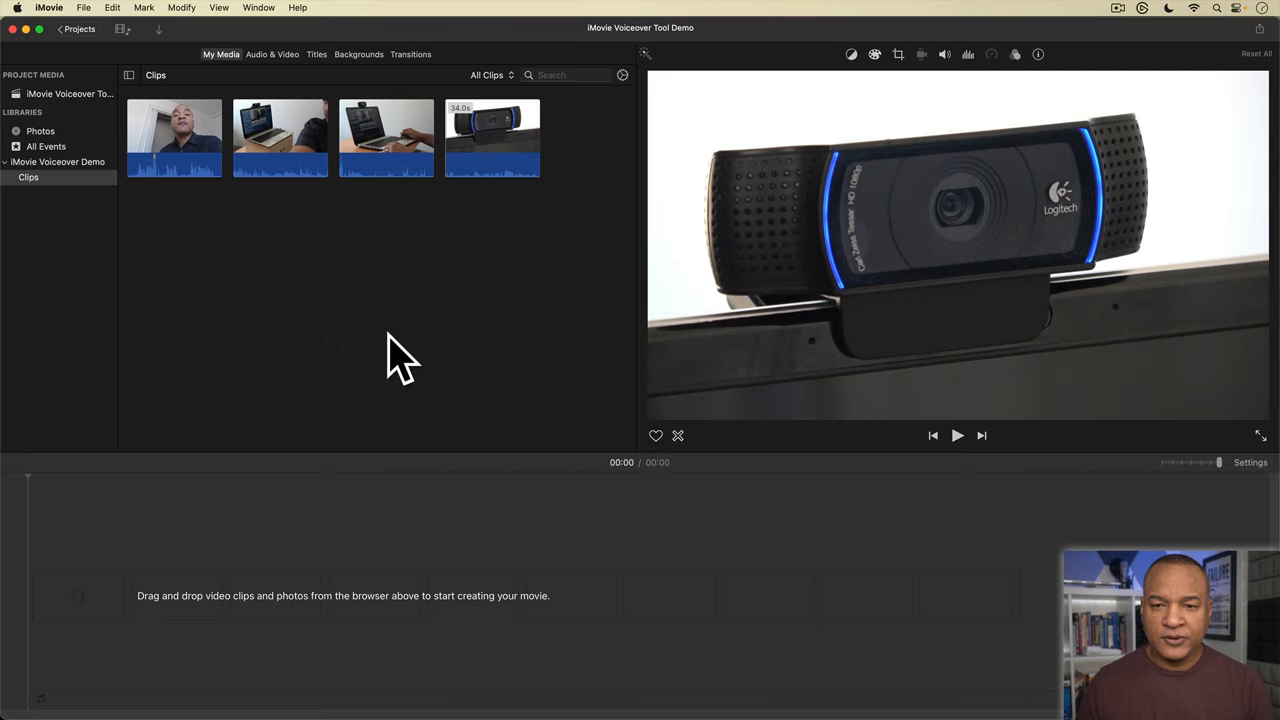
left_click(492, 138)
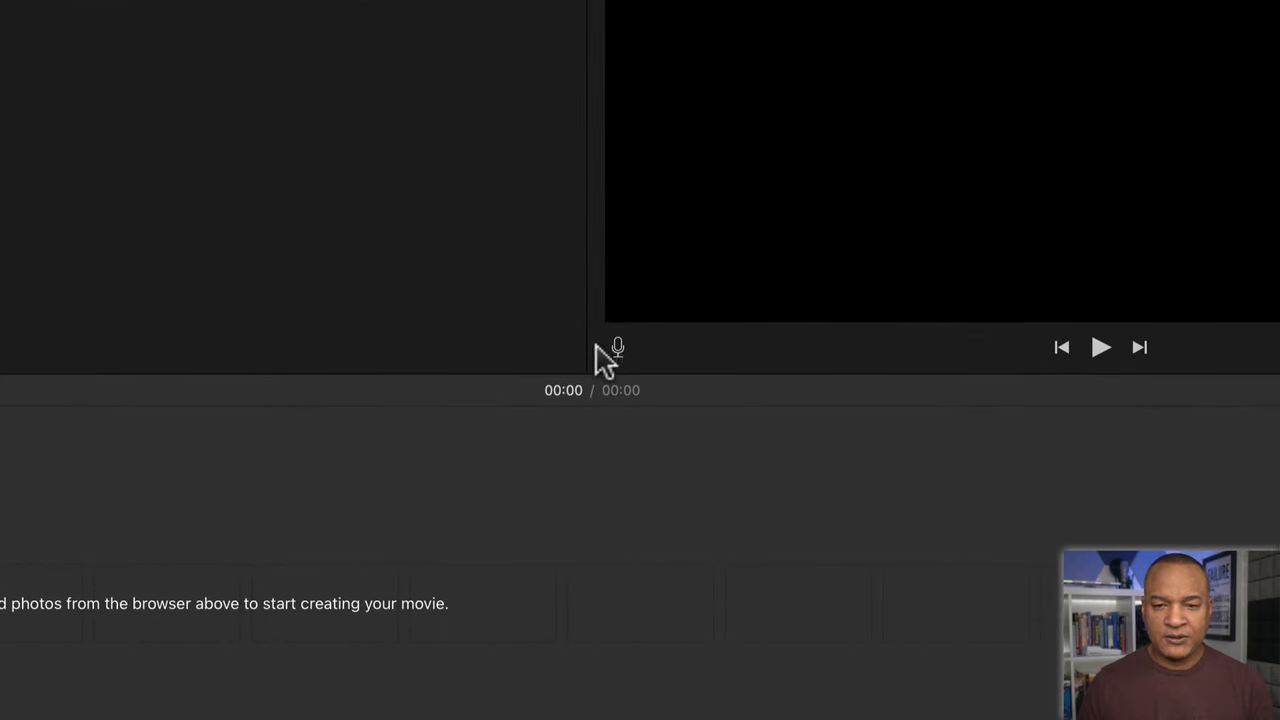
mouse_move(640, 360)
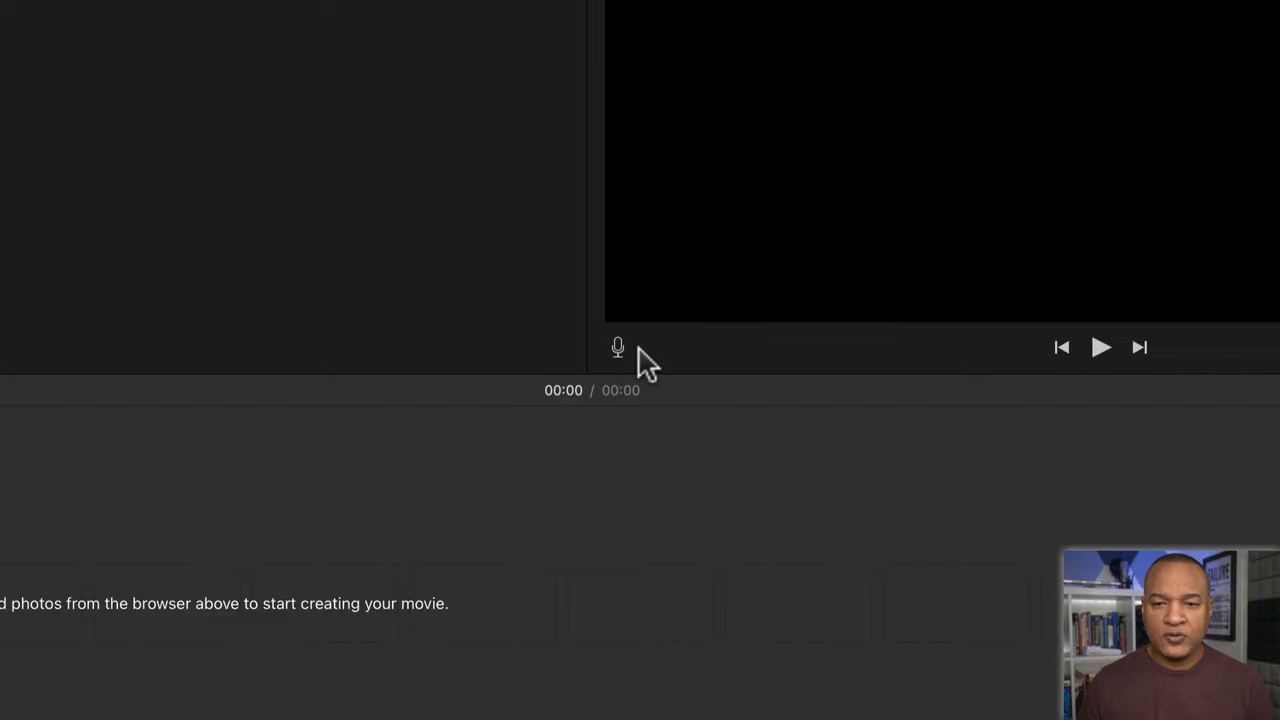
mouse_move(636, 362)
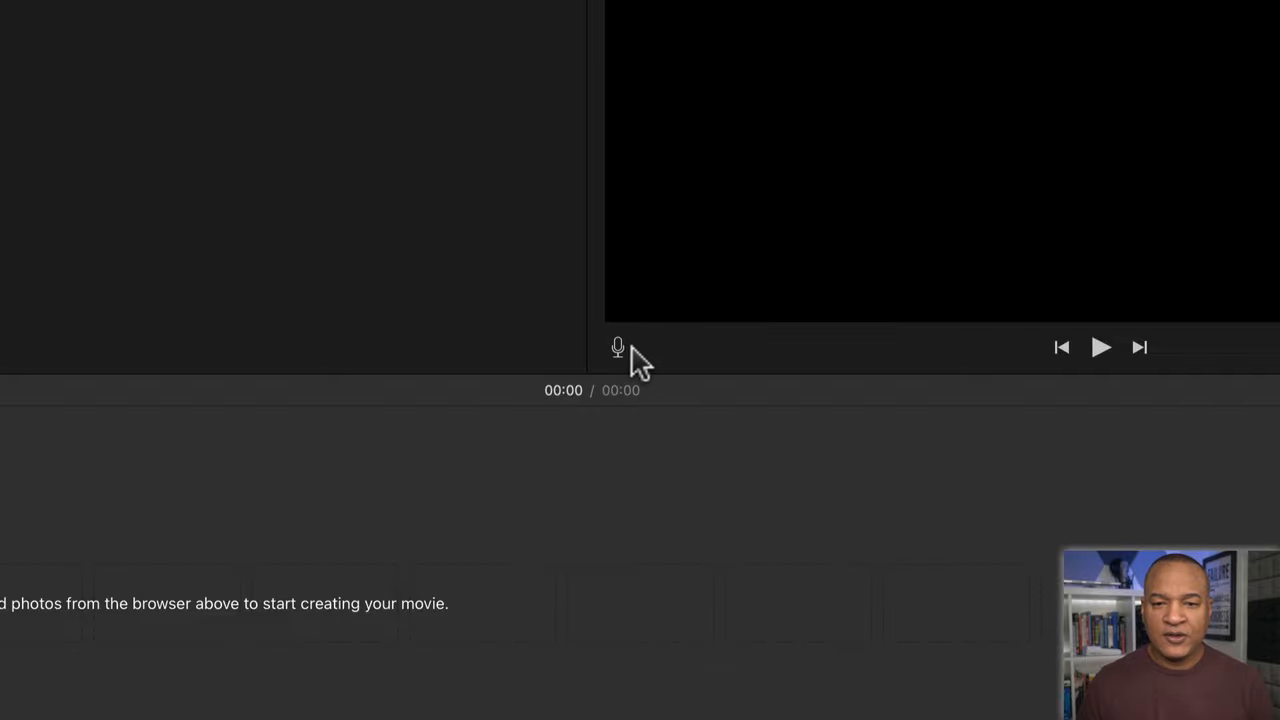
mouse_move(617, 347)
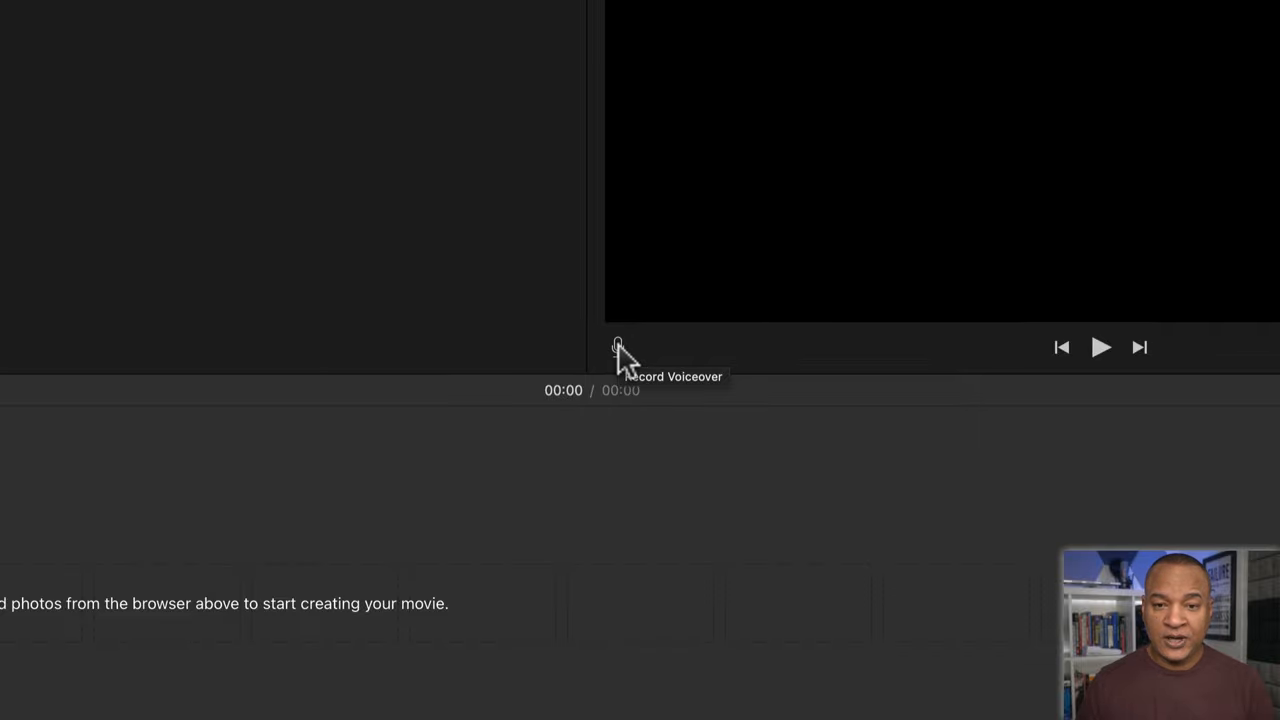
Show the Record Voiceover controls beneath the viewer for the empty project
left_click(616, 347)
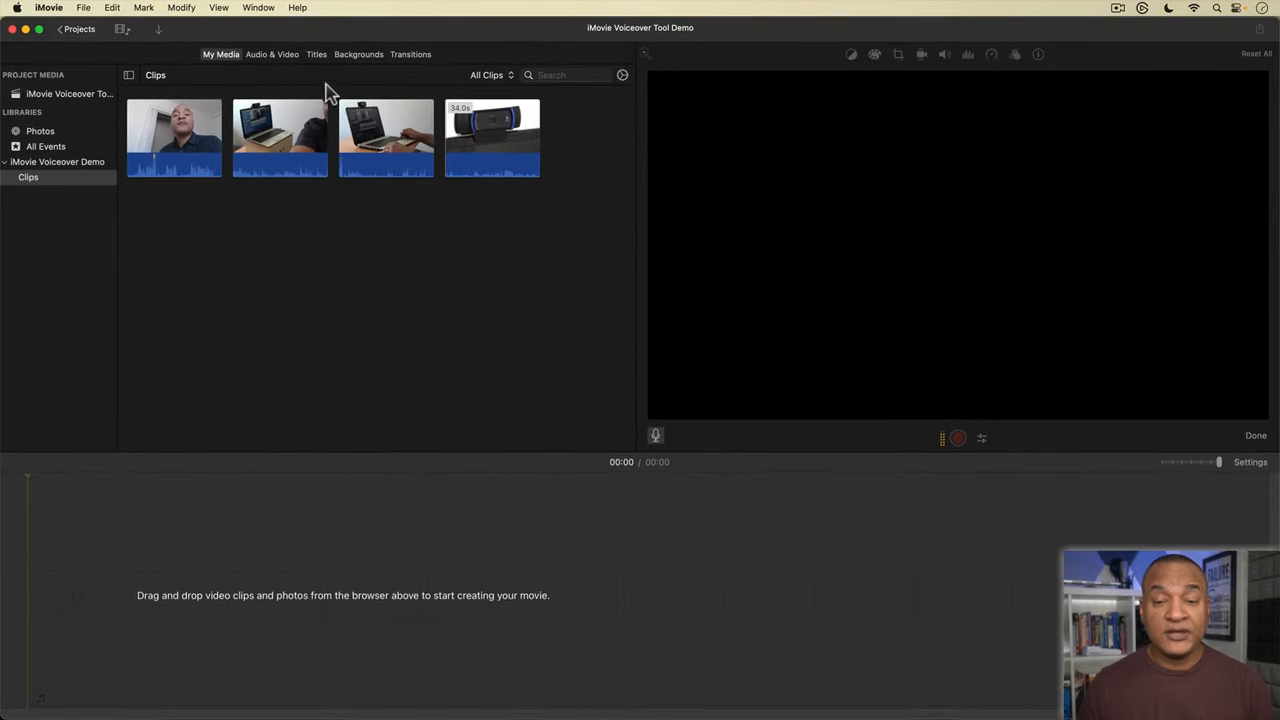
left_click(258, 8)
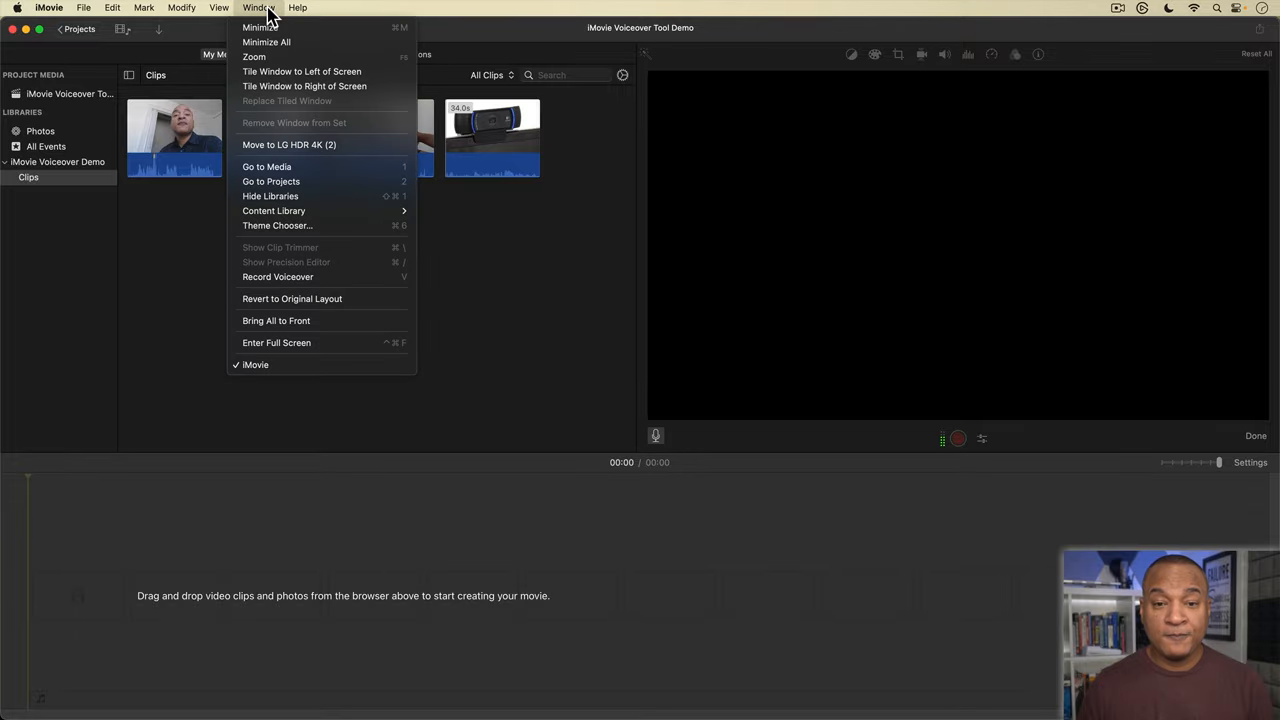
mouse_move(470, 390)
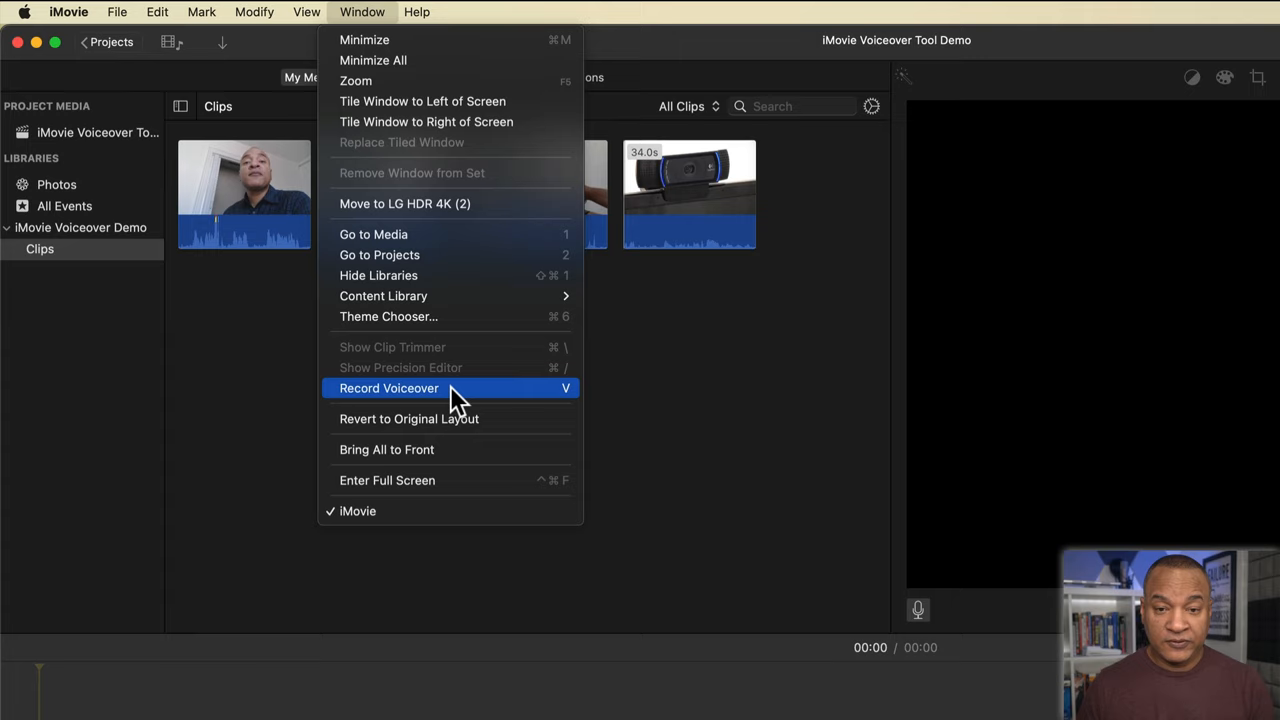
mouse_move(545, 400)
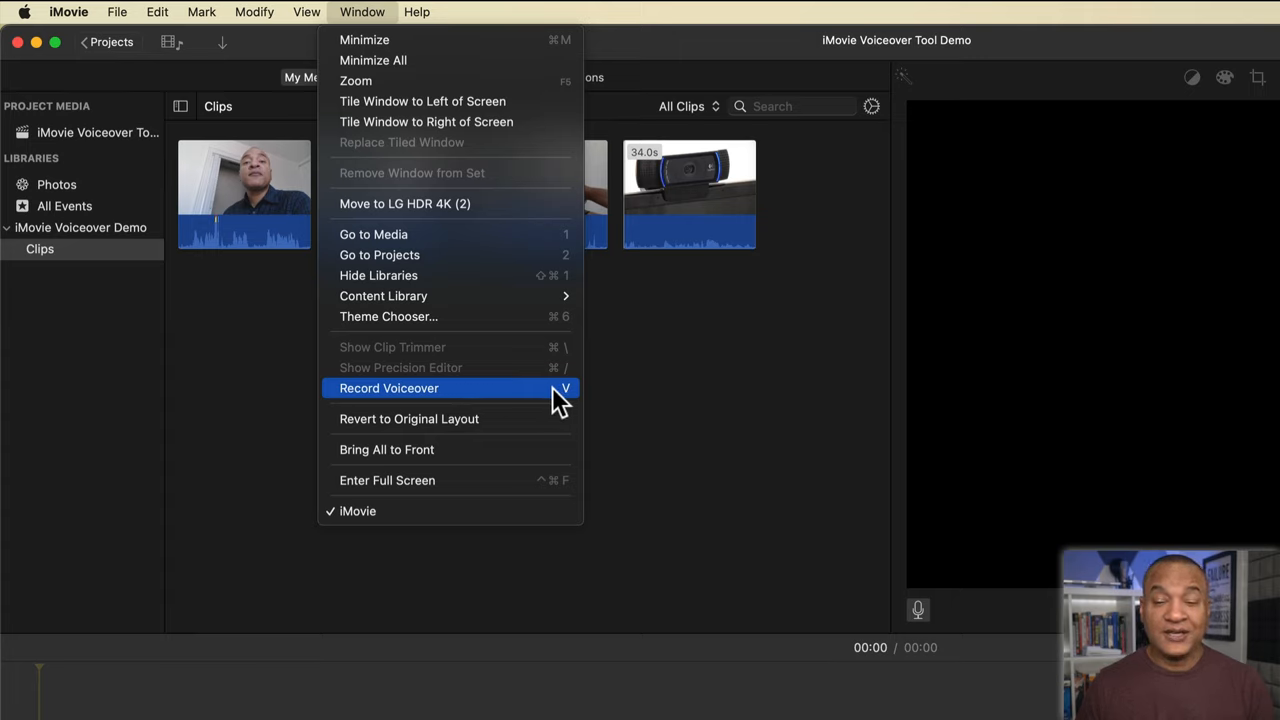
left_click(389, 388)
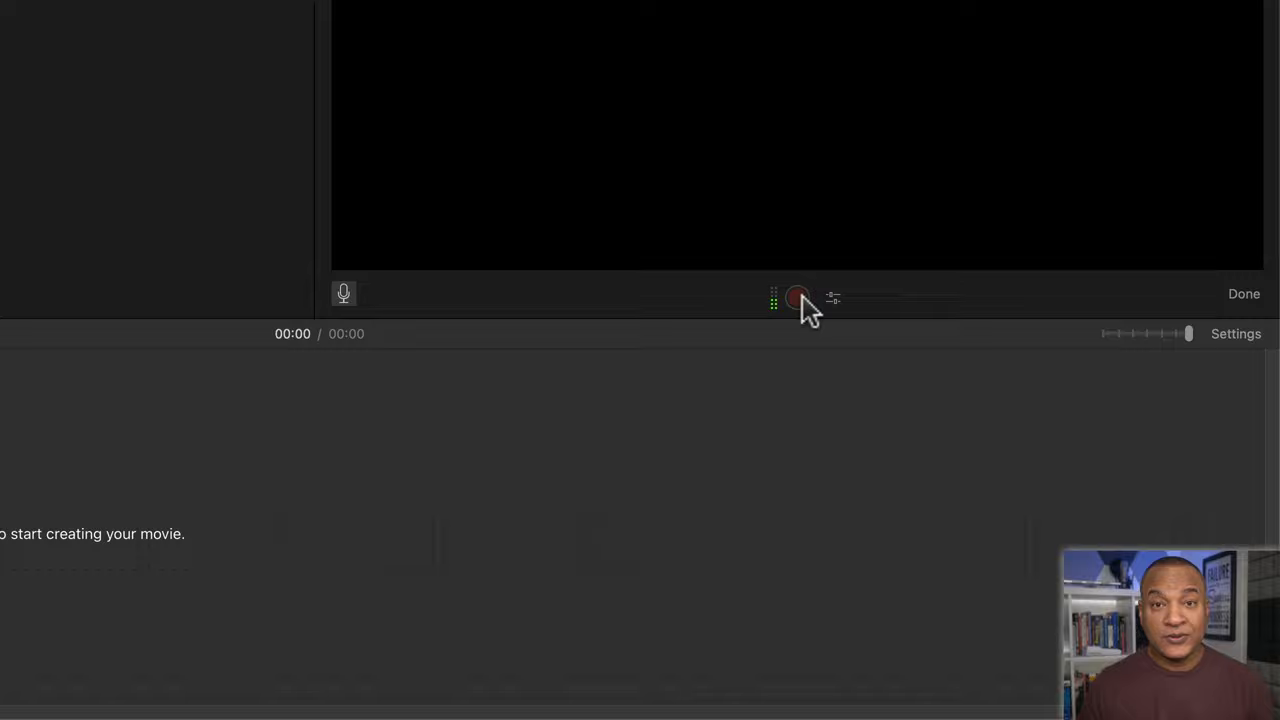
mouse_move(798, 297)
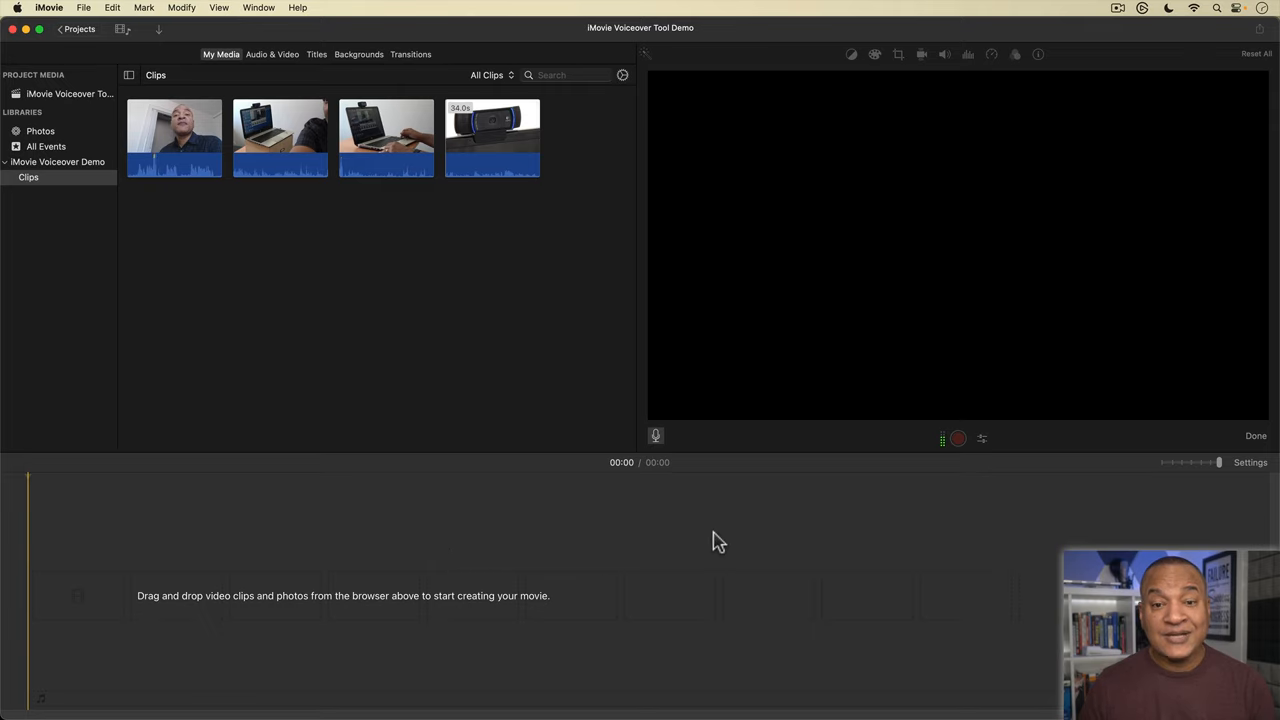
mouse_move(738, 530)
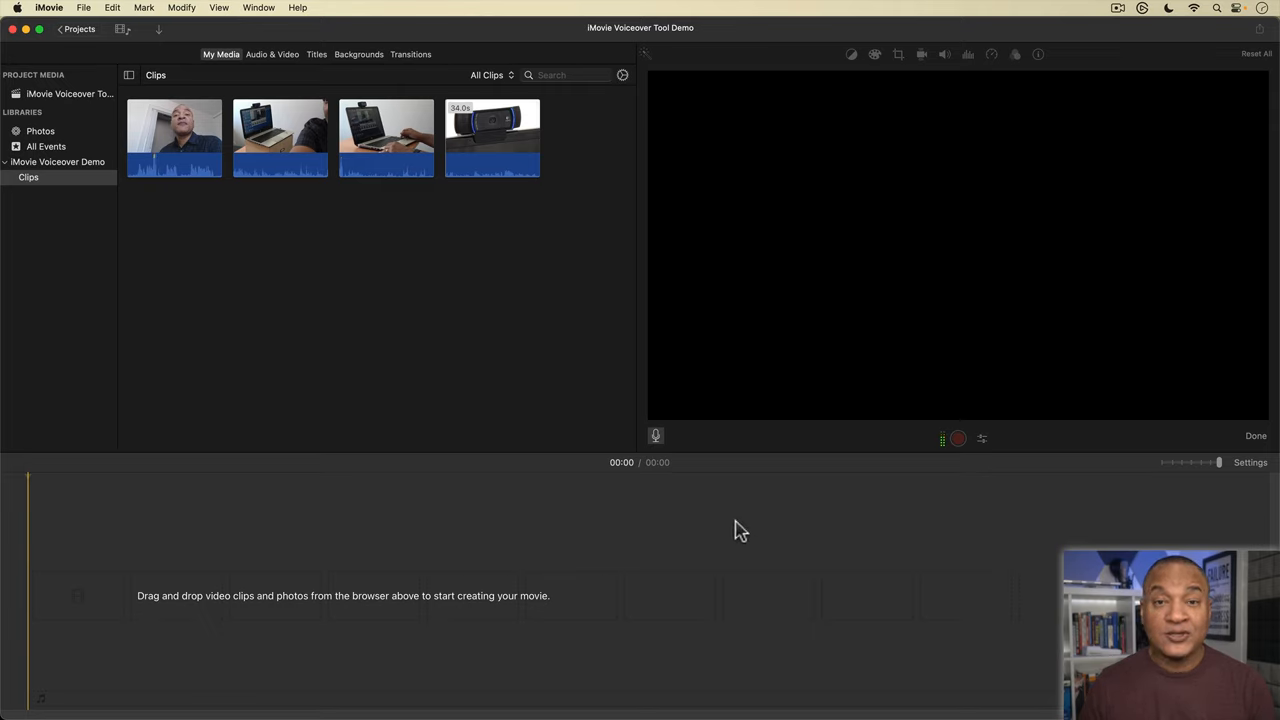
mouse_move(350, 407)
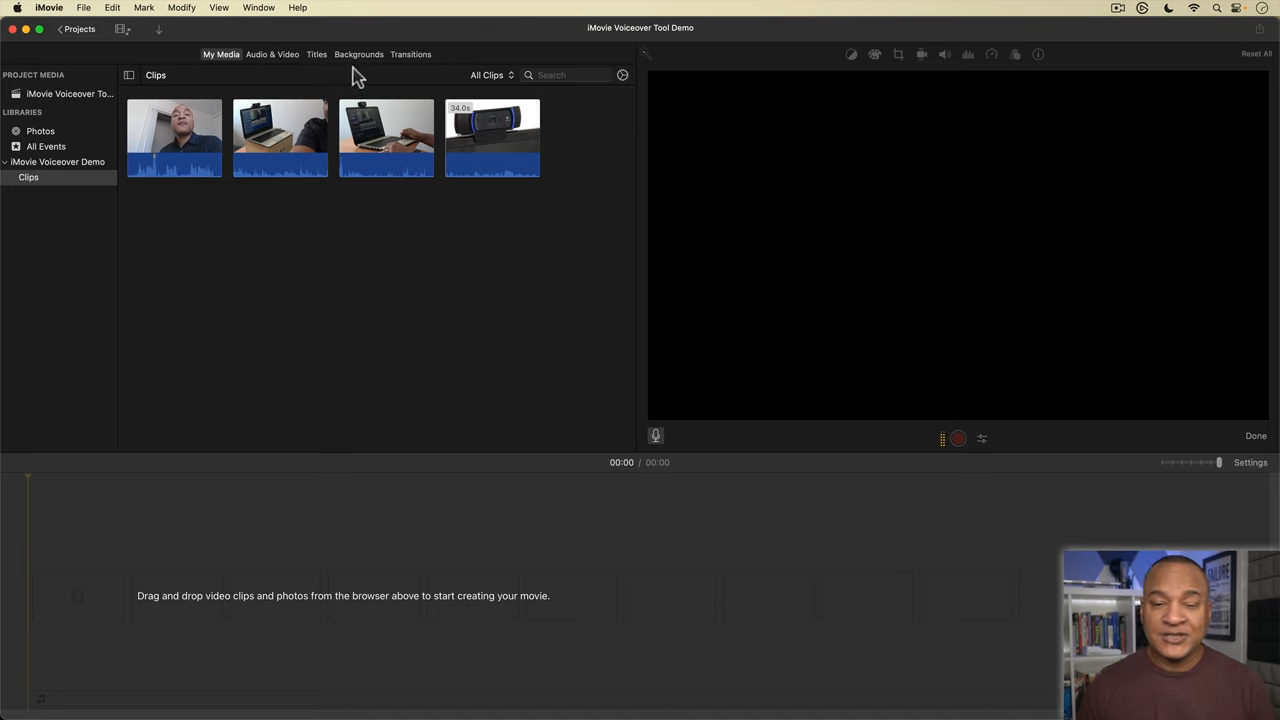
Add the Industrial background to the timeline as a four-second placeholder clip
left_click(358, 54)
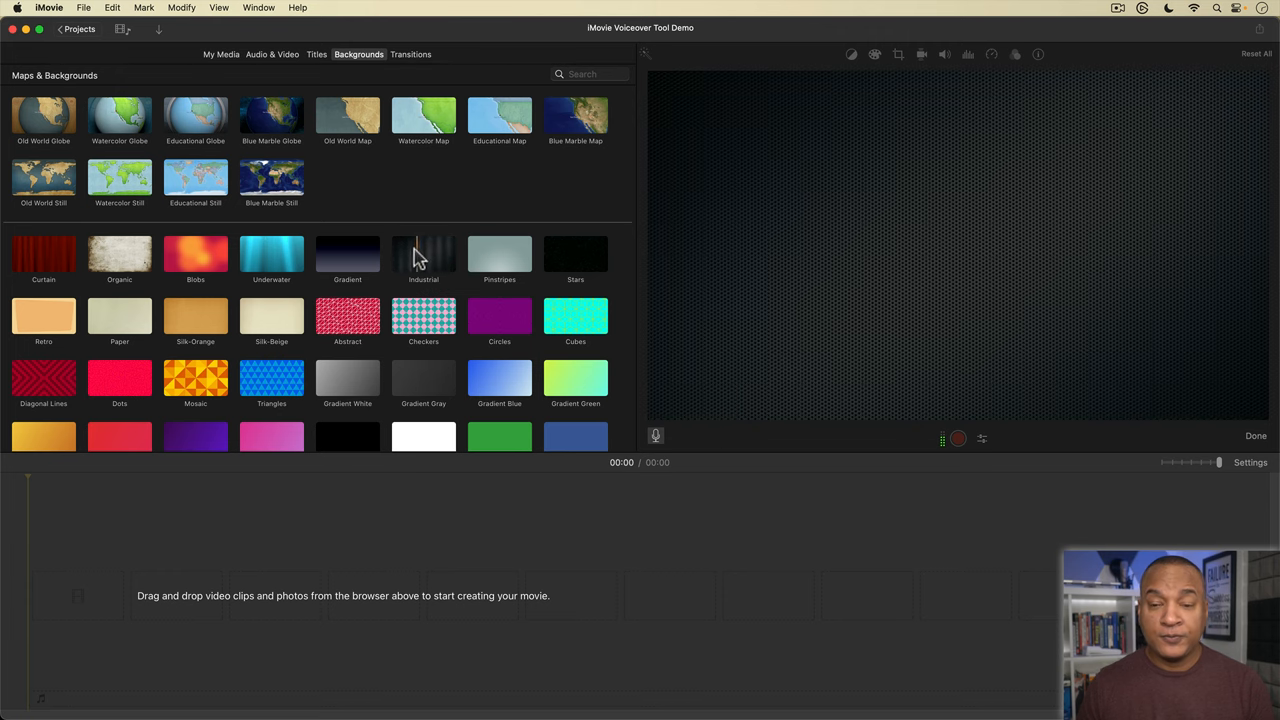
left_click(423, 252)
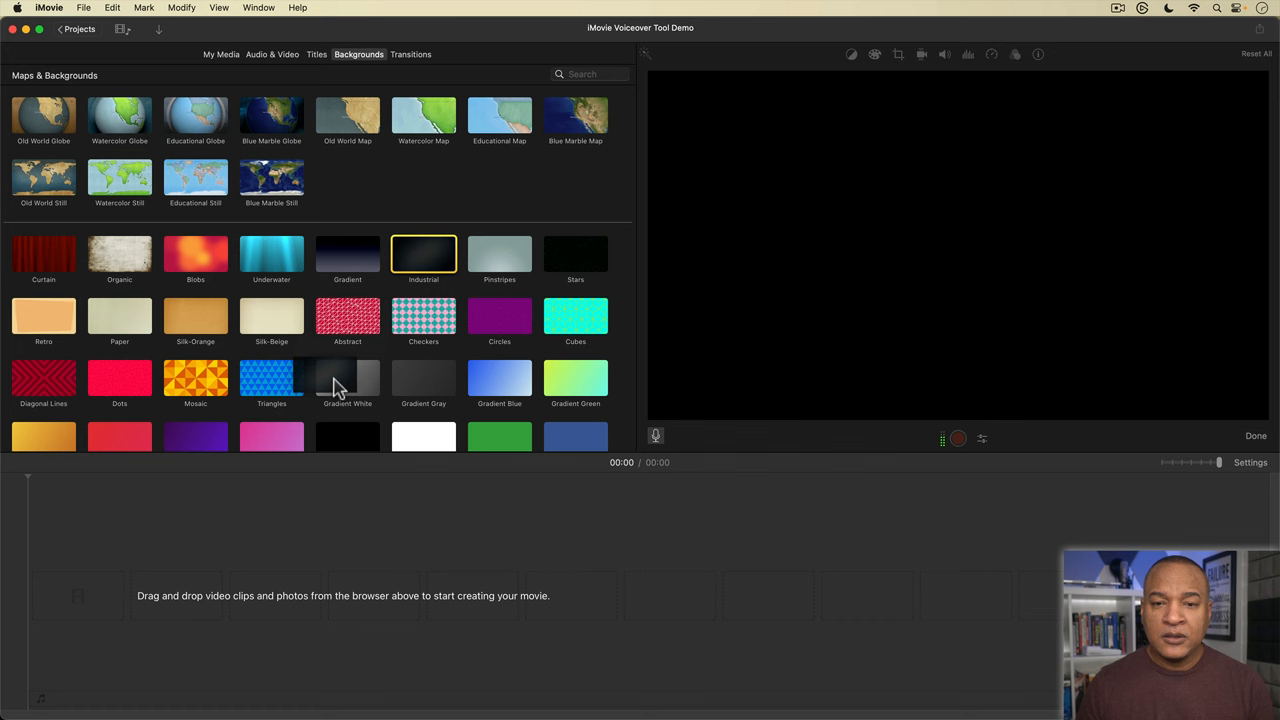
left_click(958, 438)
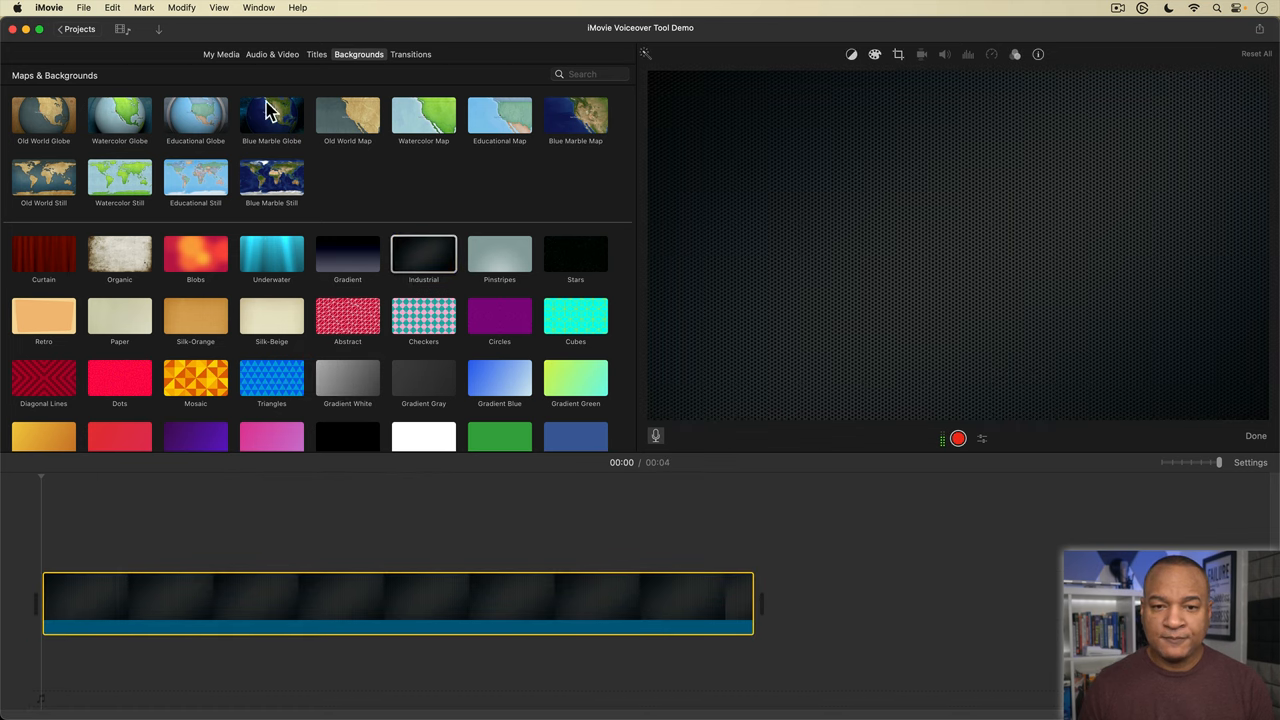
left_click(220, 54)
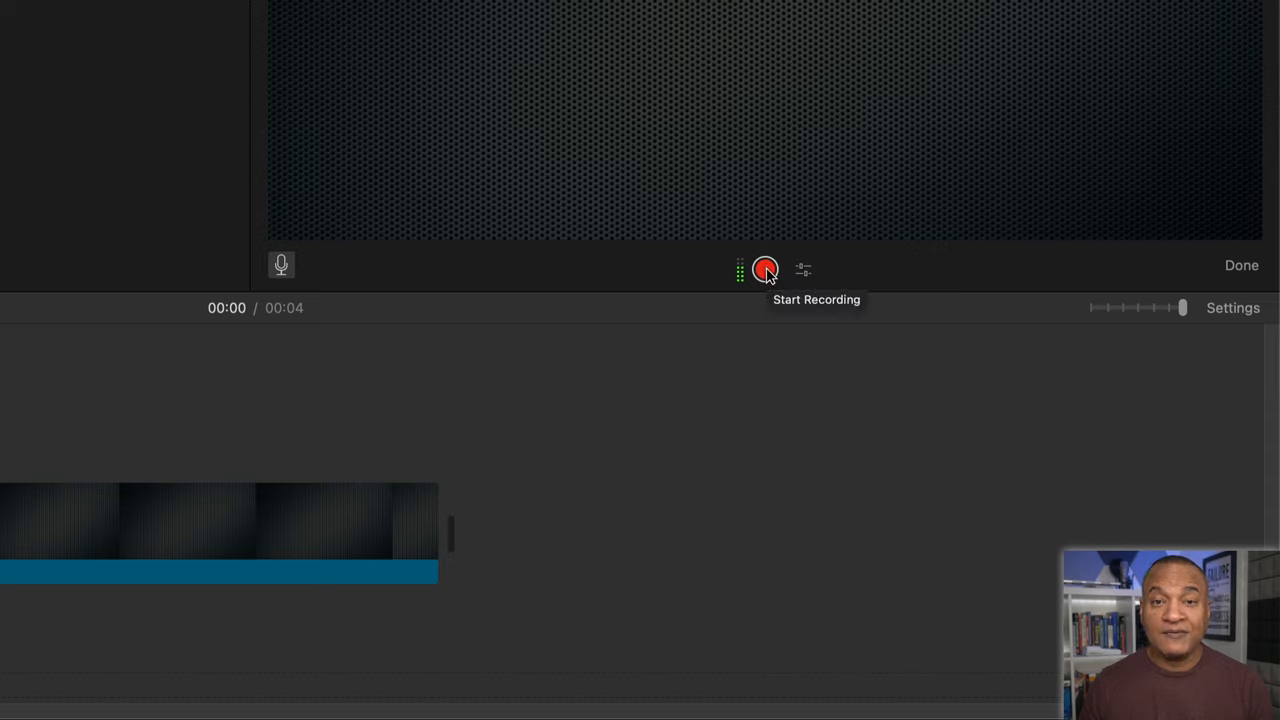
Show Voiceover Options with input source, volume and Mute Project settings
left_click(765, 268)
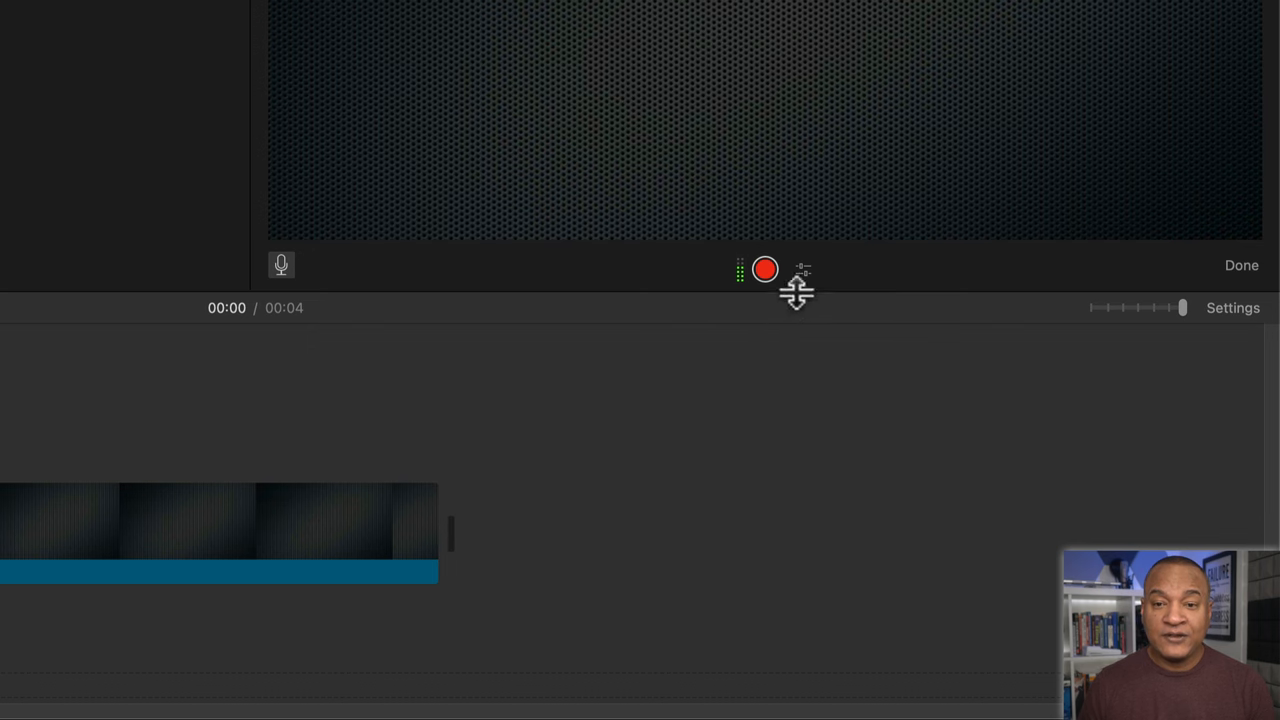
mouse_move(825, 290)
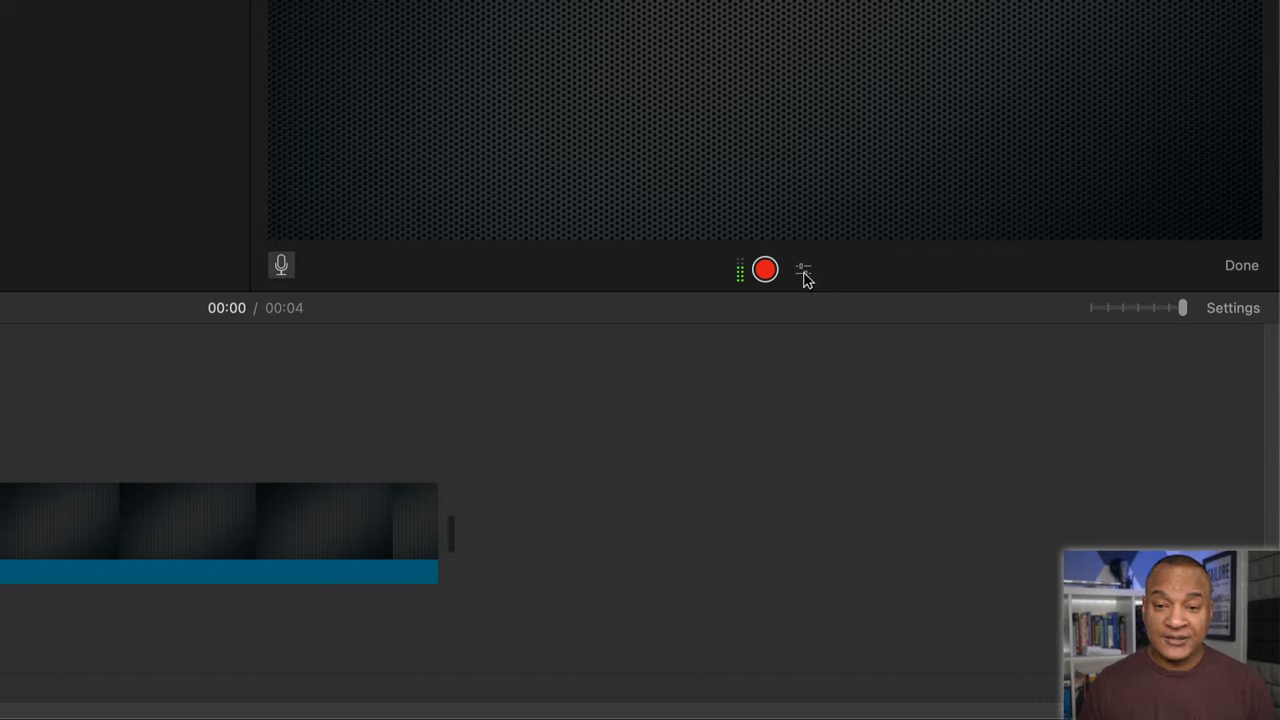
left_click(803, 268)
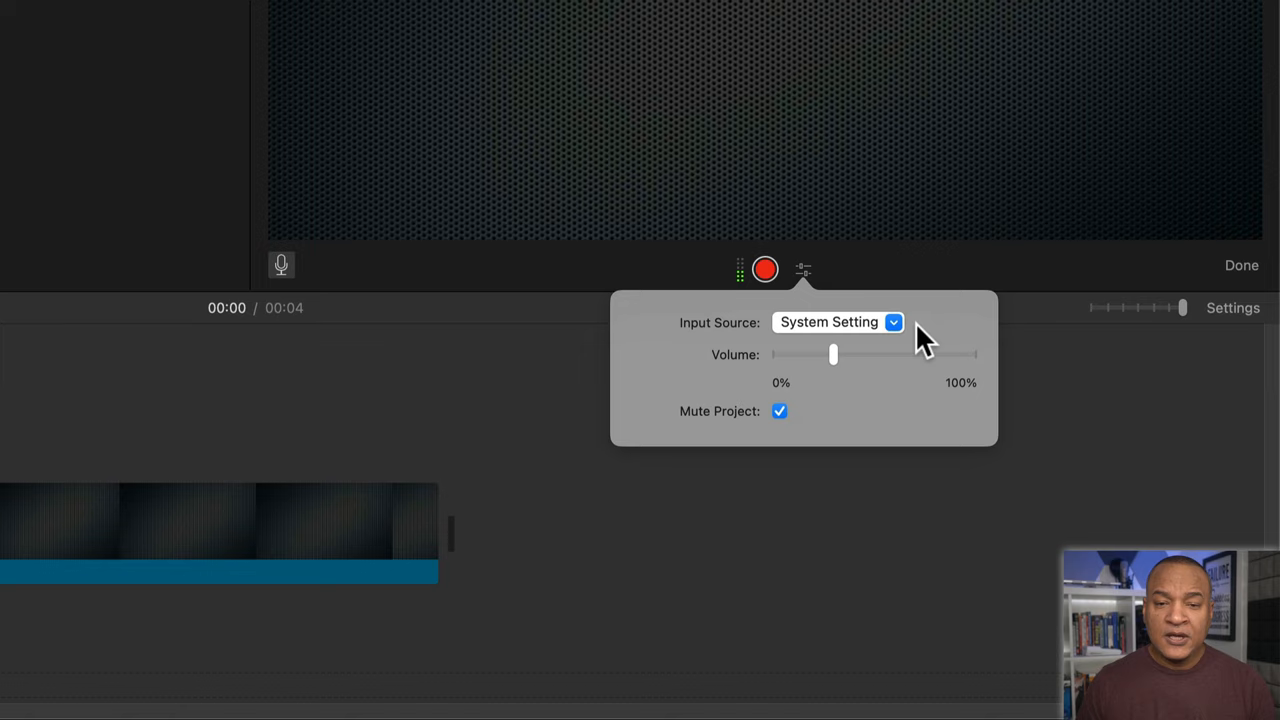
mouse_move(728, 345)
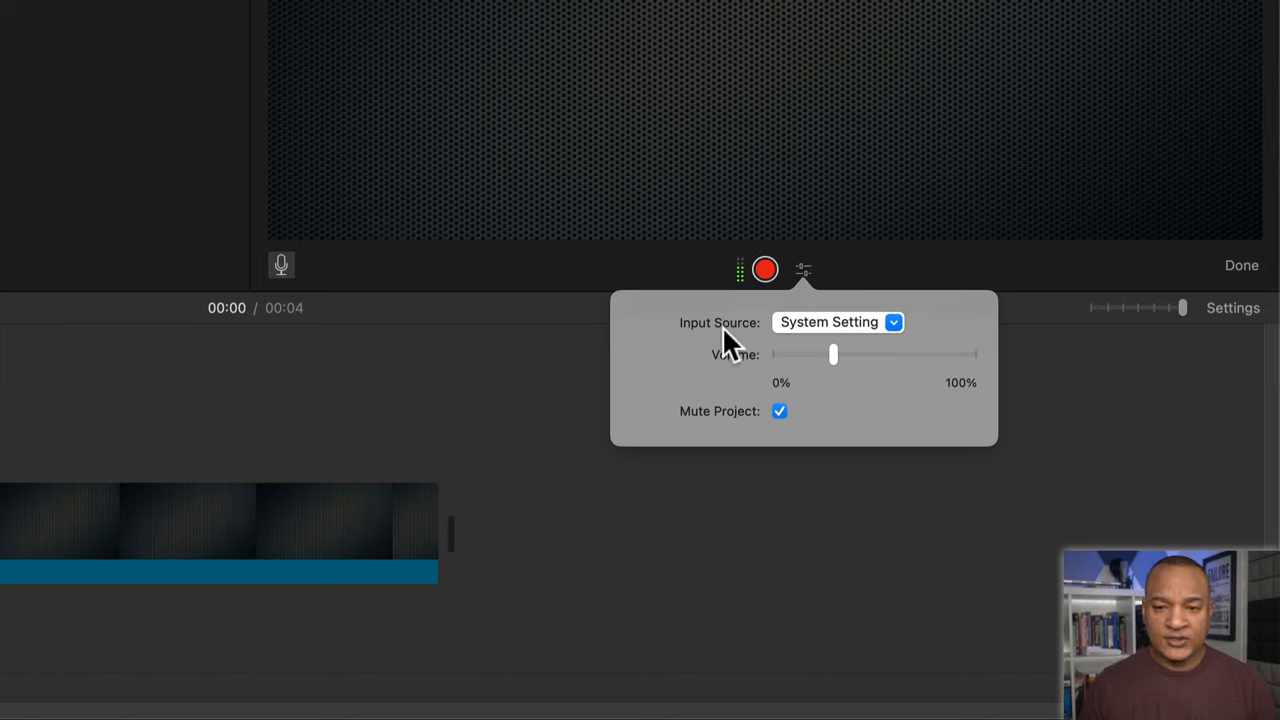
mouse_move(880, 340)
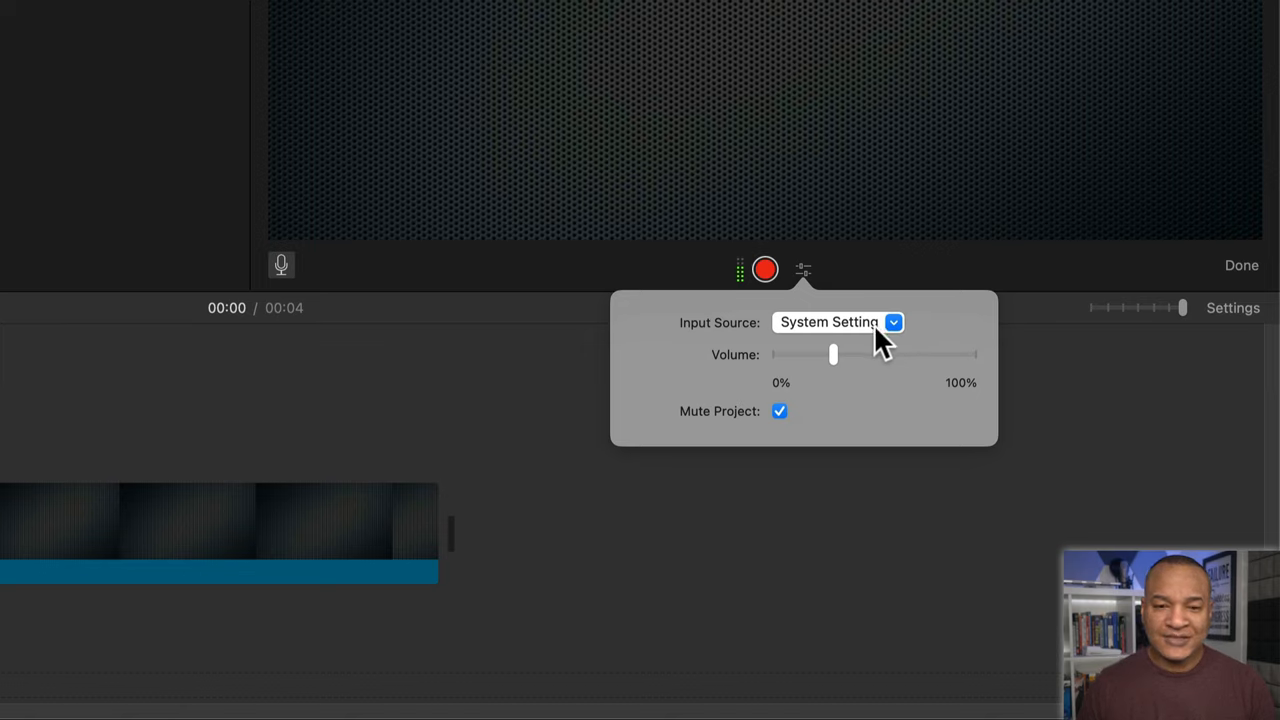
mouse_move(925, 330)
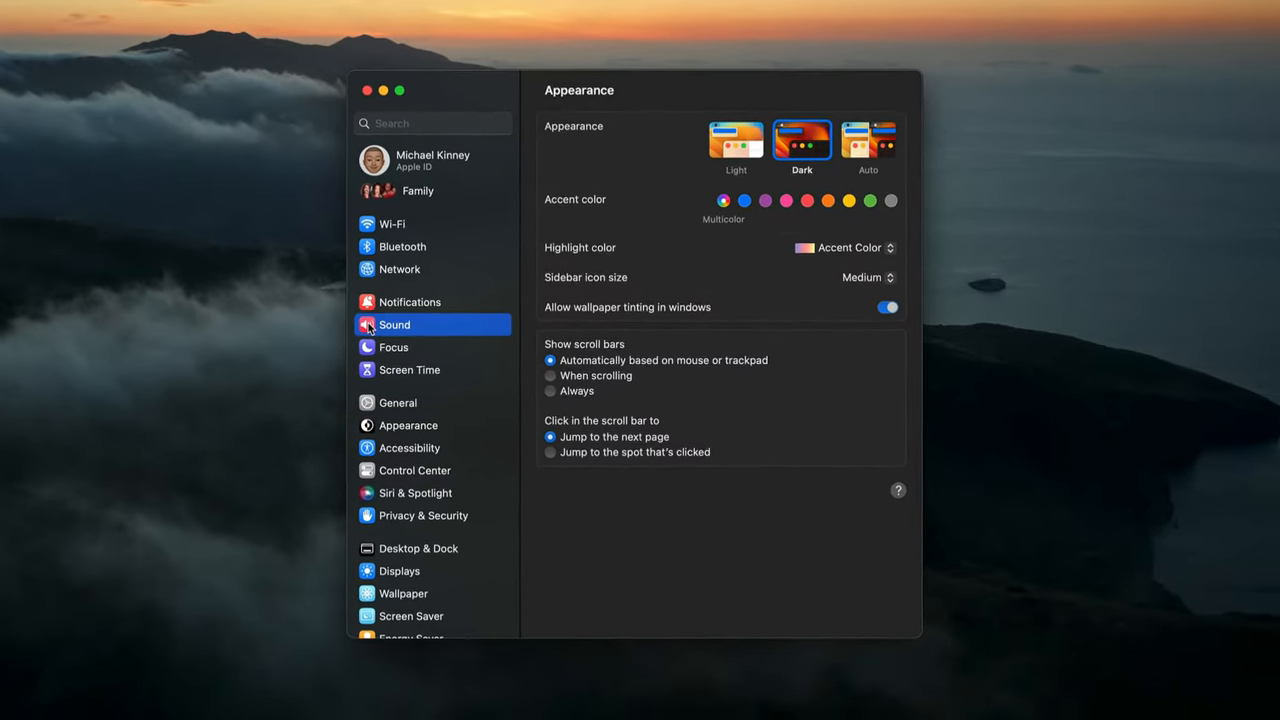
List the input sources, with System Setting (RØDE VideoMic NTG) checked
left_click(394, 324)
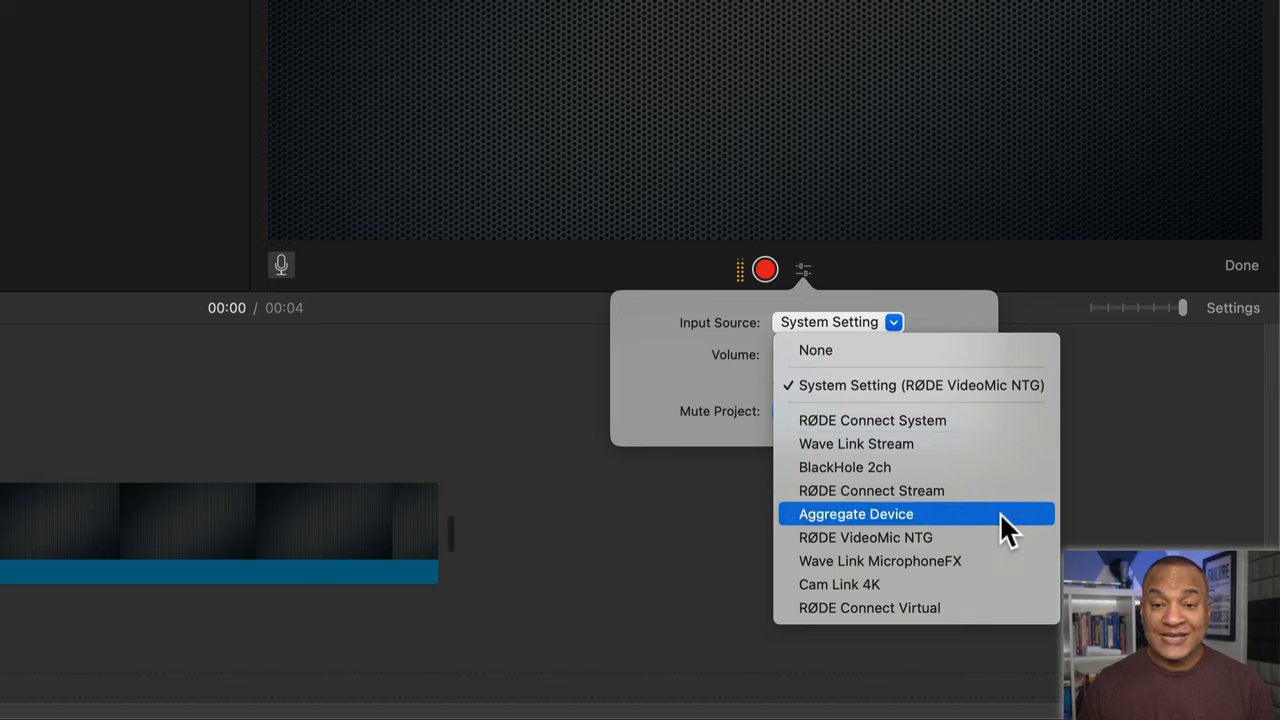
mouse_move(990, 443)
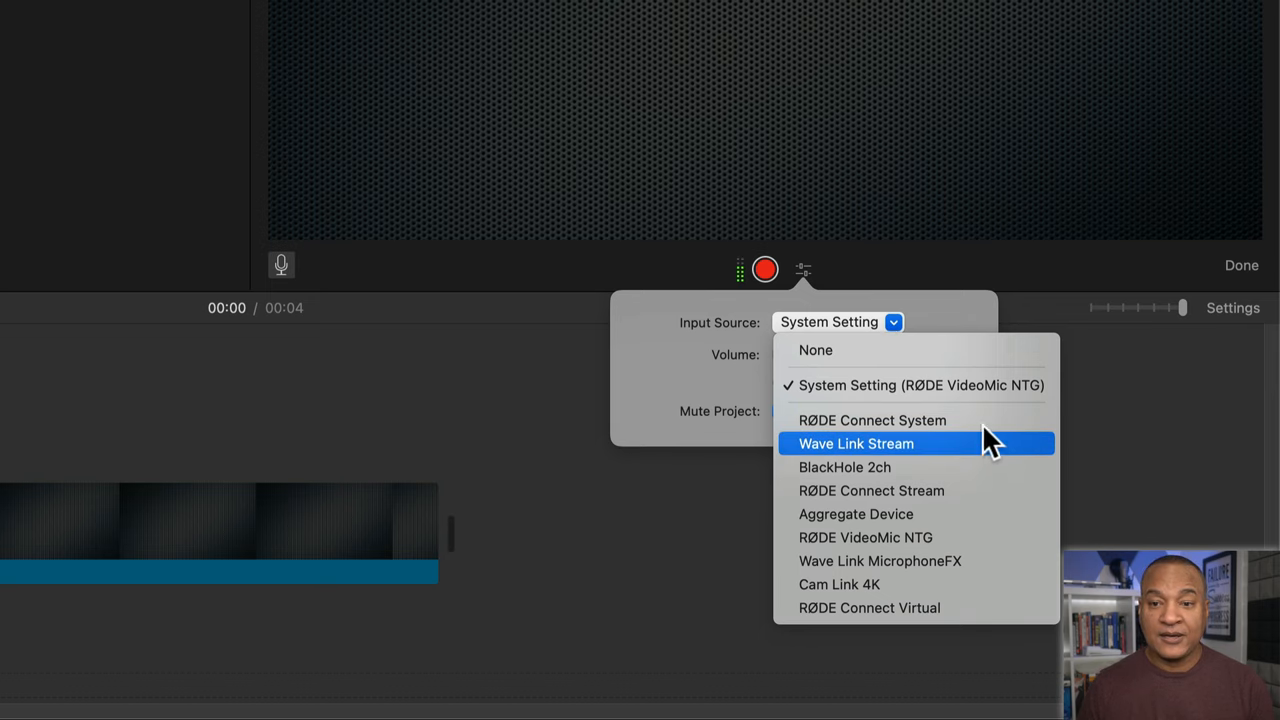
mouse_move(990, 467)
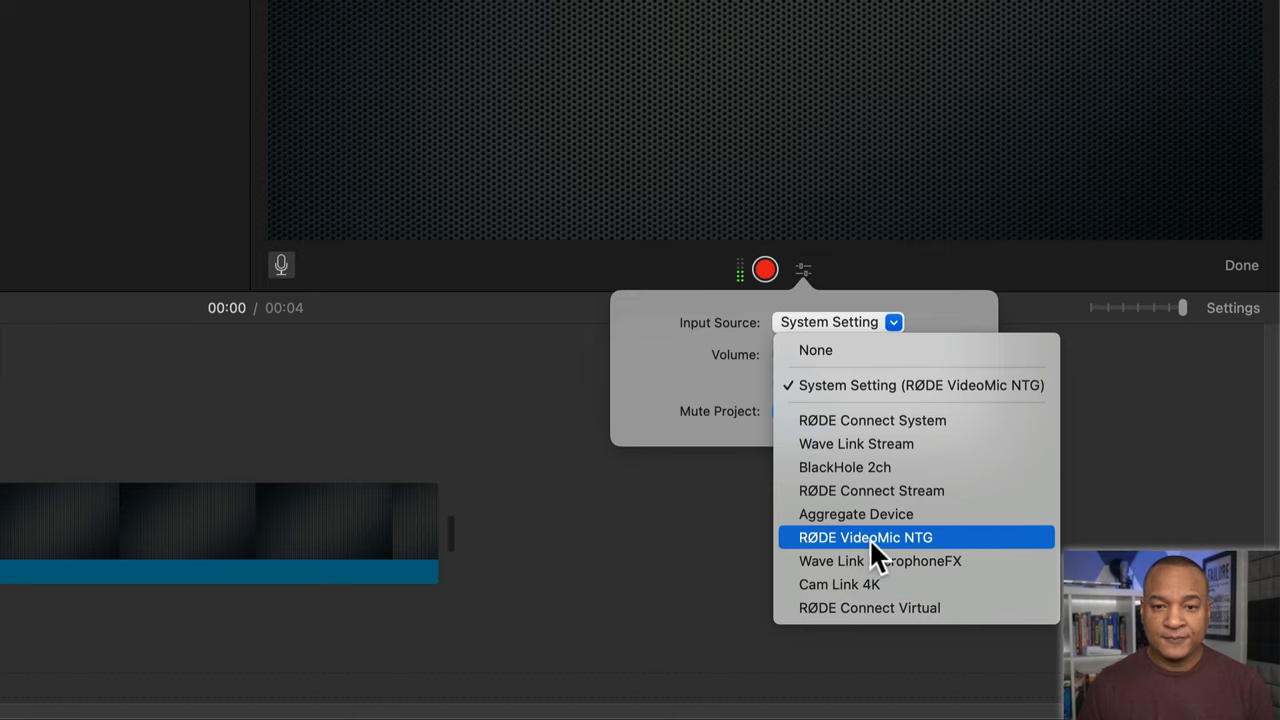
Use RØDE VideoMic NTG as voiceover input, adjust input volume, and keep Mute Project on
left_click(865, 537)
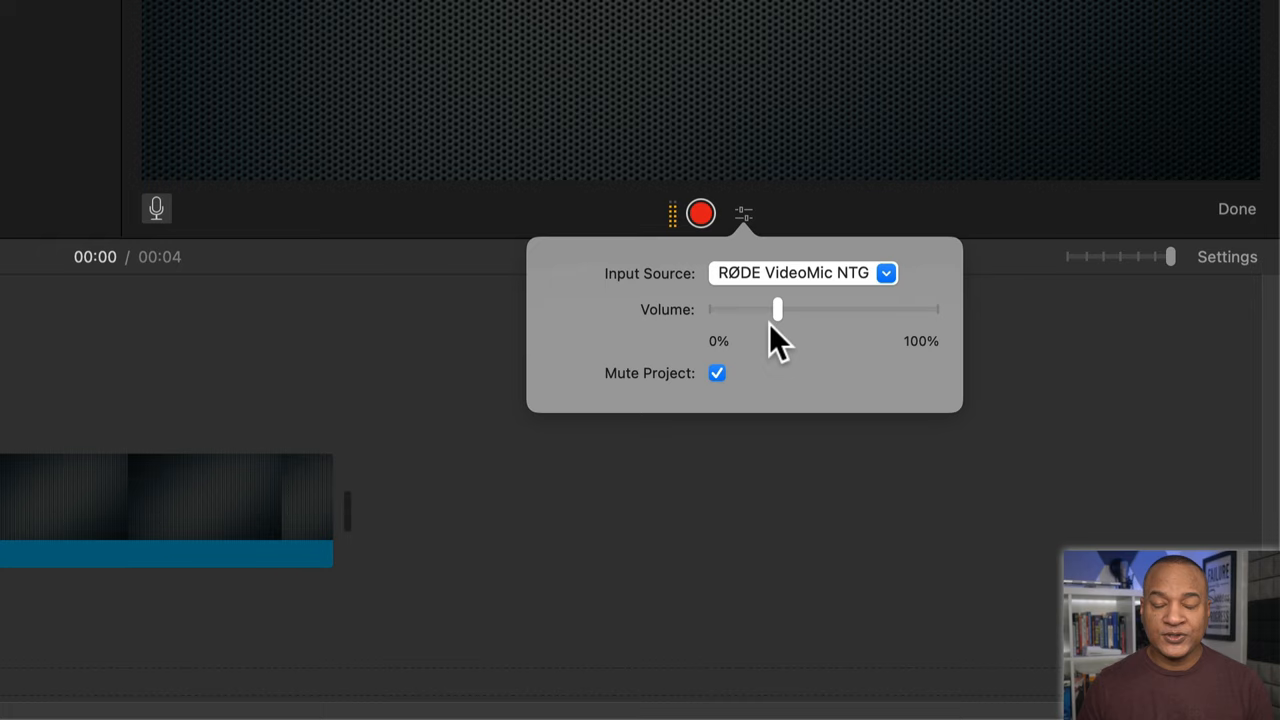
mouse_move(800, 325)
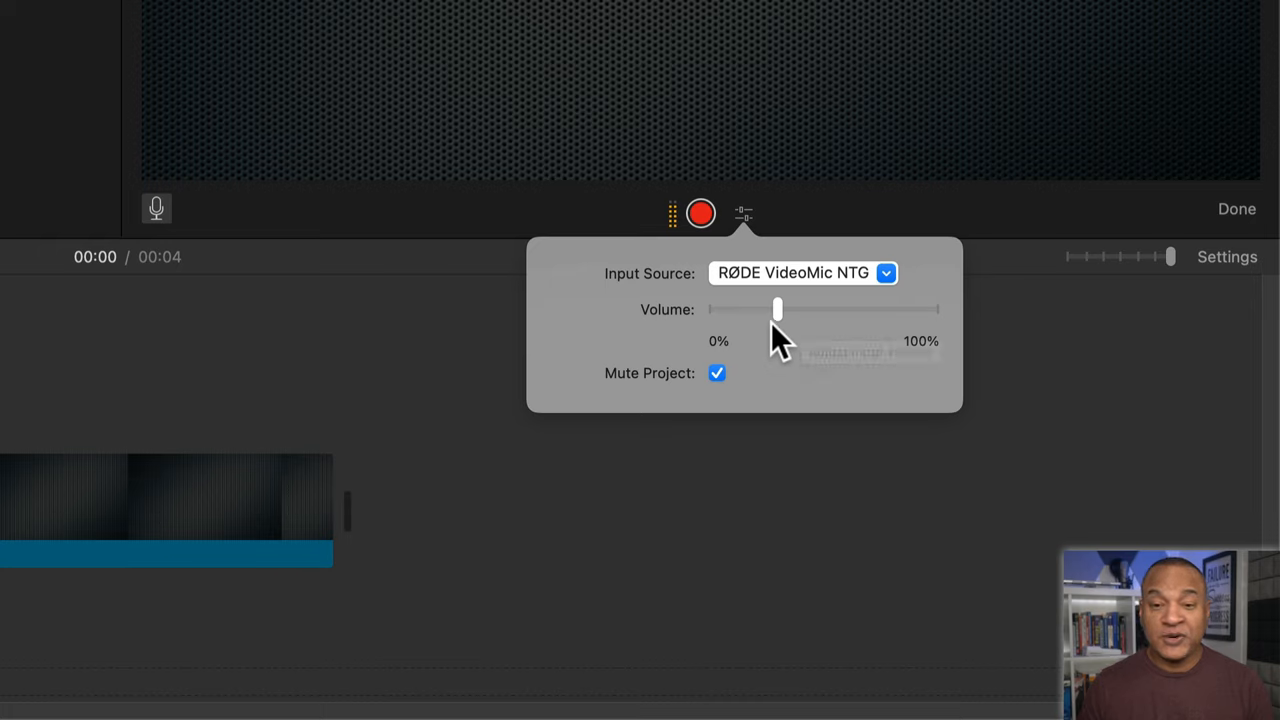
mouse_move(770, 330)
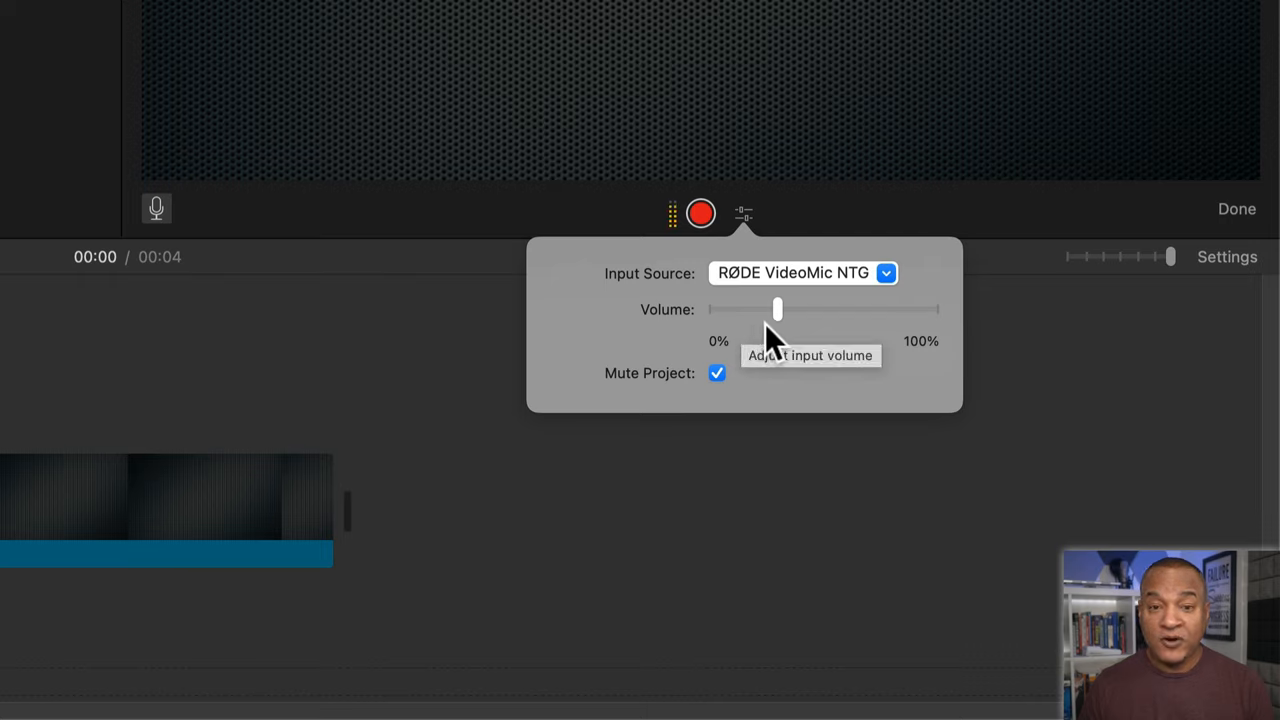
mouse_move(800, 325)
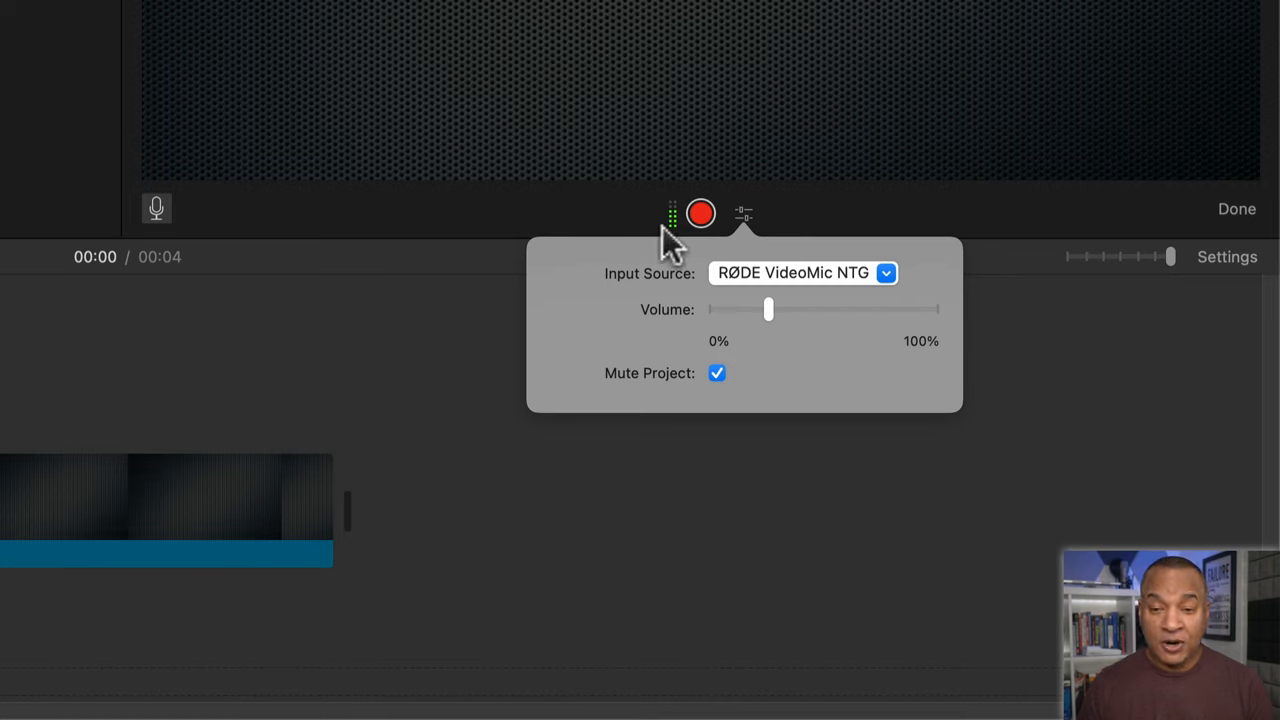
mouse_move(780, 330)
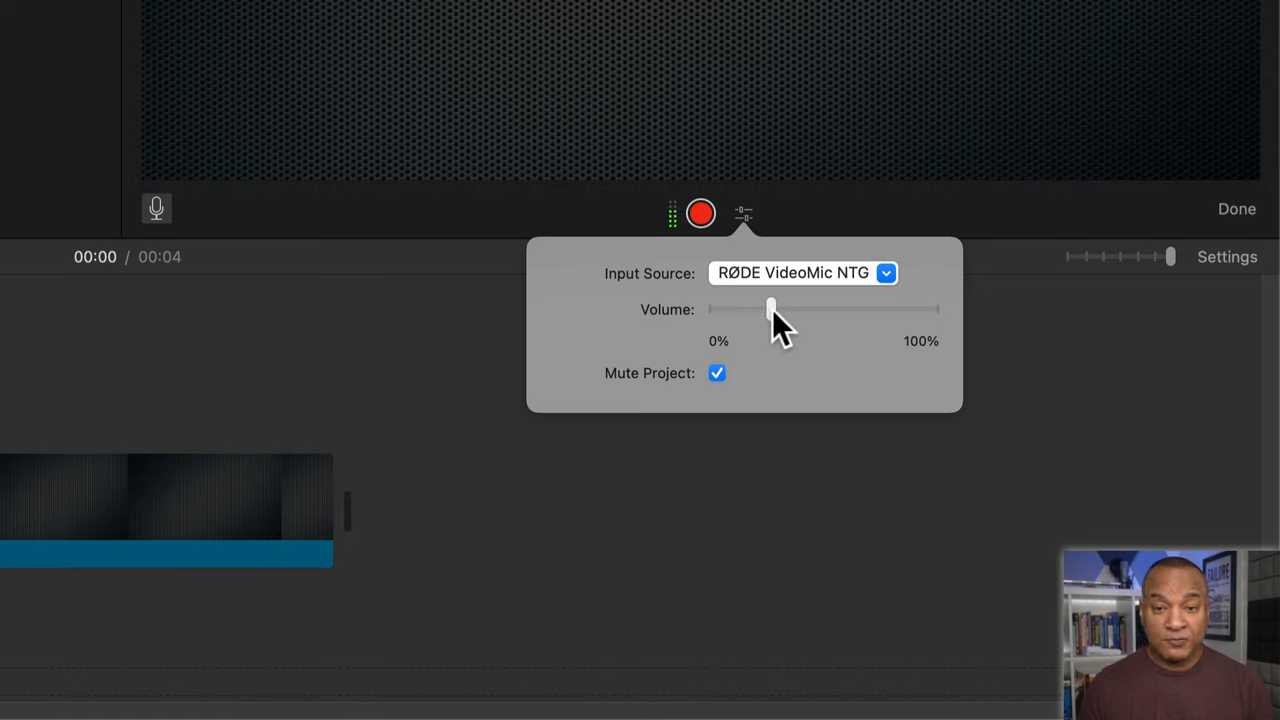
left_click_drag(770, 308, 895, 308)
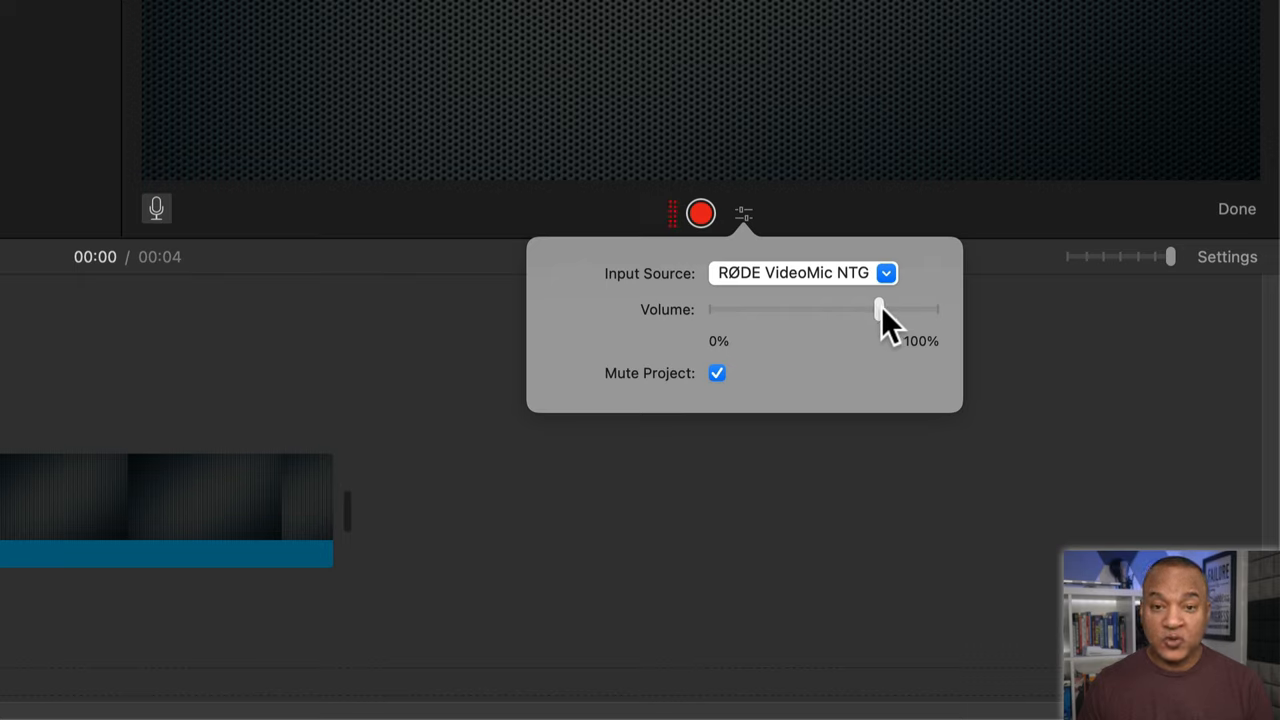
left_click_drag(880, 309, 765, 309)
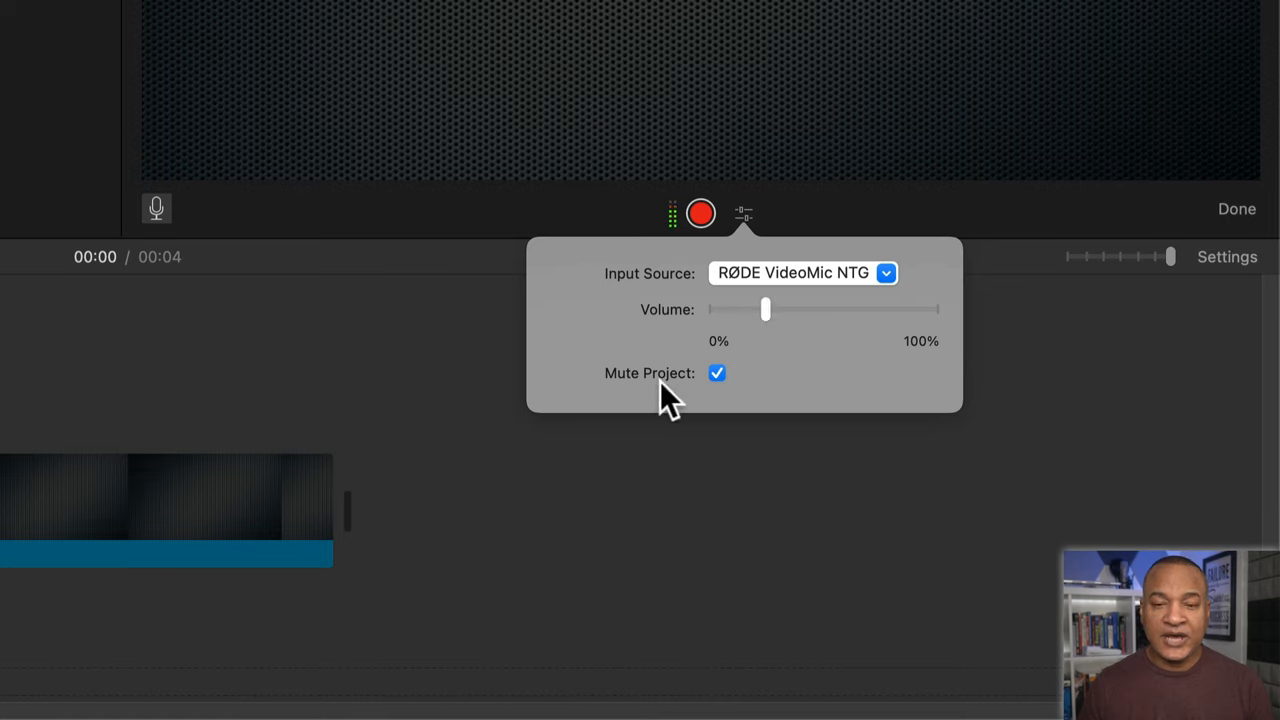
mouse_move(735, 390)
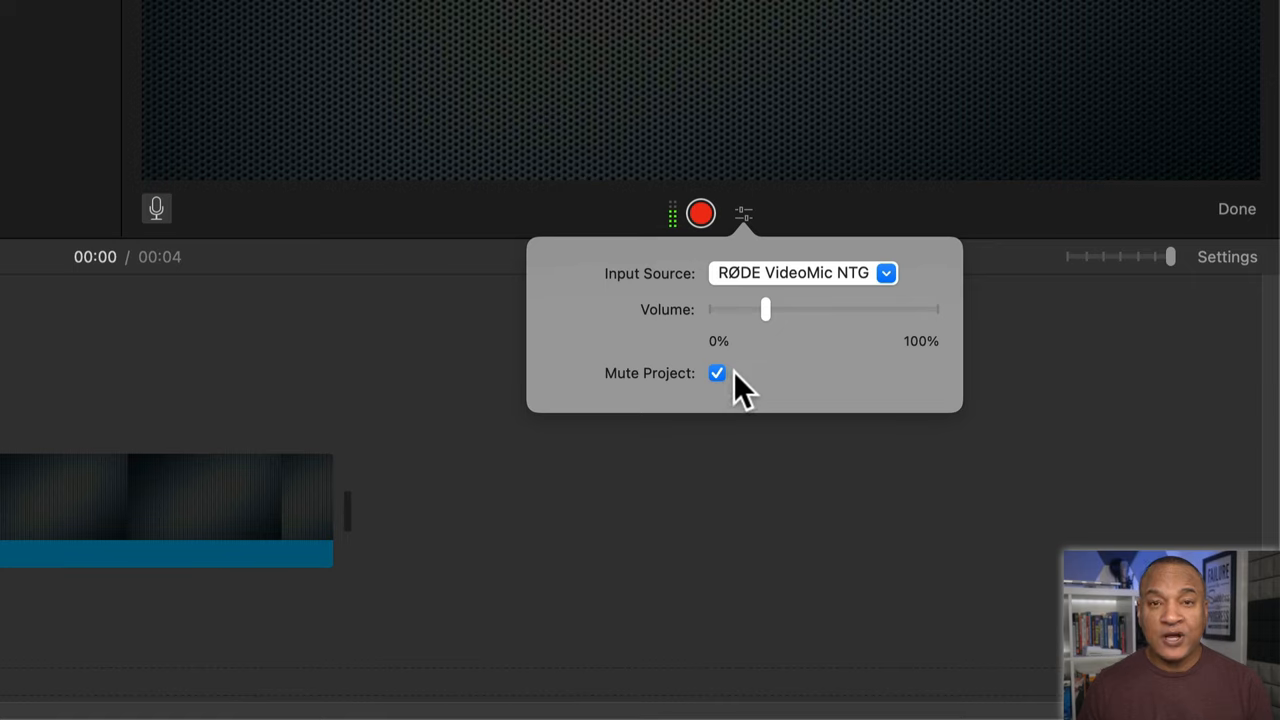
mouse_move(742, 388)
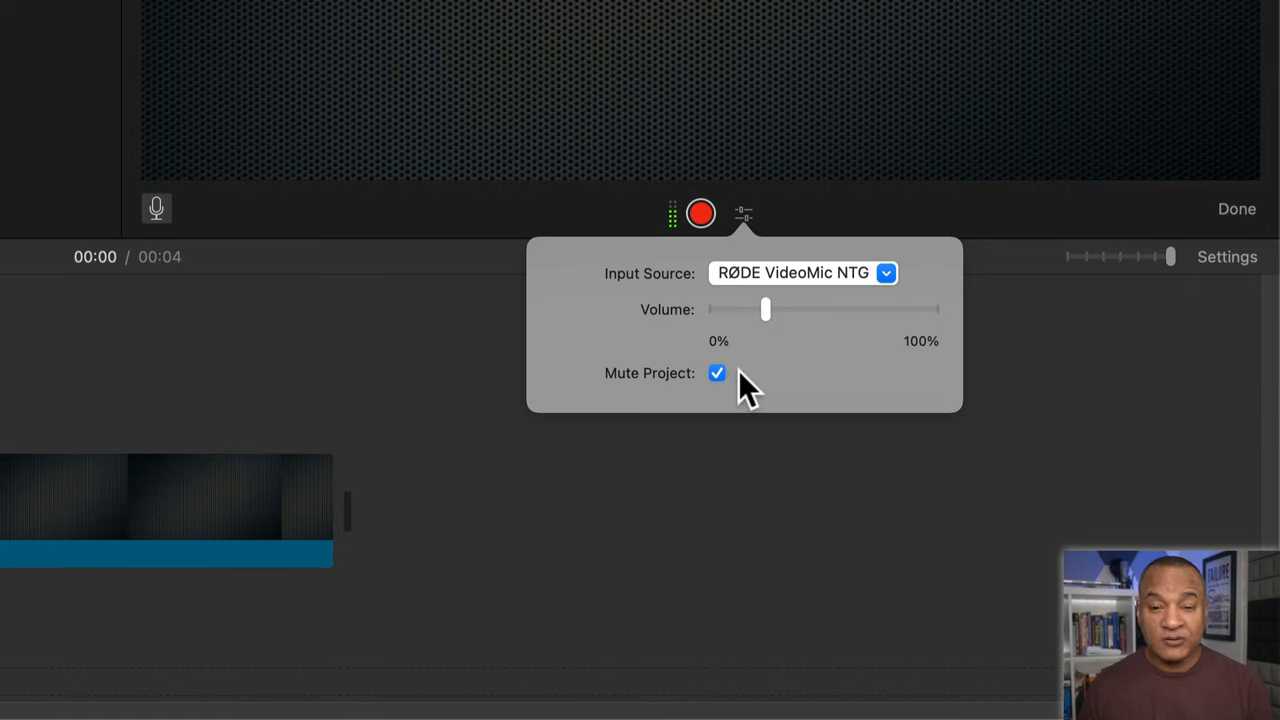
left_click(717, 373)
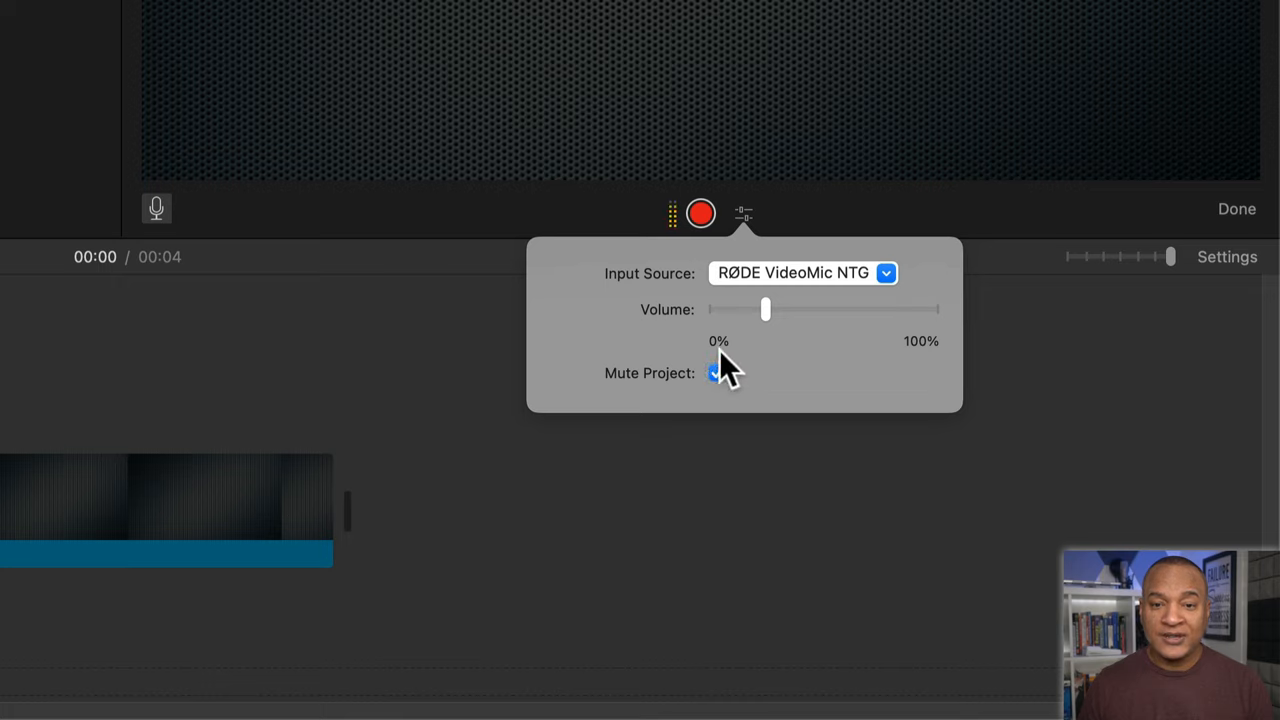
left_click(717, 373)
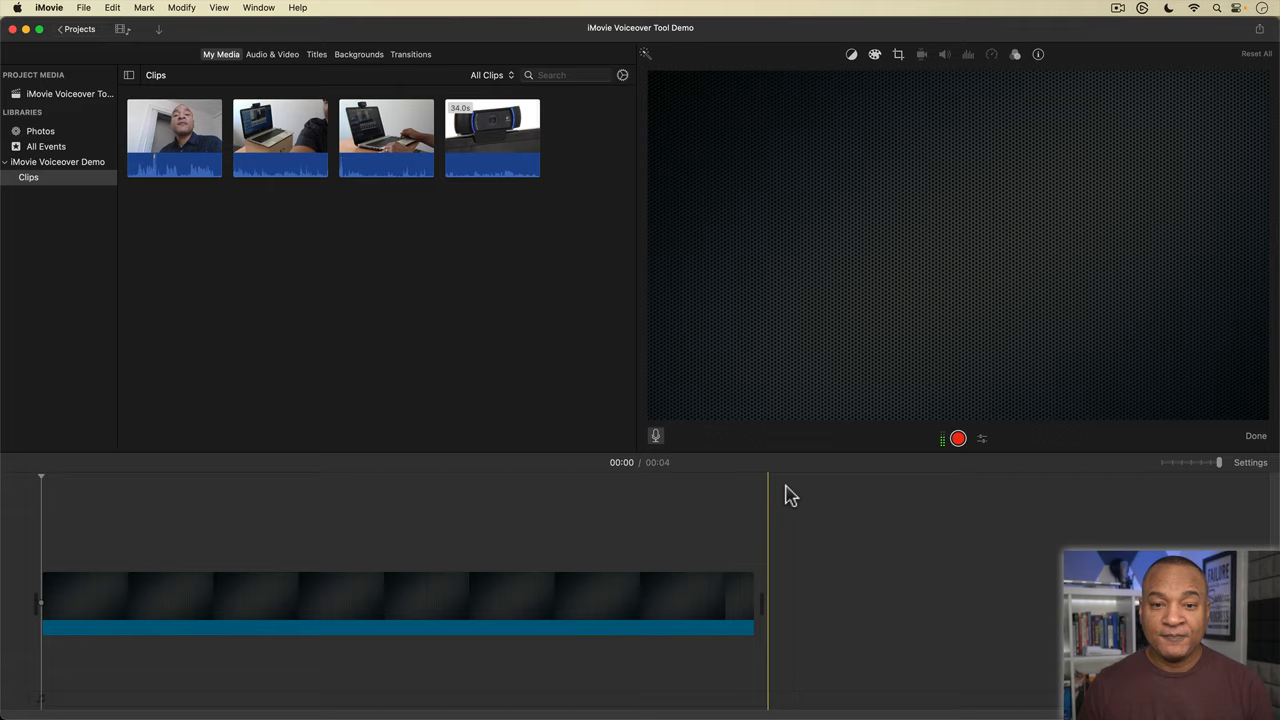
Record voiceover clip VO-1, bringing the project to 21 seconds
left_click(957, 437)
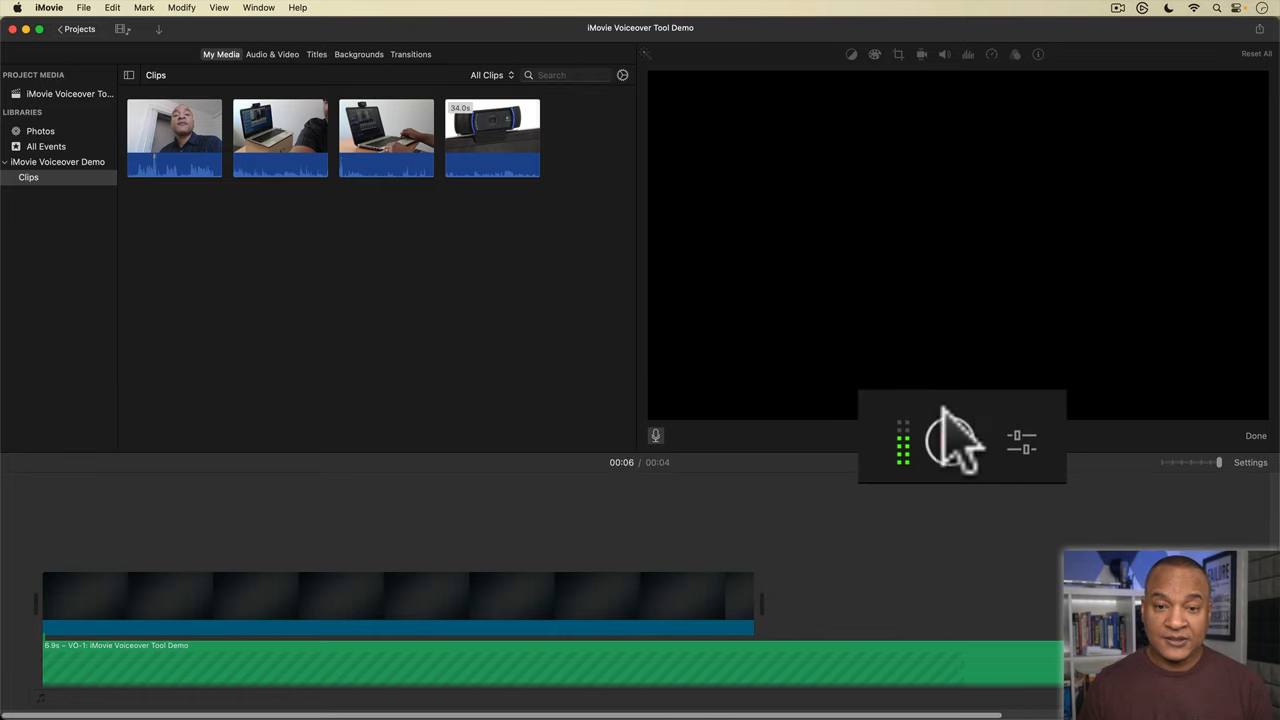
left_click(957, 437)
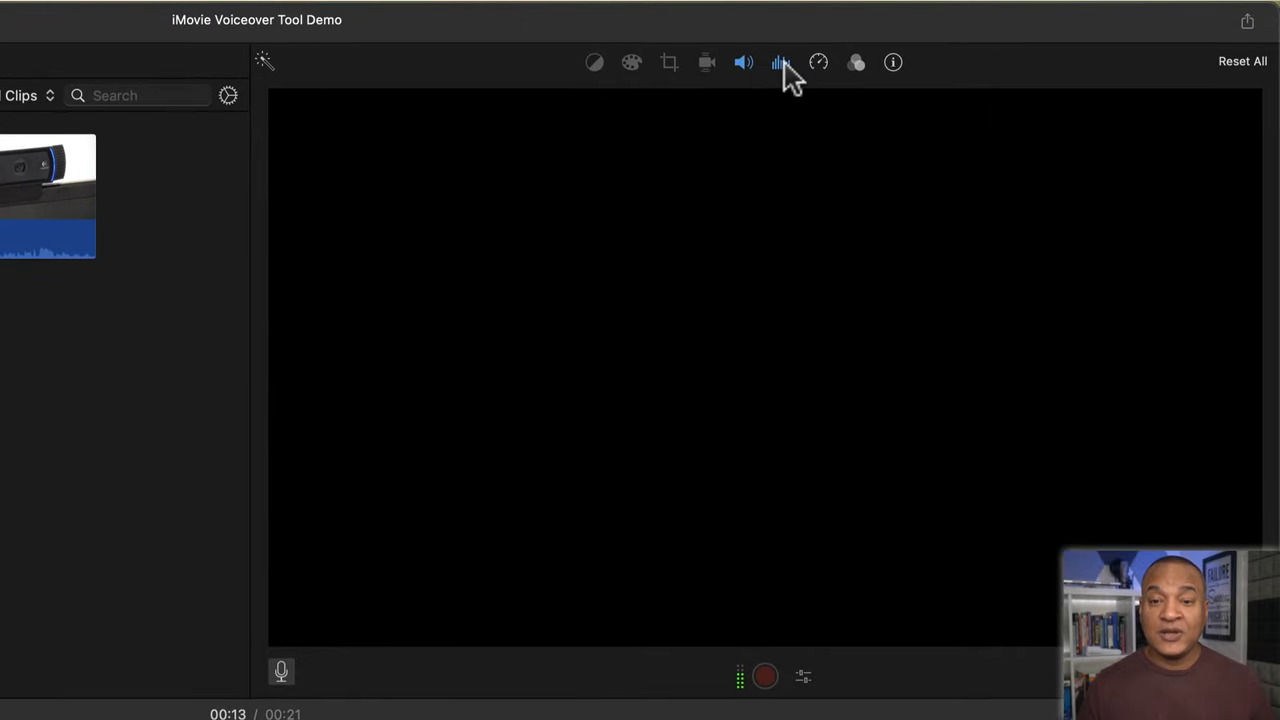
mouse_move(781, 62)
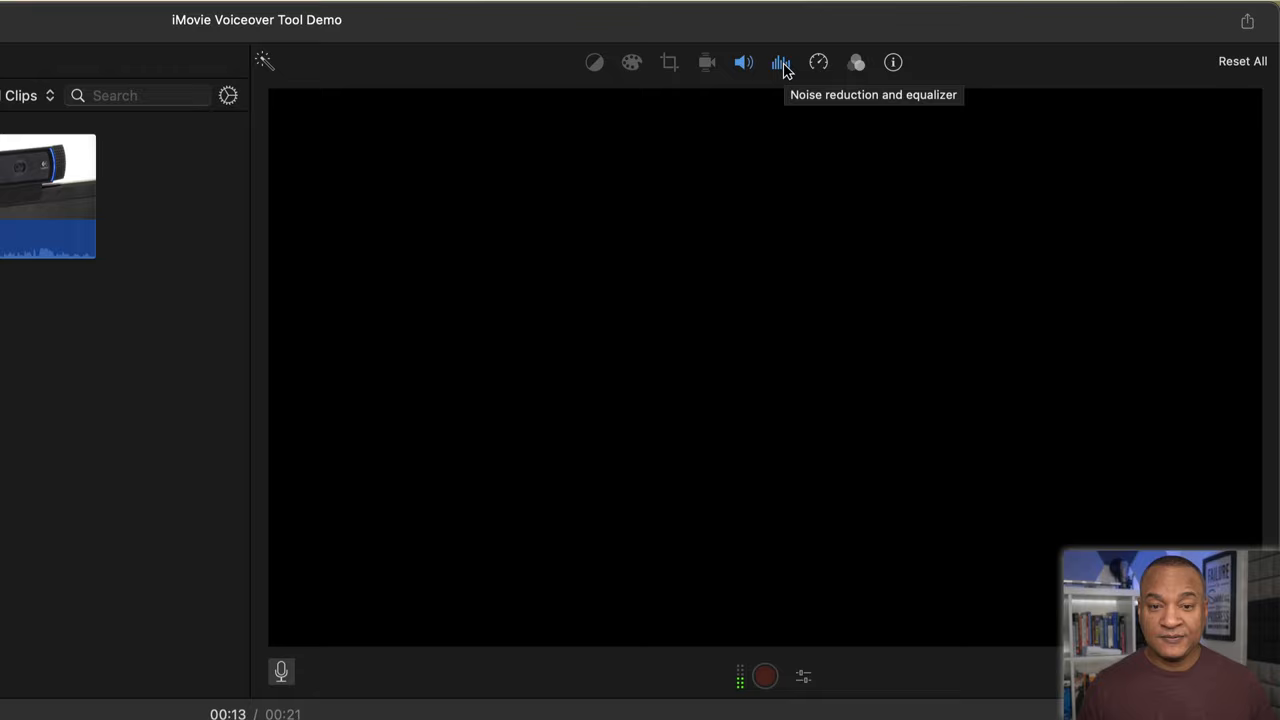
Set VO-1's equalizer to Flat, leaving background noise reduction off
left_click(781, 62)
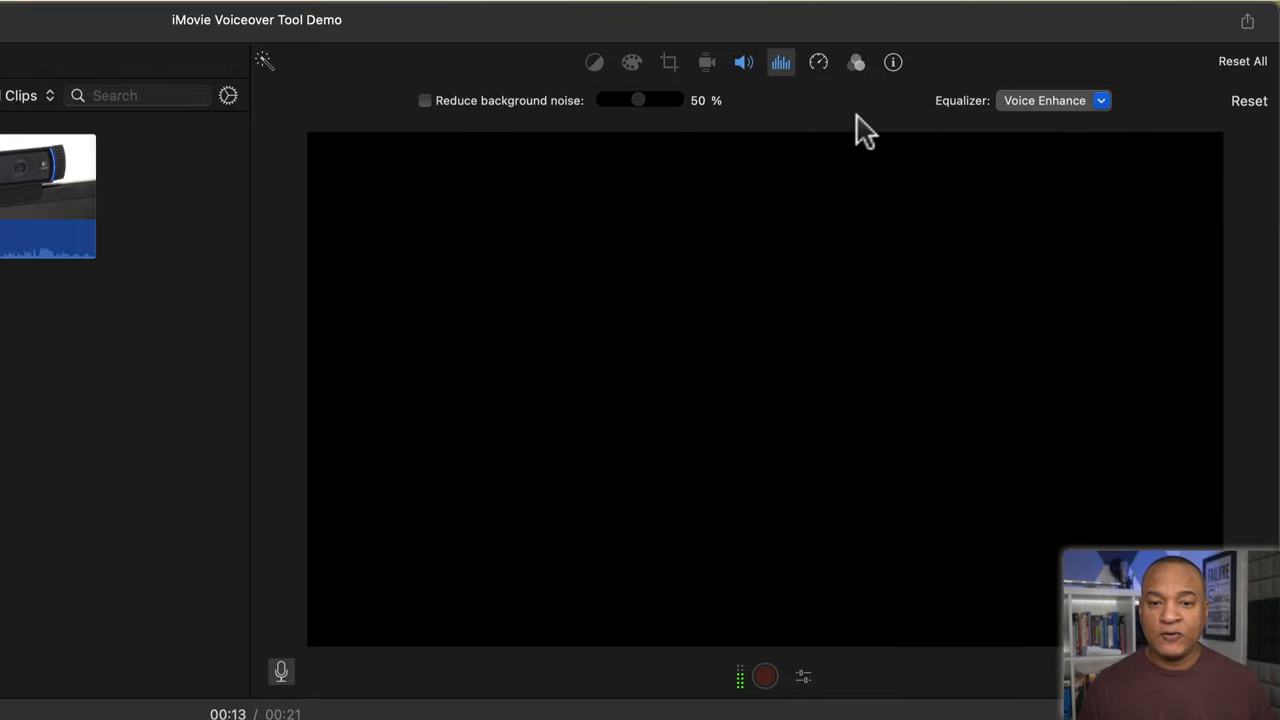
mouse_move(990, 130)
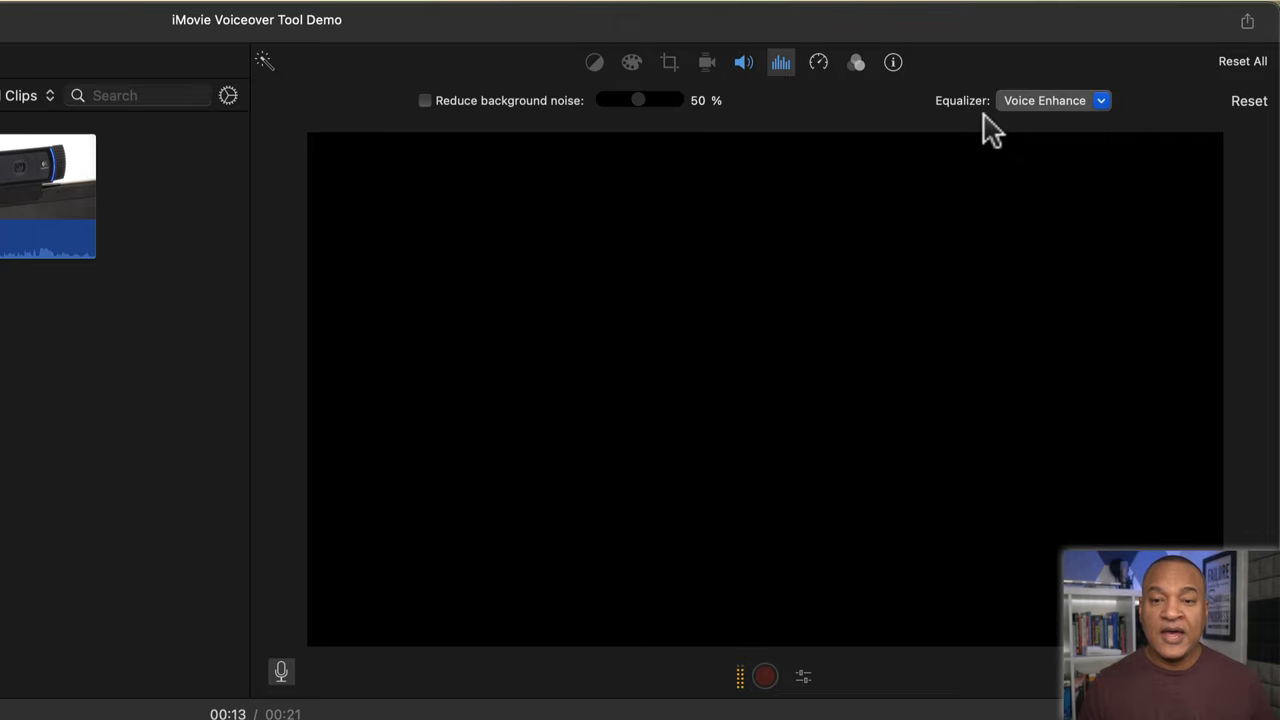
mouse_move(1085, 135)
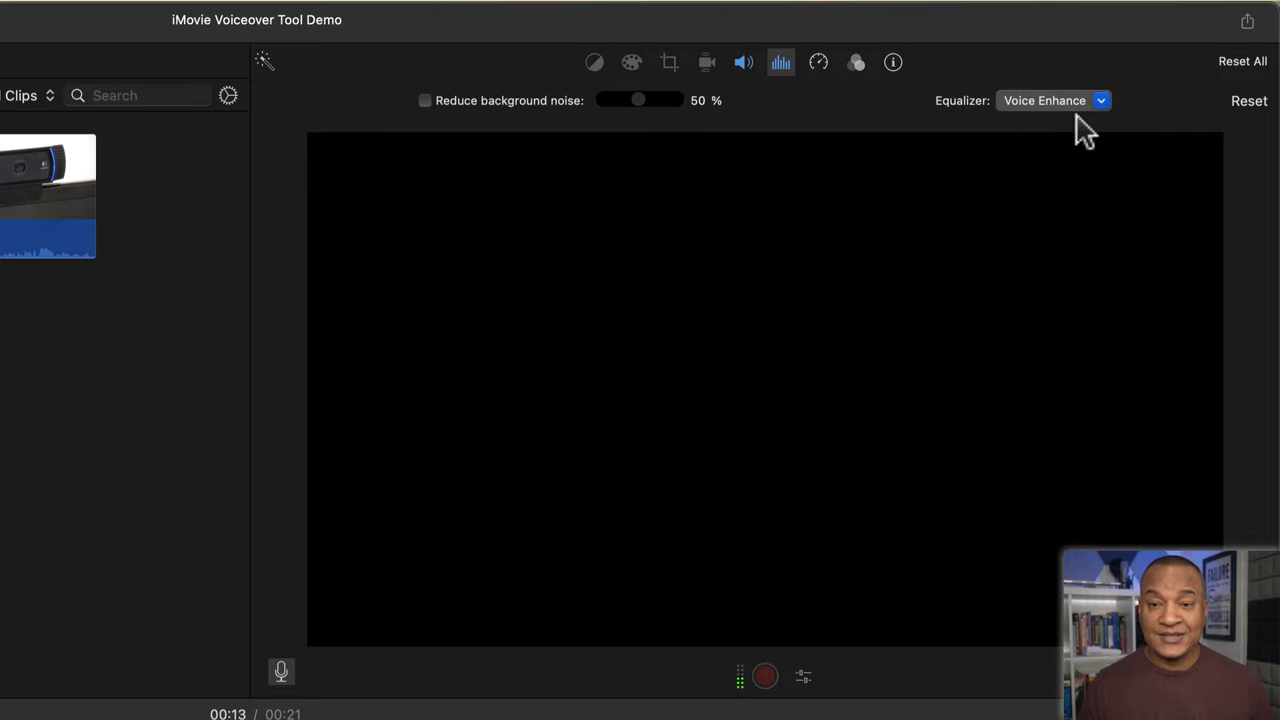
mouse_move(1078, 124)
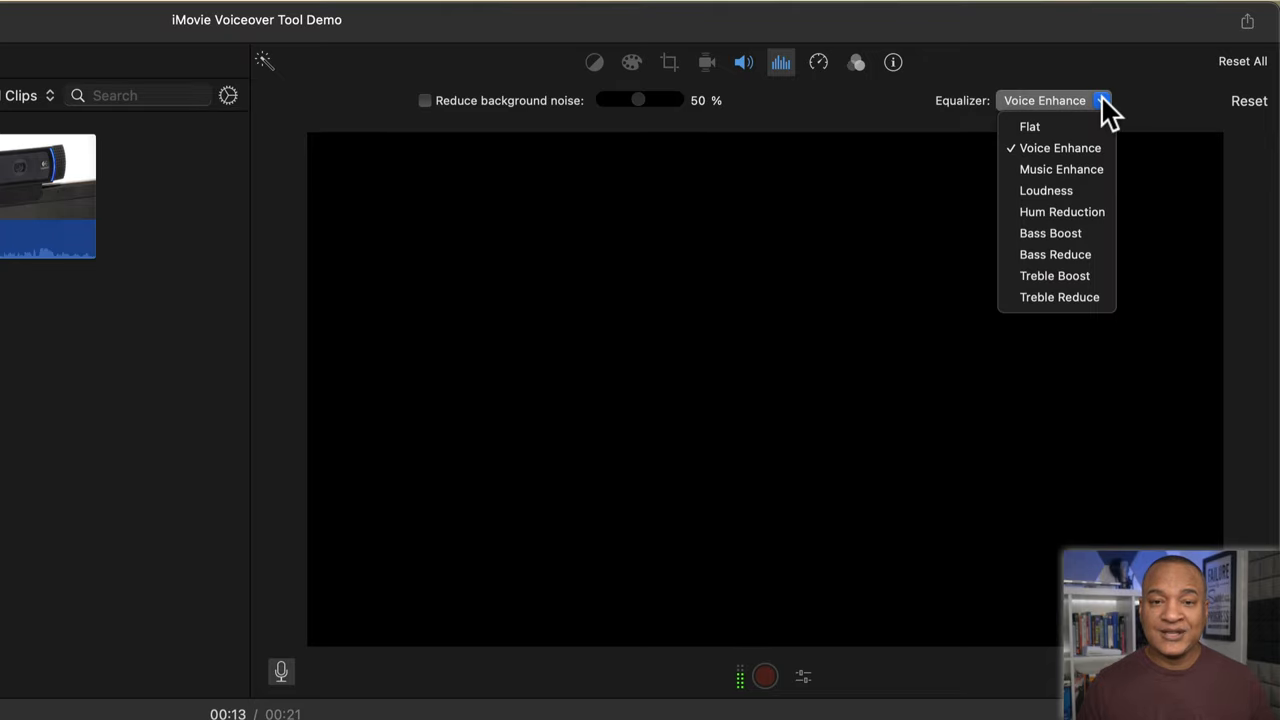
mouse_move(1029, 126)
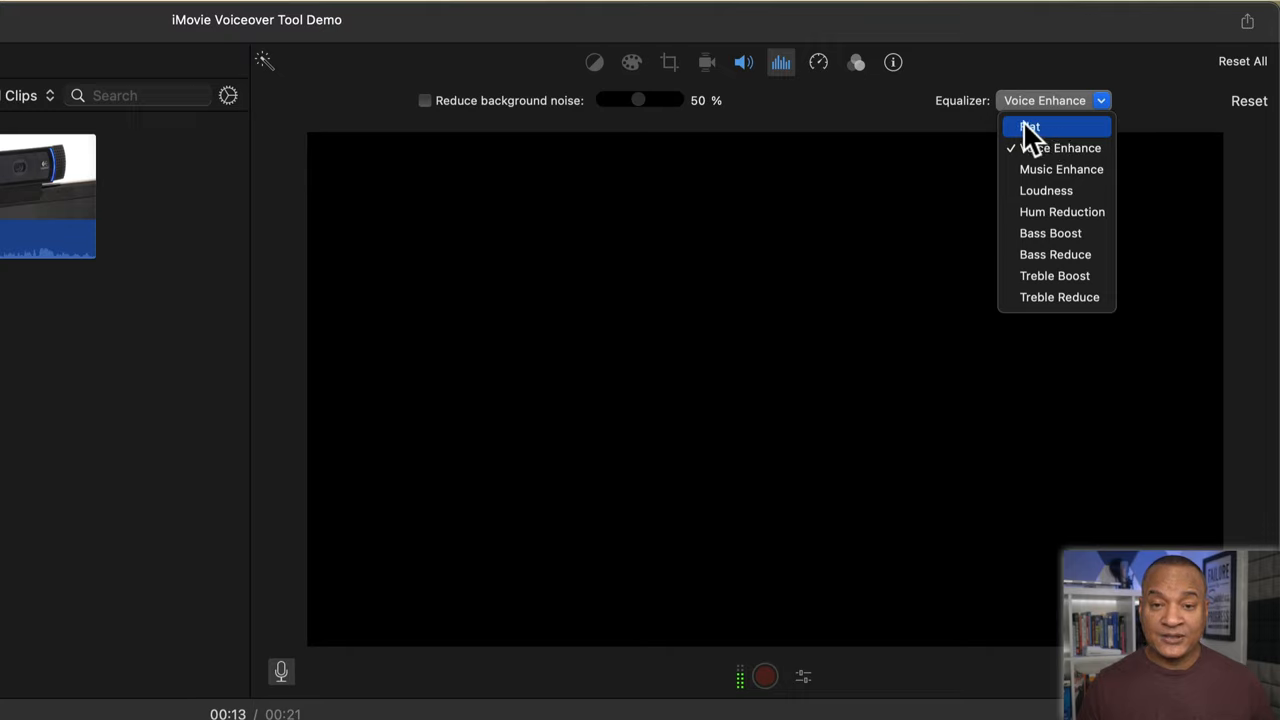
left_click(1029, 127)
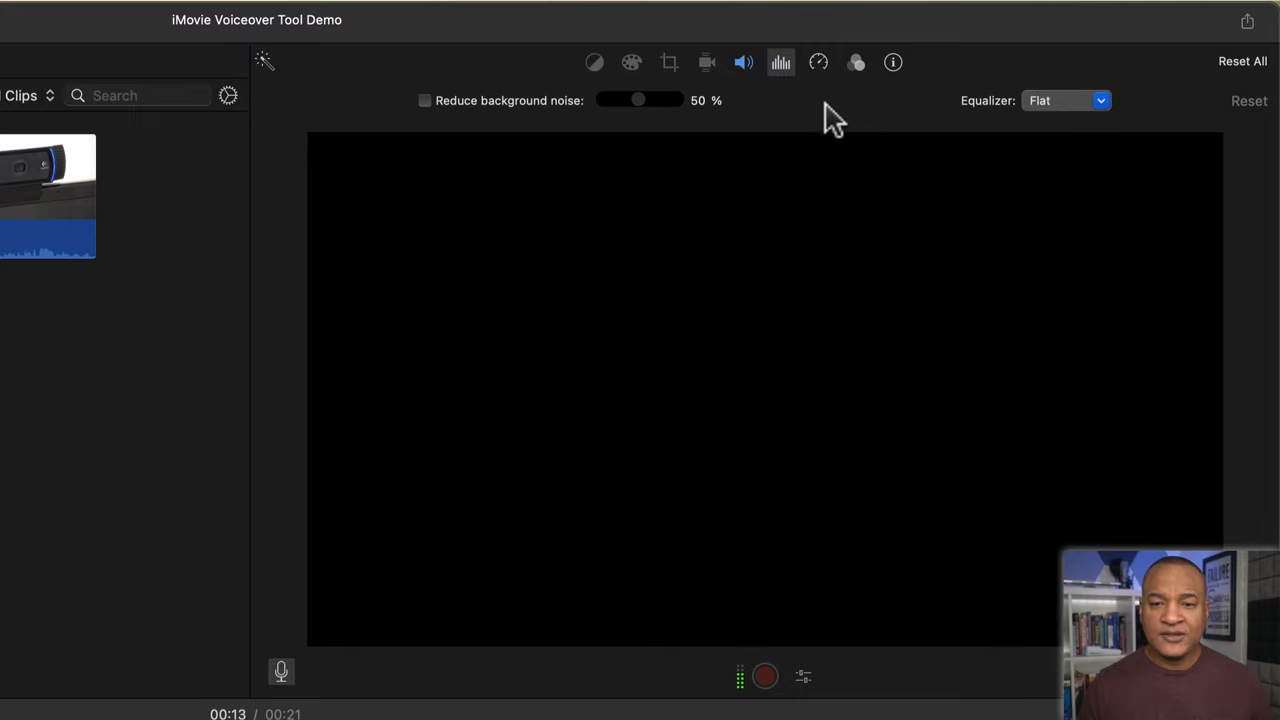
mouse_move(748, 95)
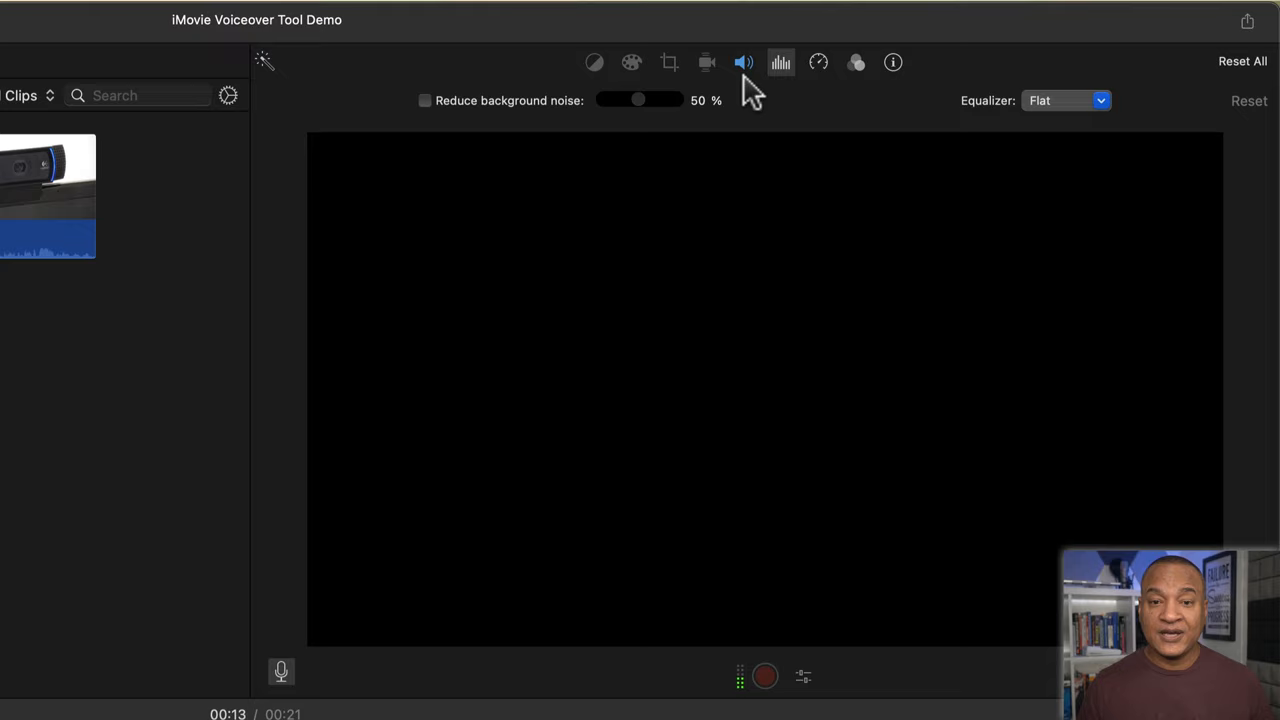
Turn off Lower volume of other clips for VO-1, keeping its volume at 100%
left_click(743, 62)
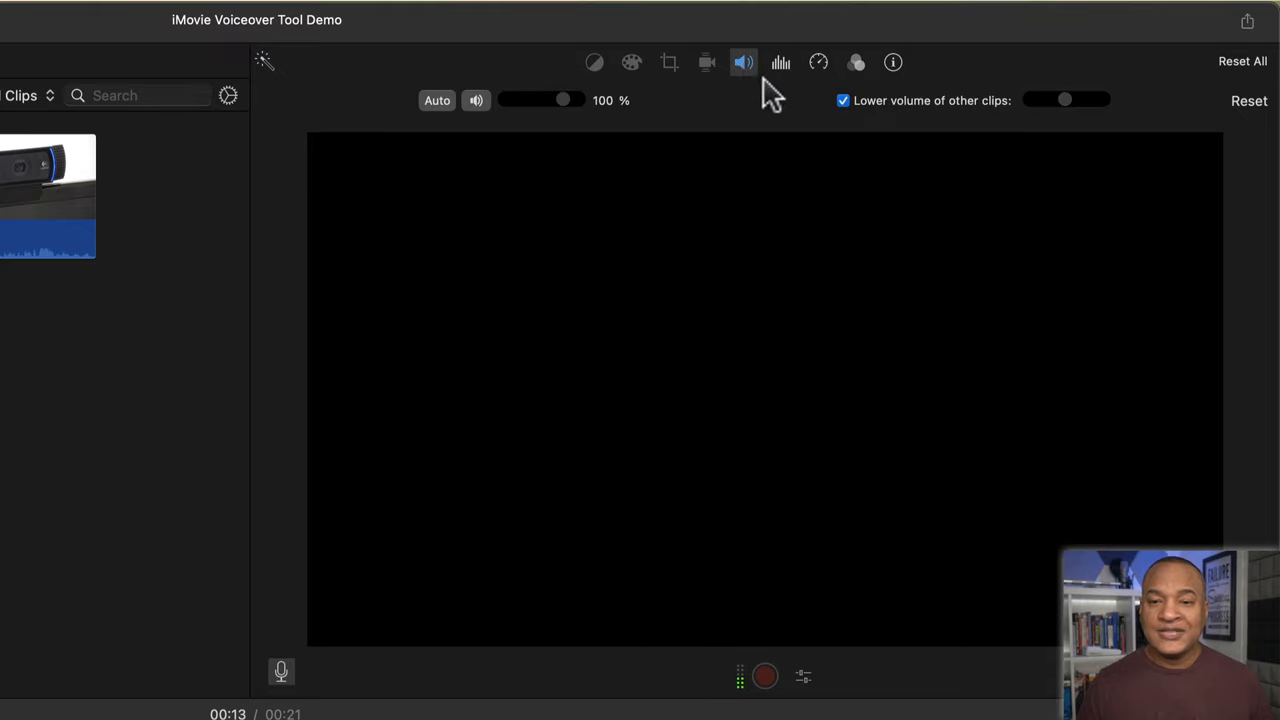
mouse_move(857, 118)
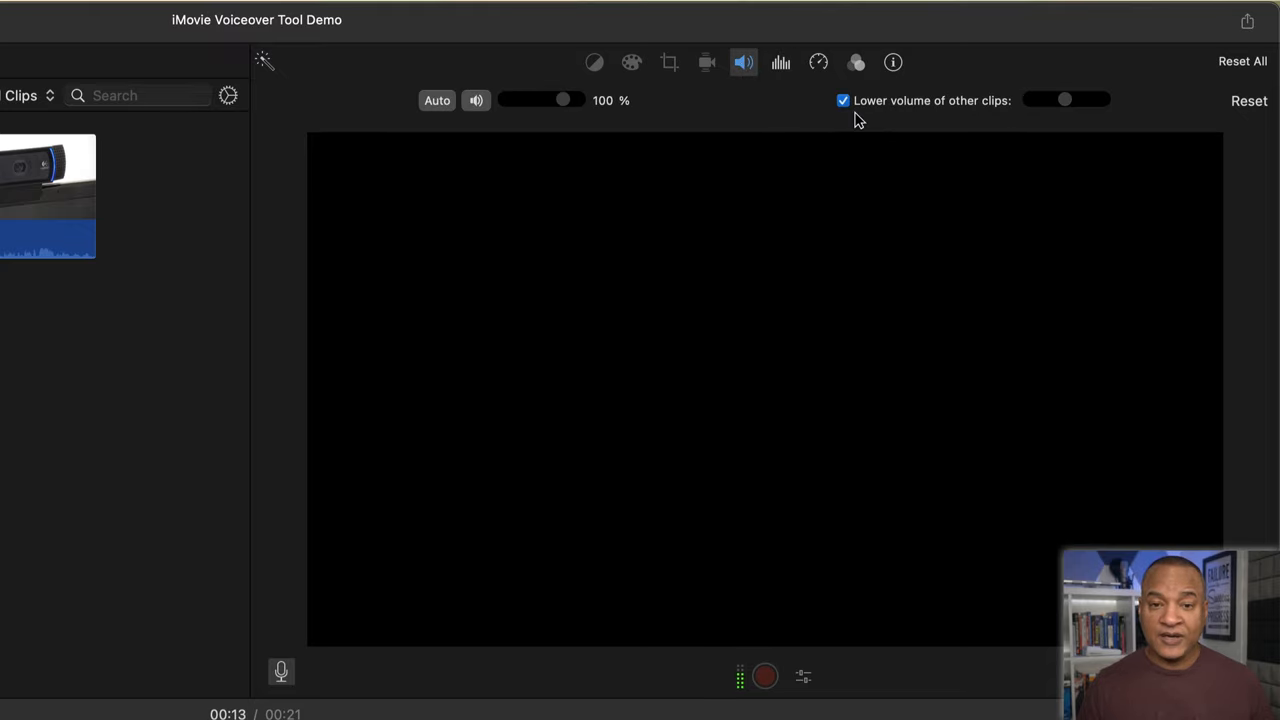
mouse_move(1010, 130)
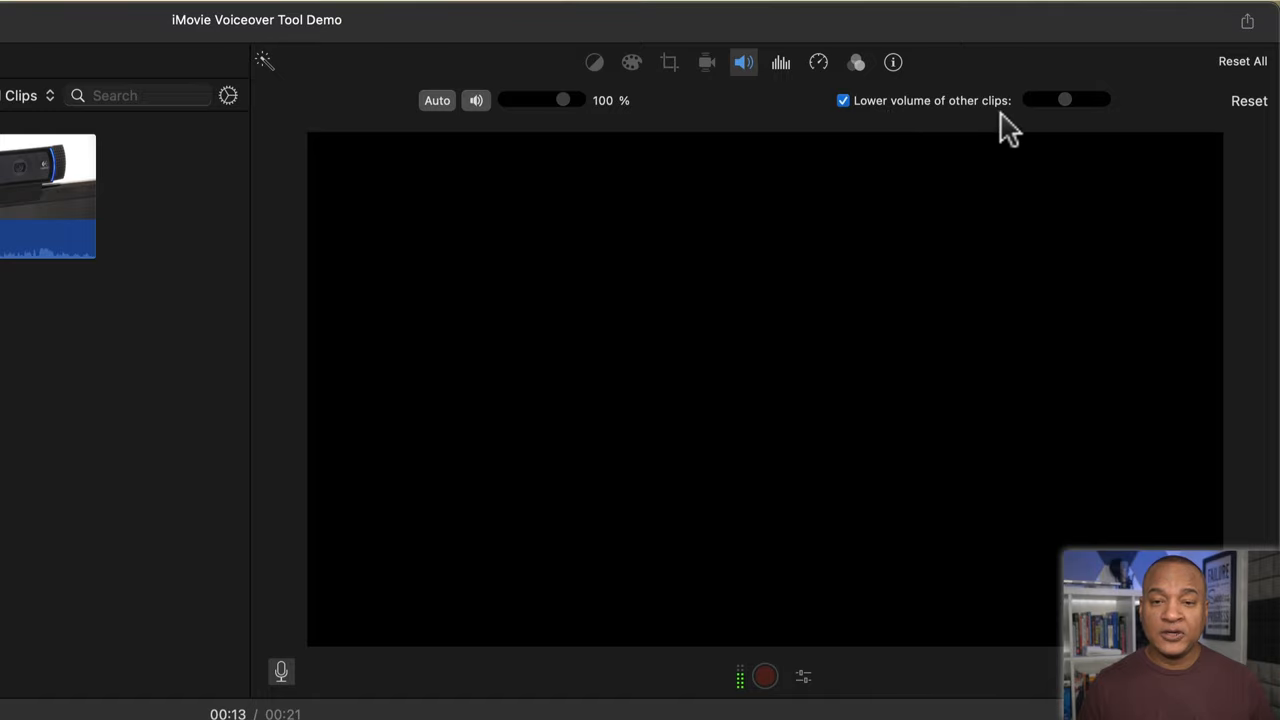
mouse_move(1018, 132)
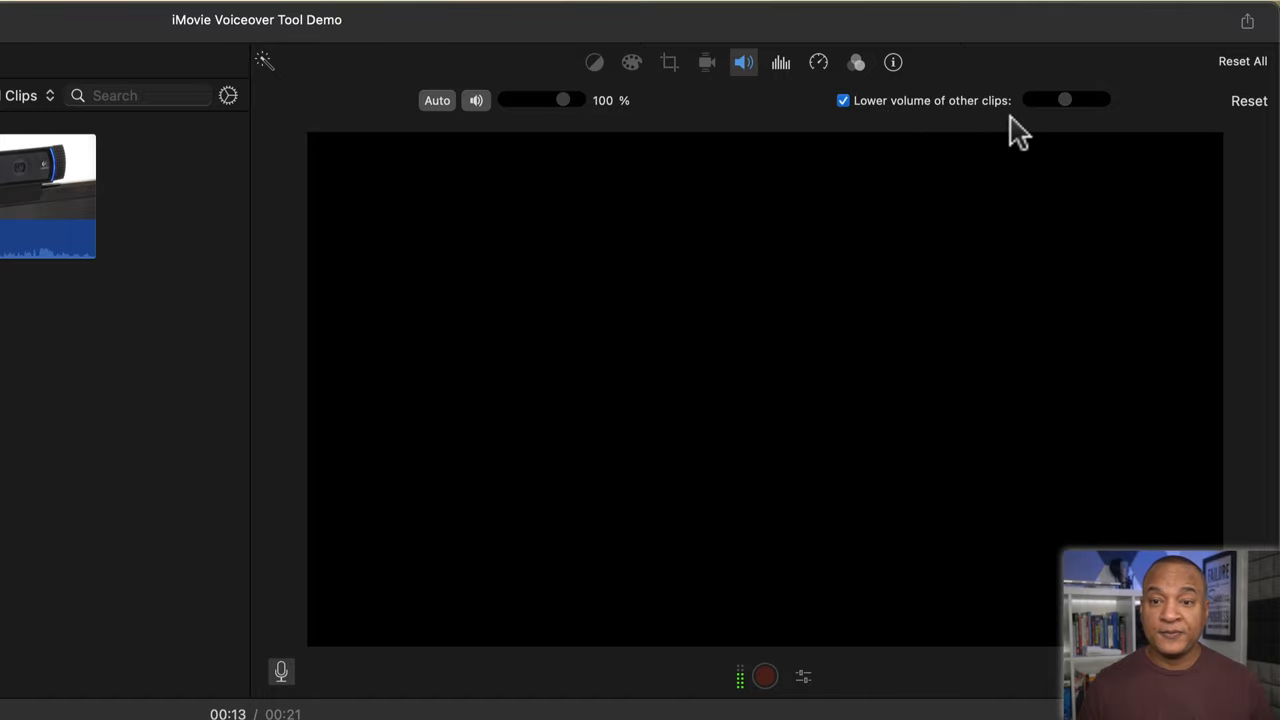
mouse_move(900, 135)
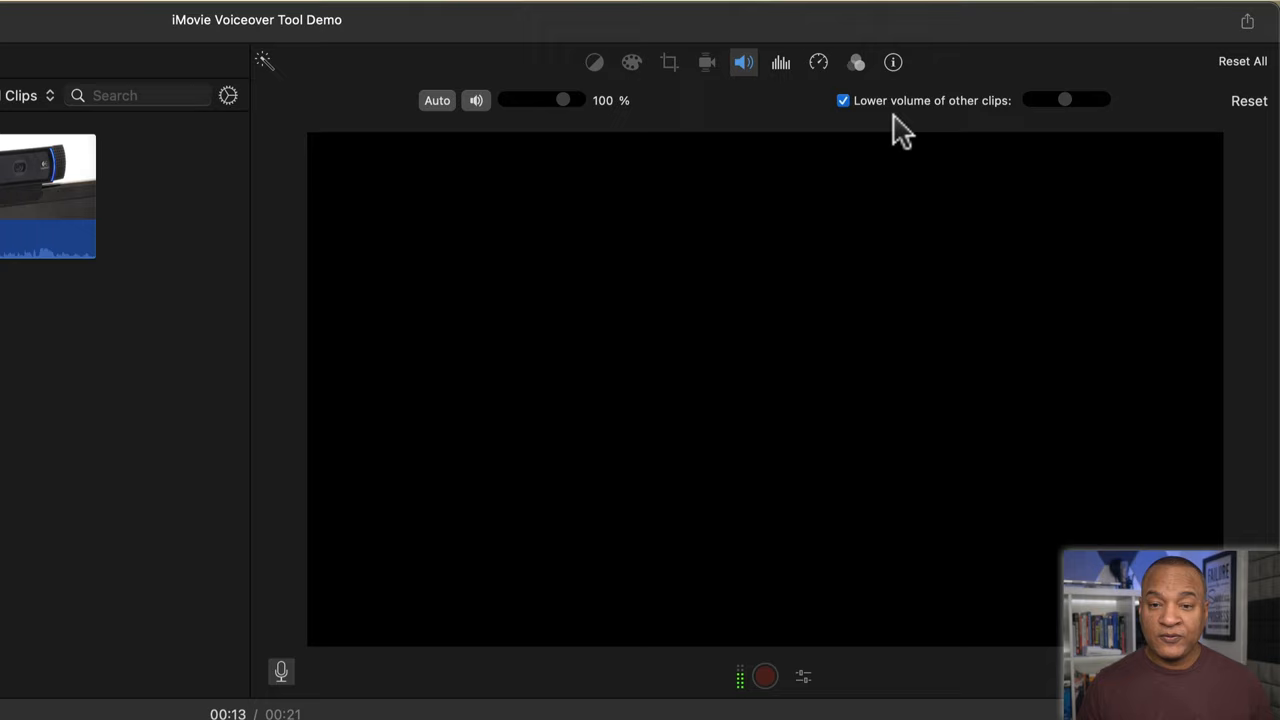
mouse_move(862, 130)
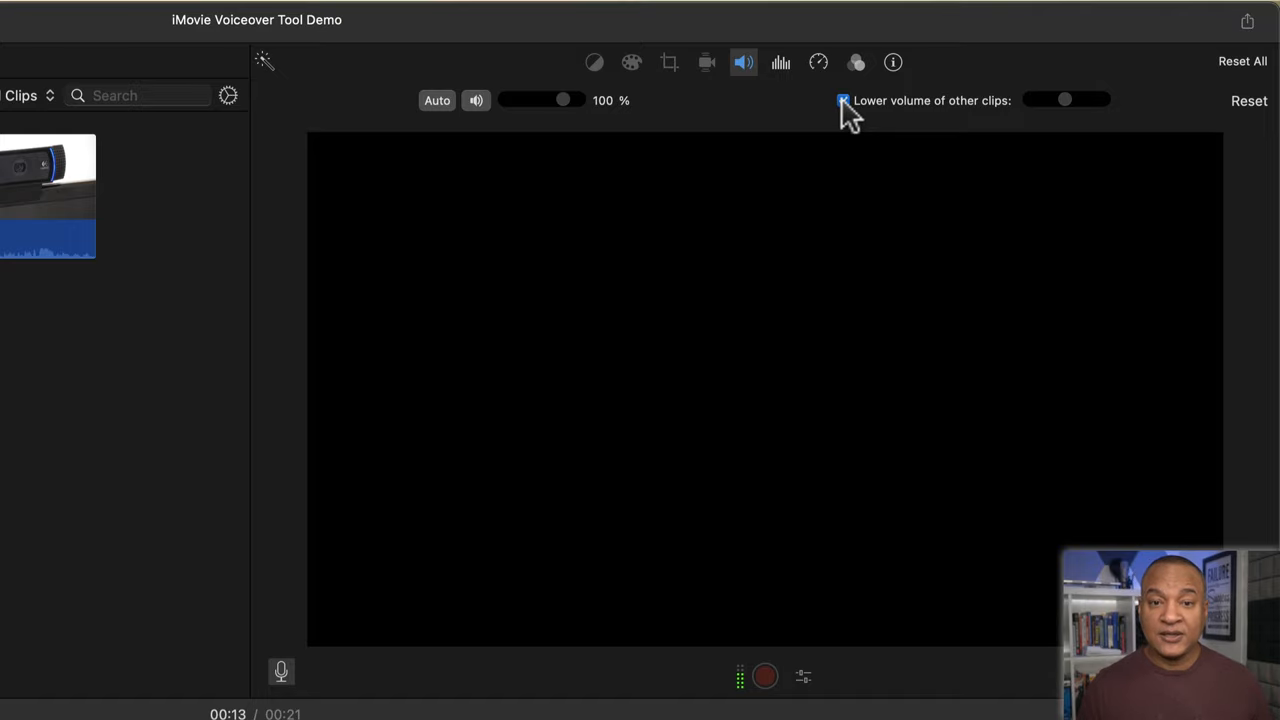
left_click(843, 99)
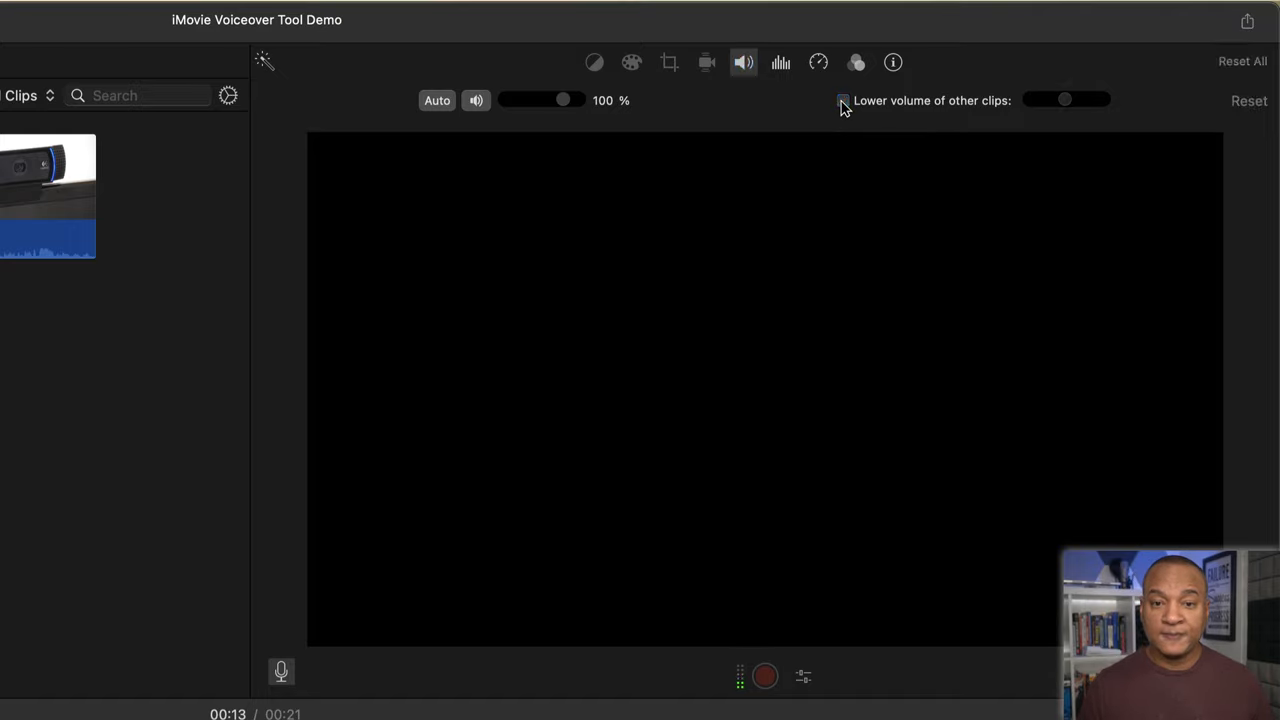
mouse_move(765, 112)
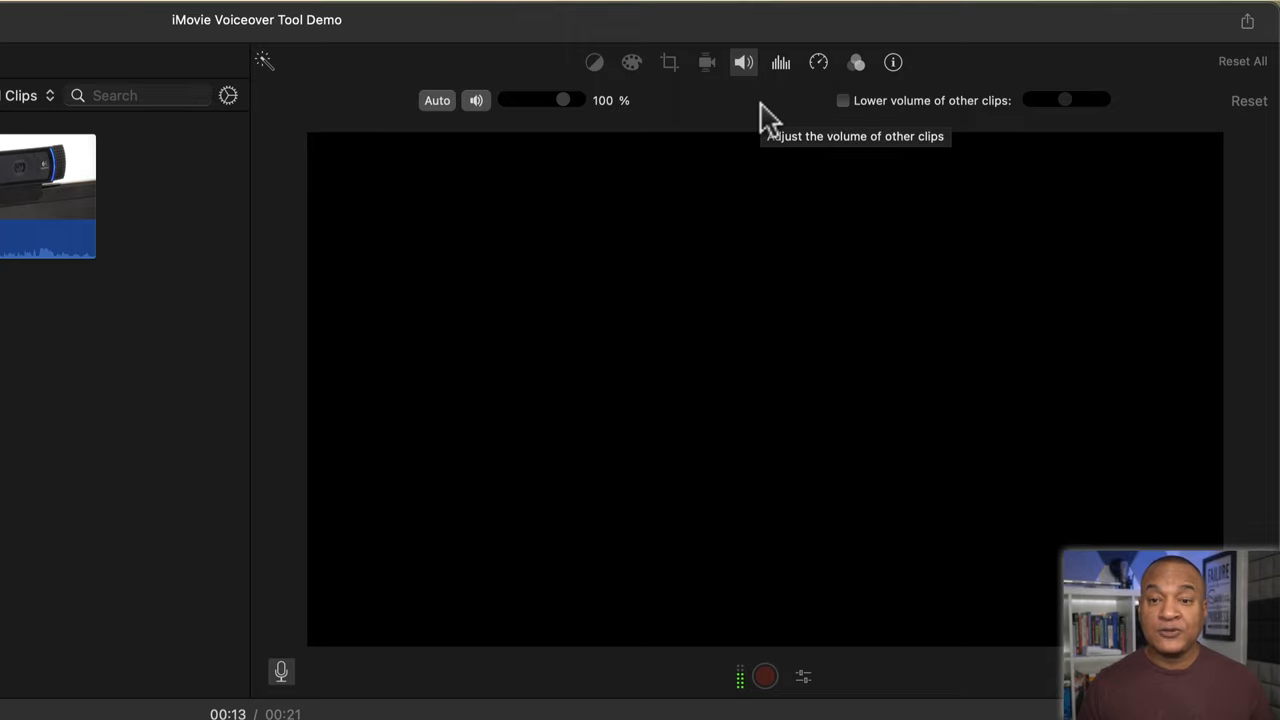
mouse_move(980, 130)
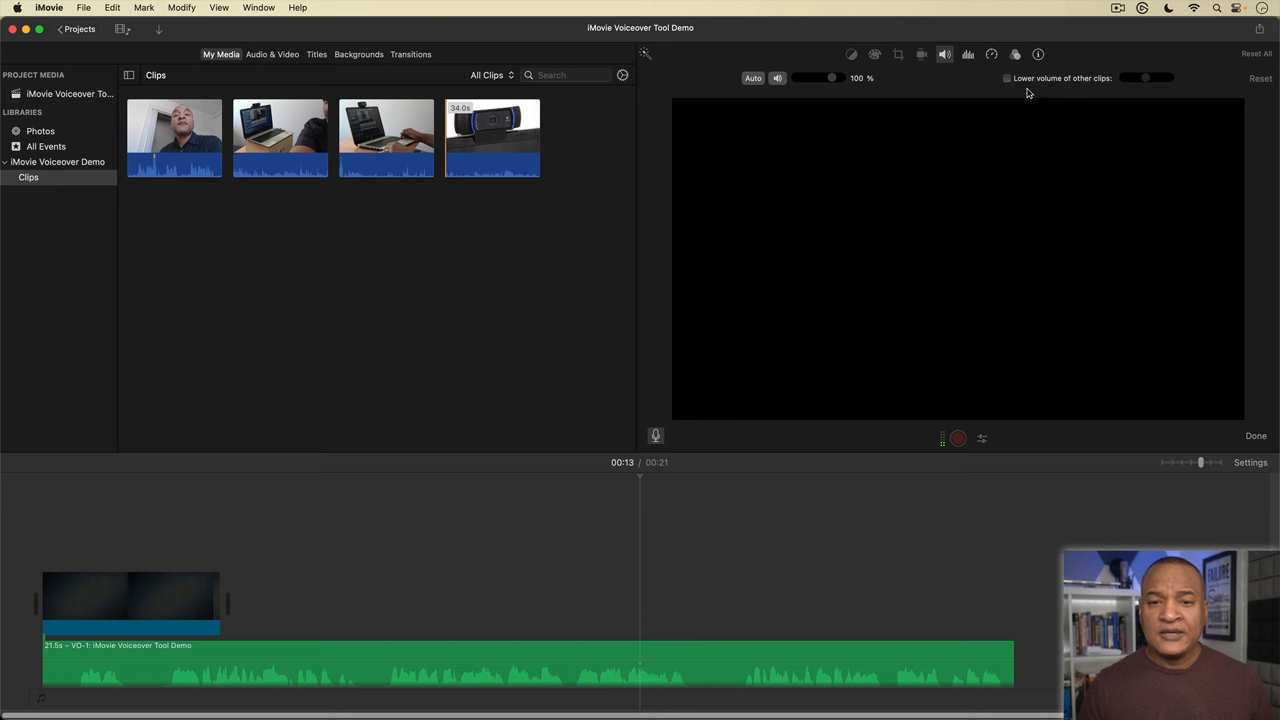
mouse_move(878, 446)
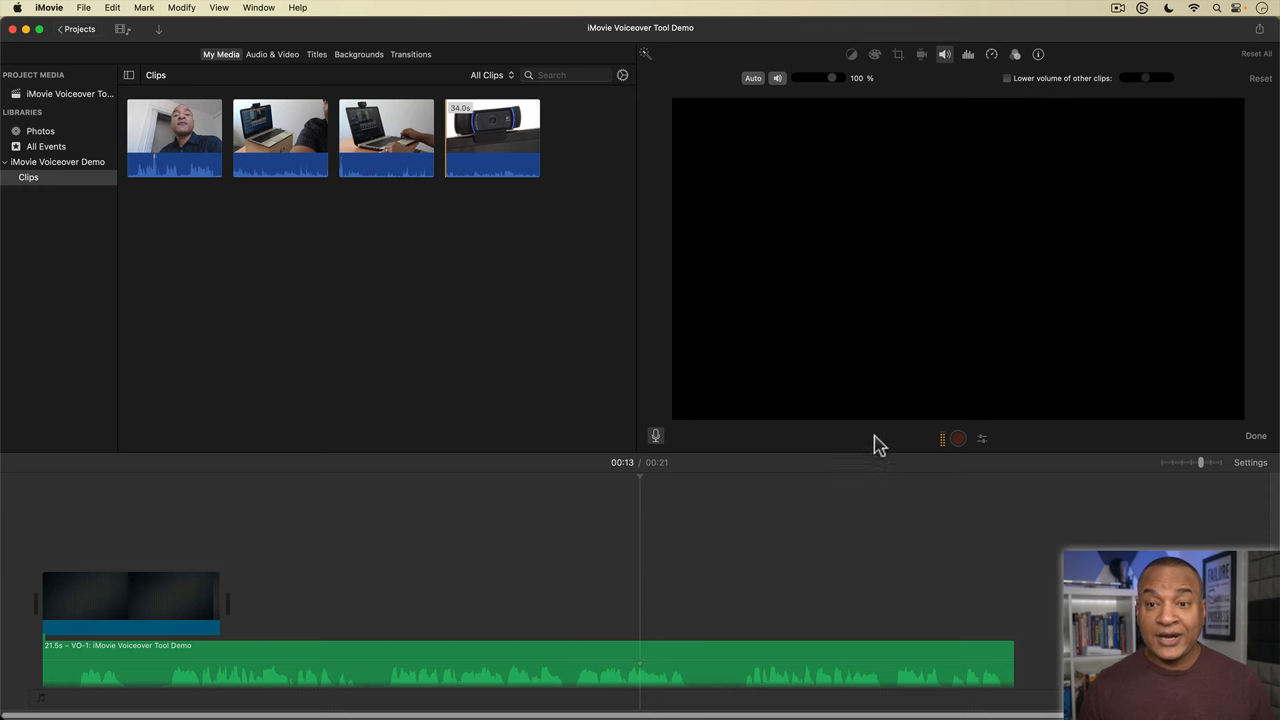
Select and delete the VO-1 voiceover clip, leaving the background clip
left_click(358, 655)
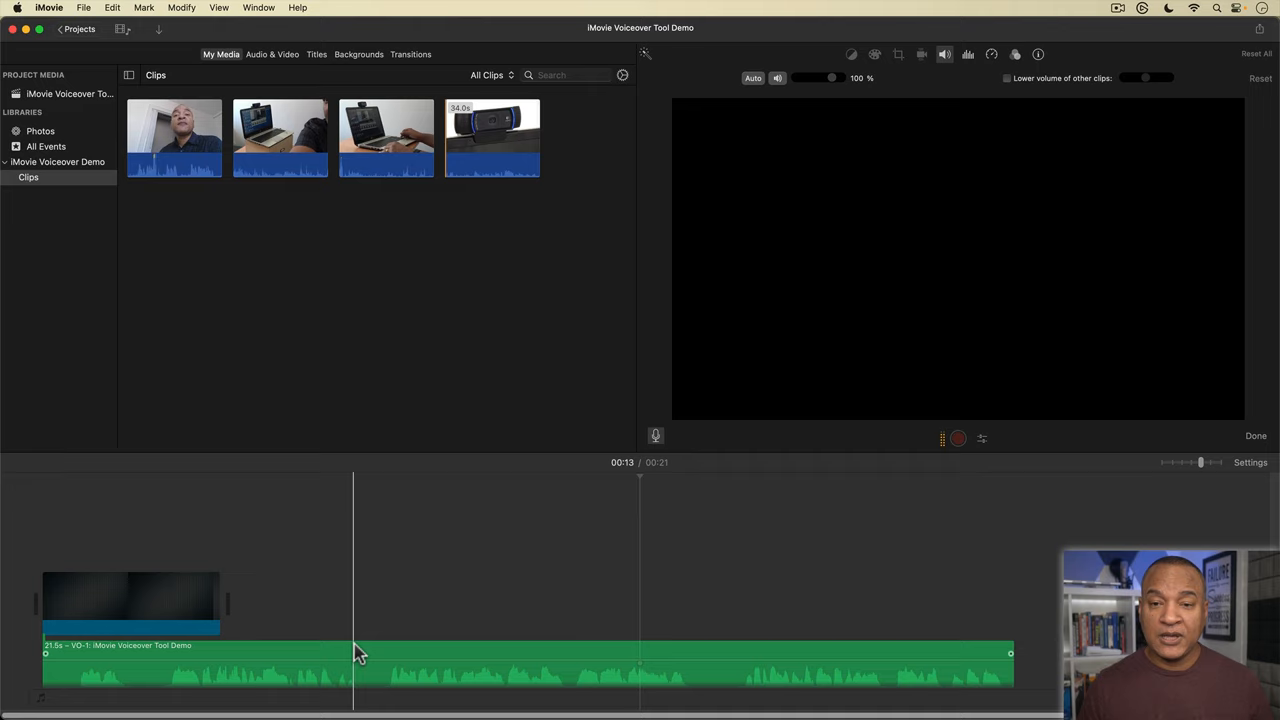
left_click(353, 660)
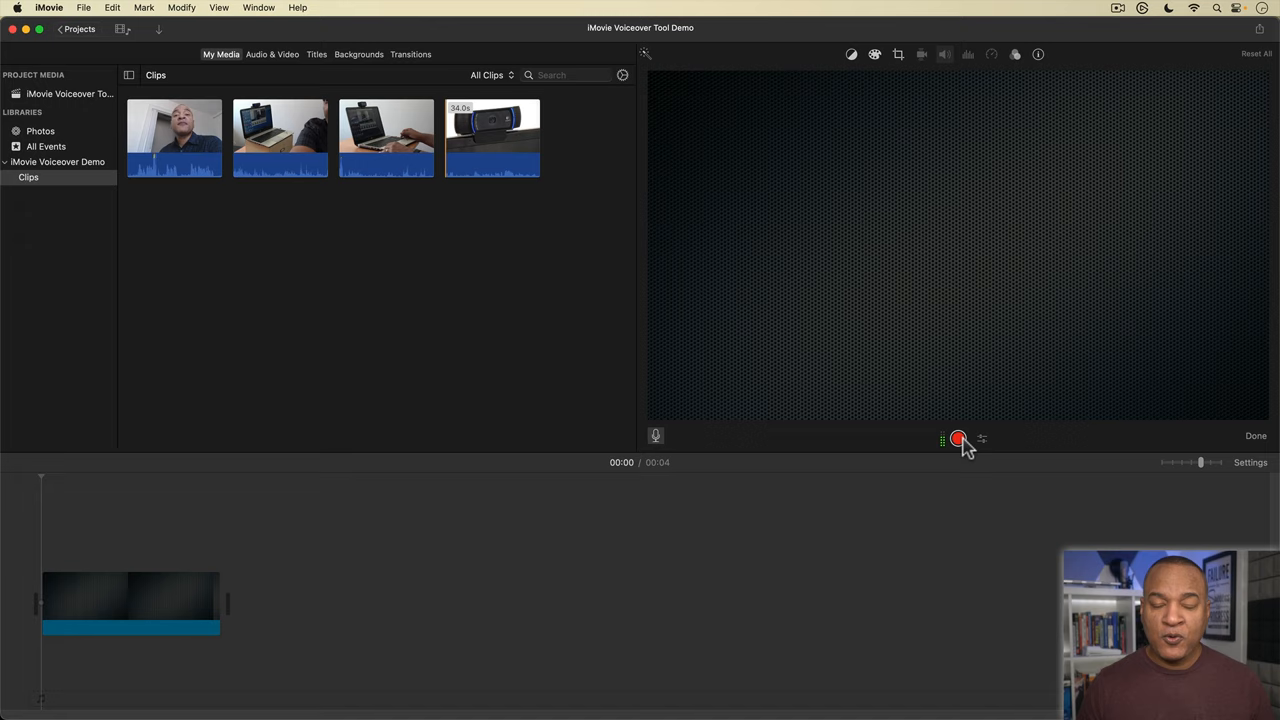
mouse_move(958, 438)
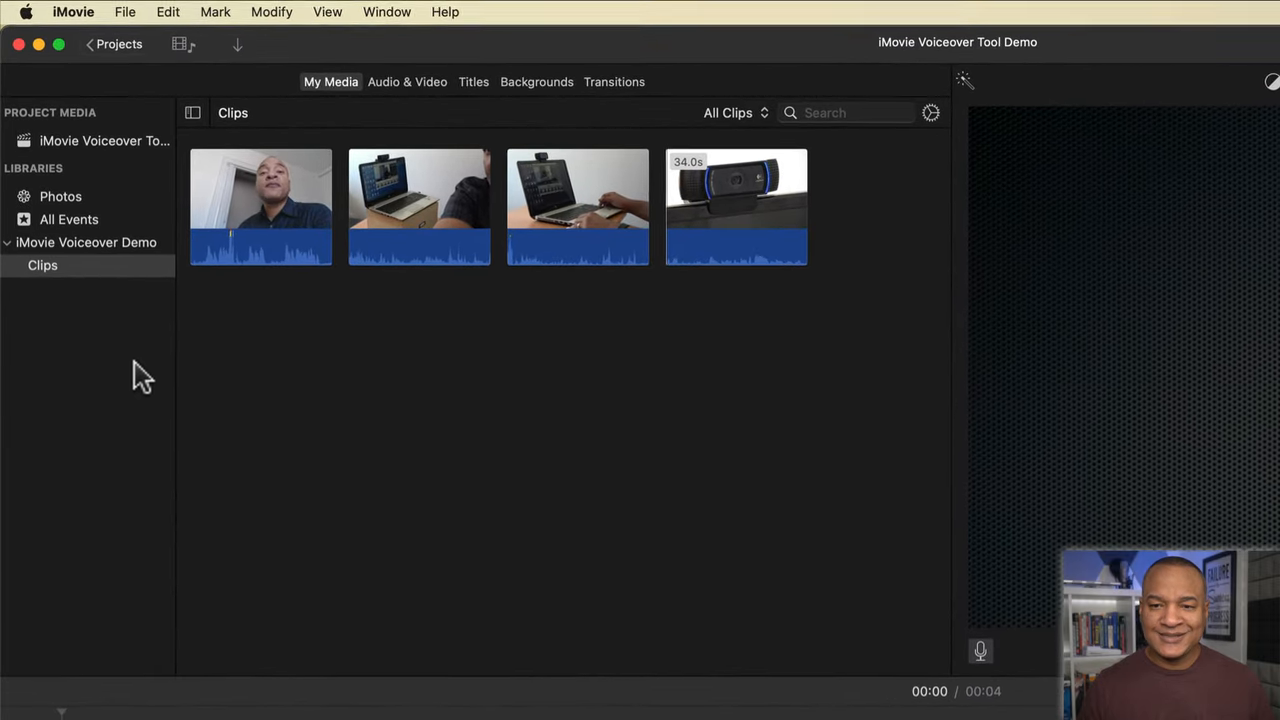
mouse_move(80, 160)
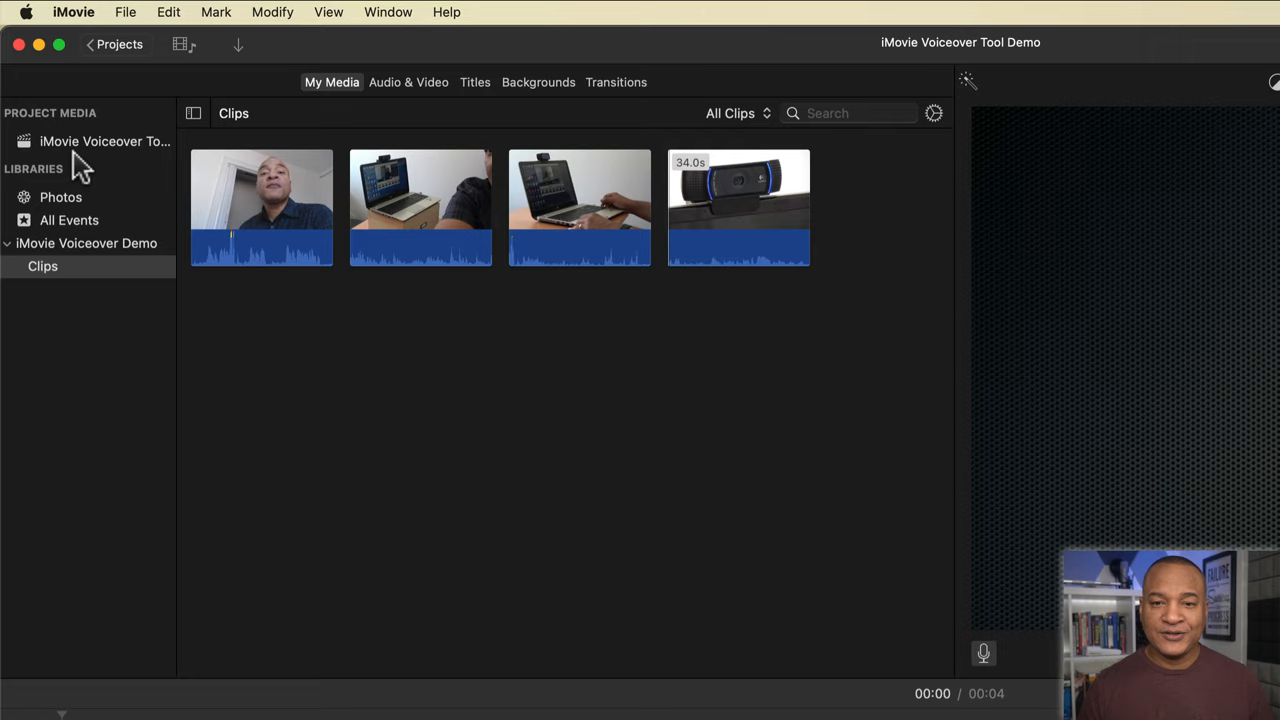
Open the iMovie Voiceover Tool Demo project from Project Media in the sidebar
left_click(104, 141)
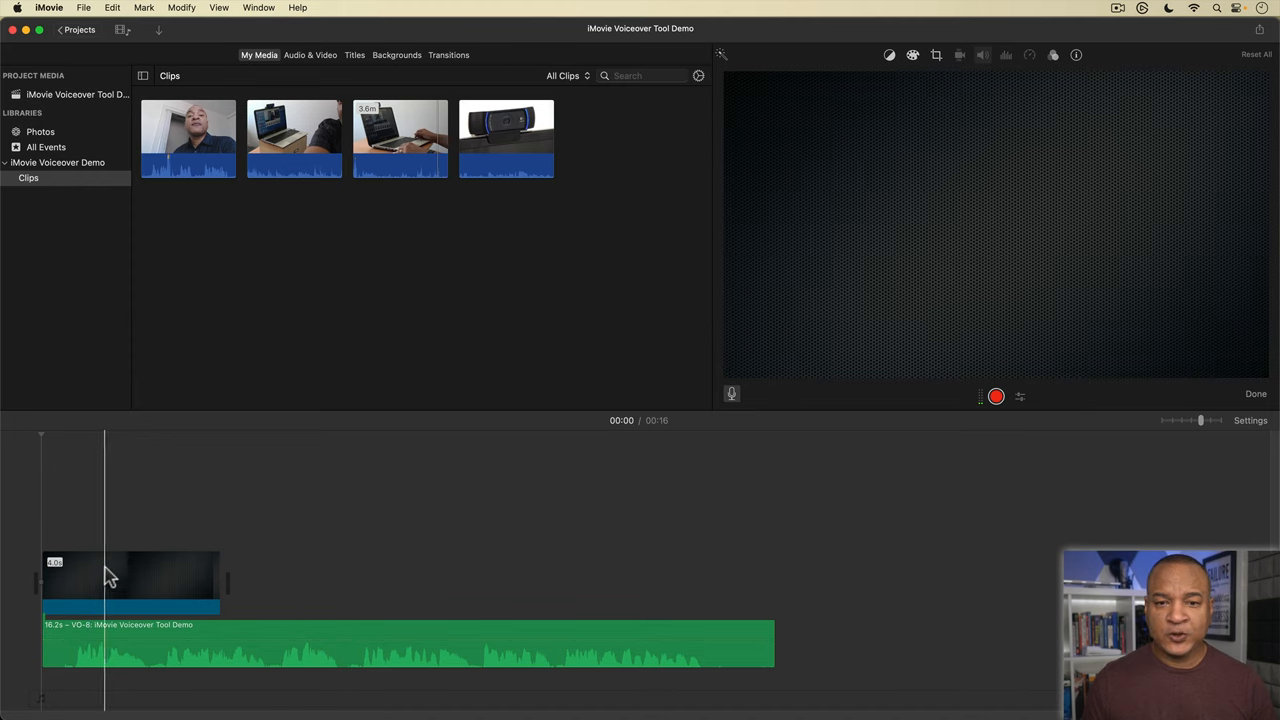
Select the placeholder, then the green voiceover clip, and park the playhead inside the voiceover
left_click(130, 582)
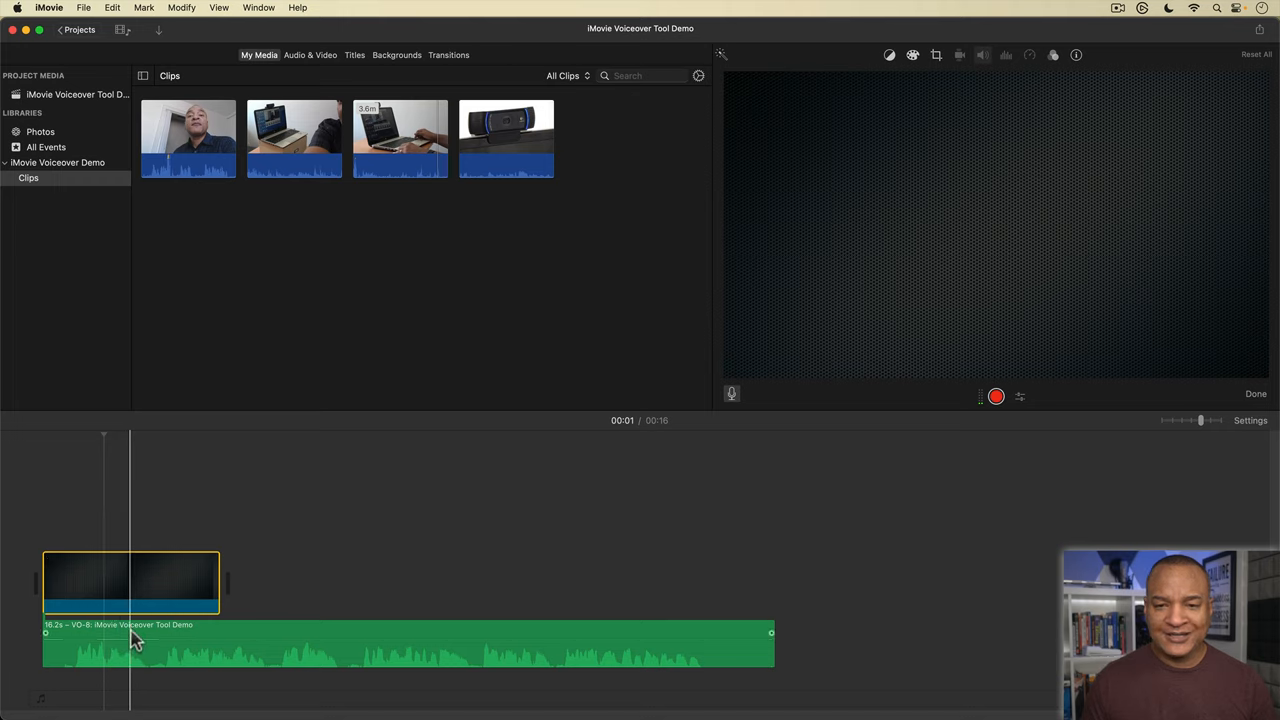
left_click(982, 55)
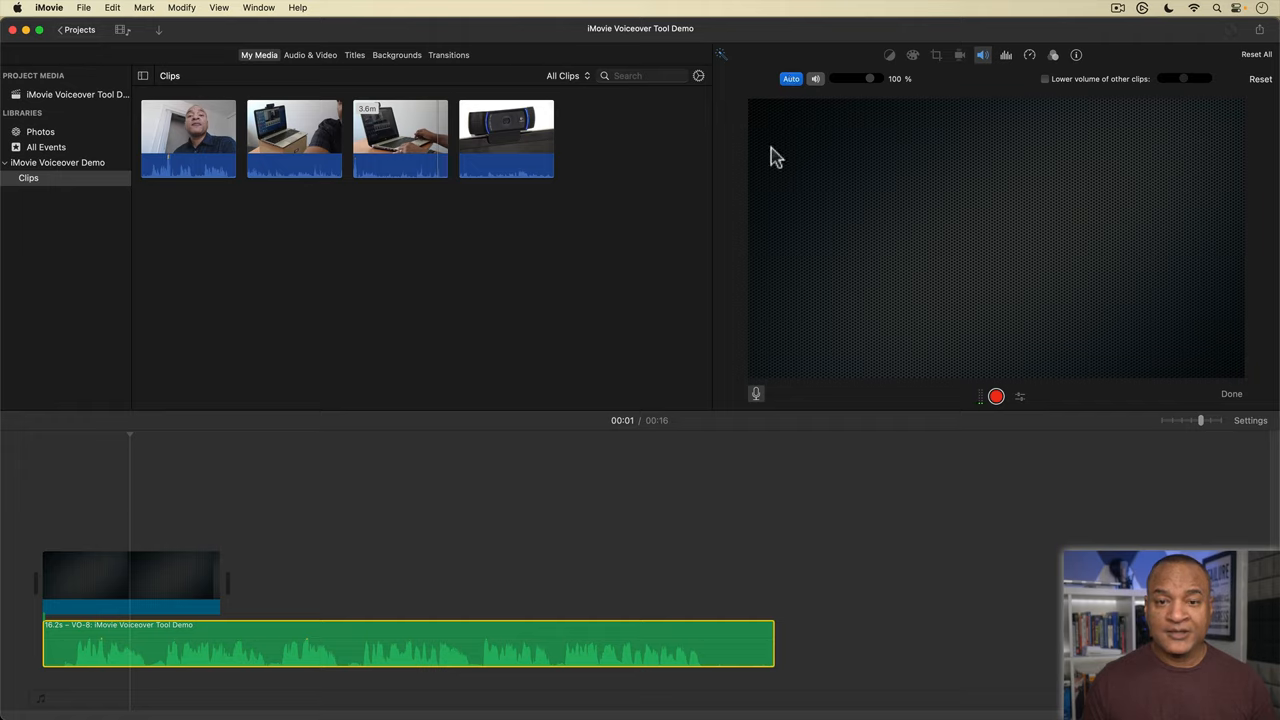
left_click(397, 607)
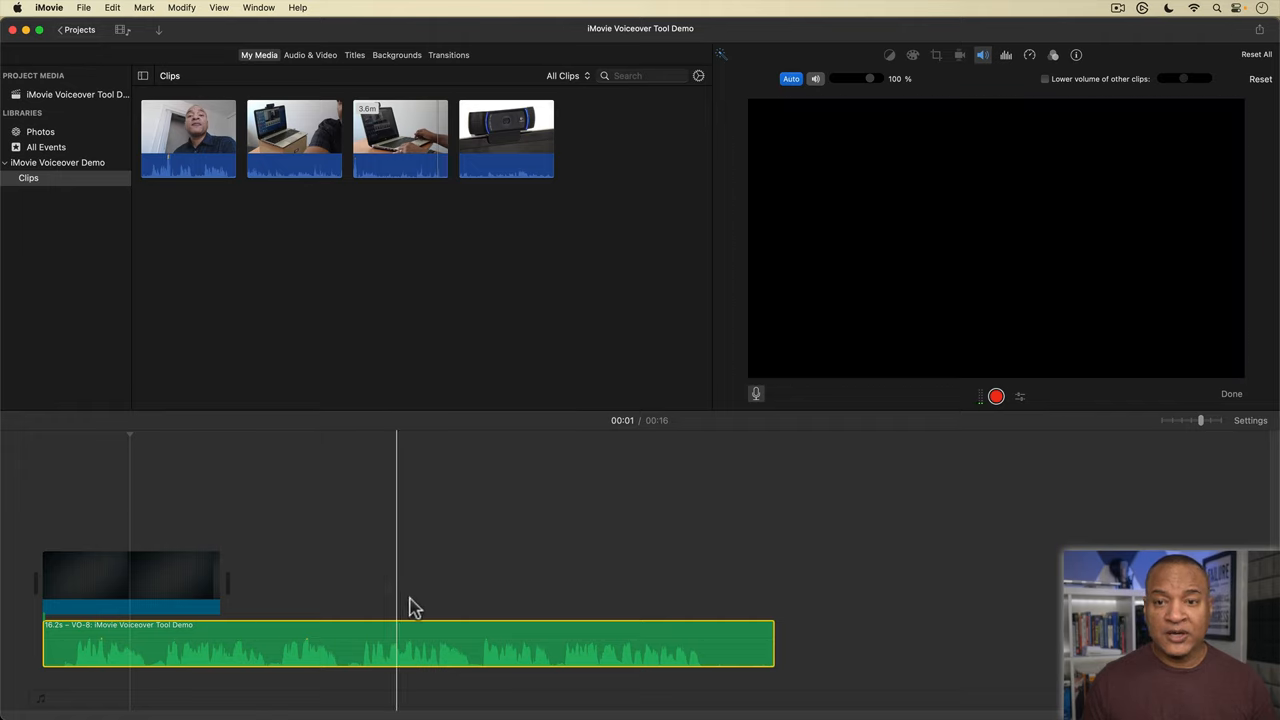
left_click(288, 600)
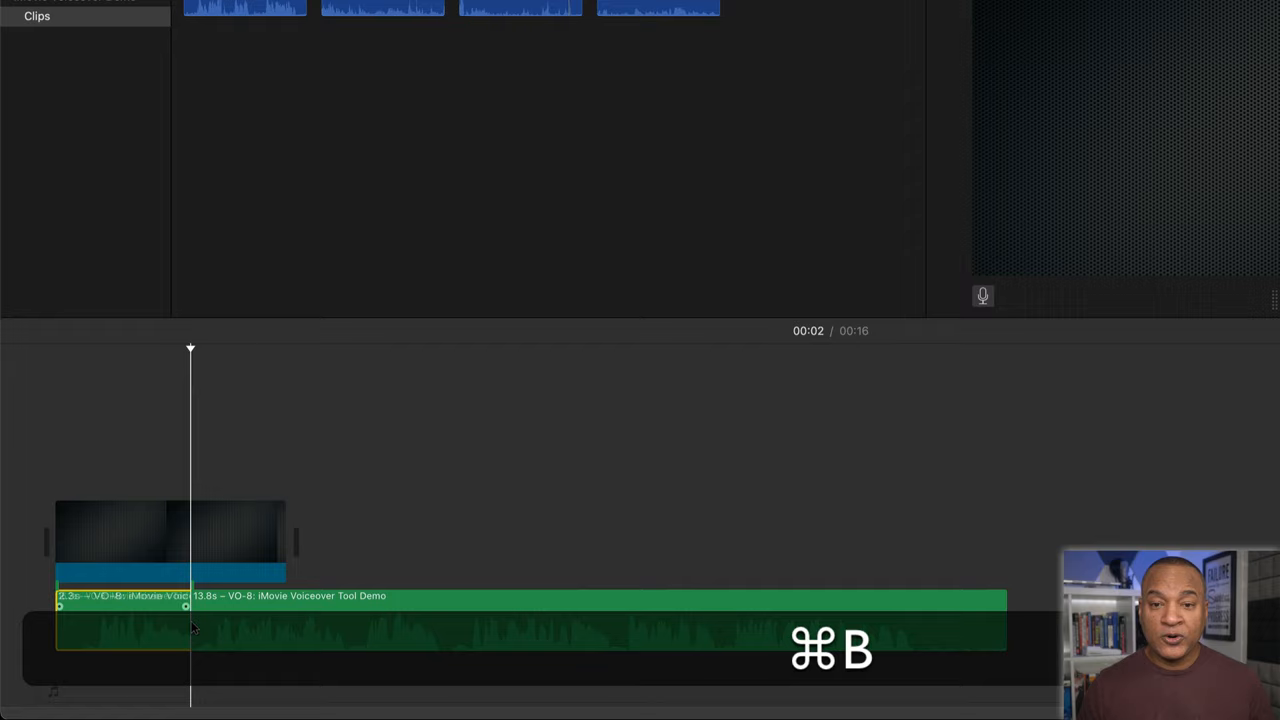
Split the voiceover at the playhead and trim the pause, leaving 2.3s and 13.4s pieces
key("cmd+b")
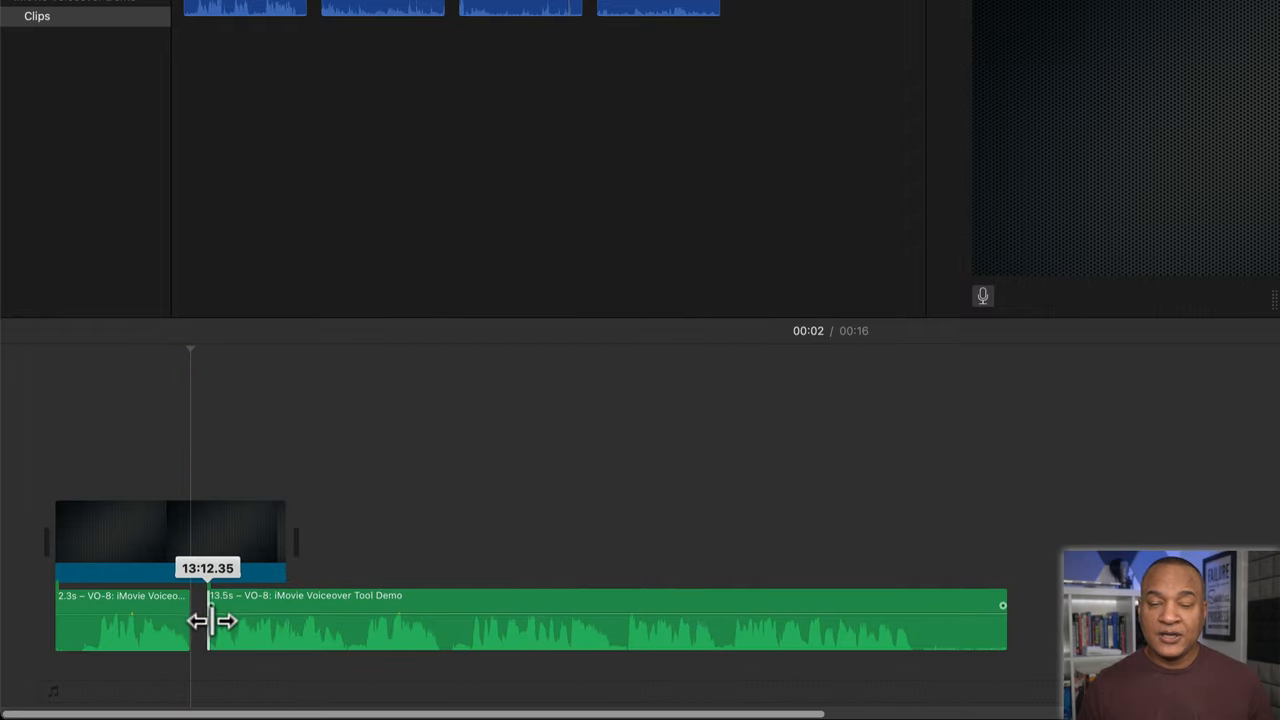
left_click_drag(205, 620, 215, 620)
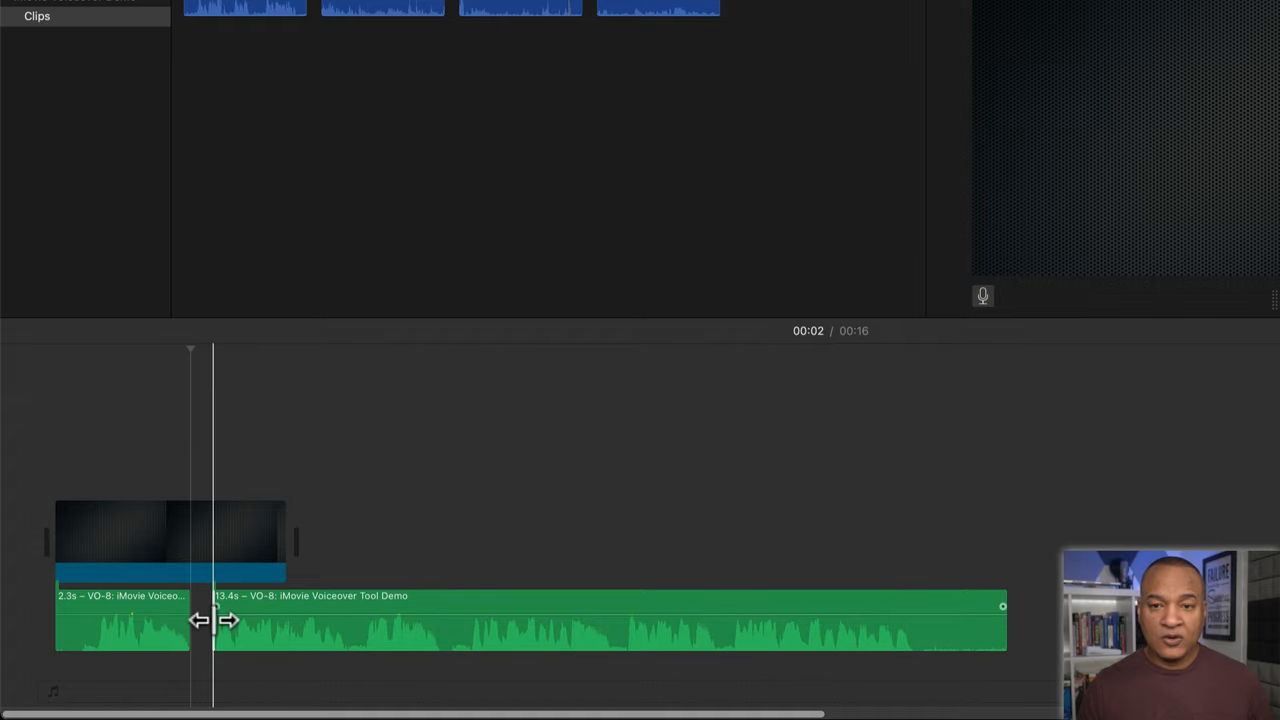
left_click(600, 620)
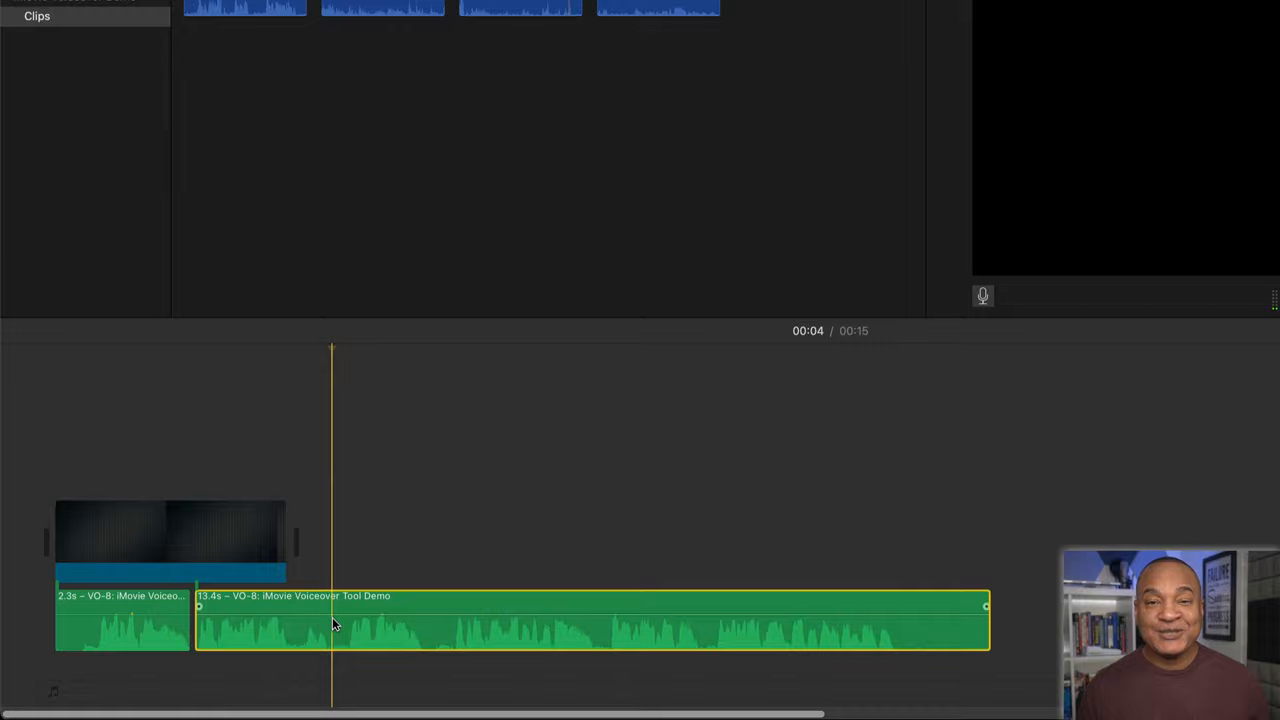
mouse_move(343, 630)
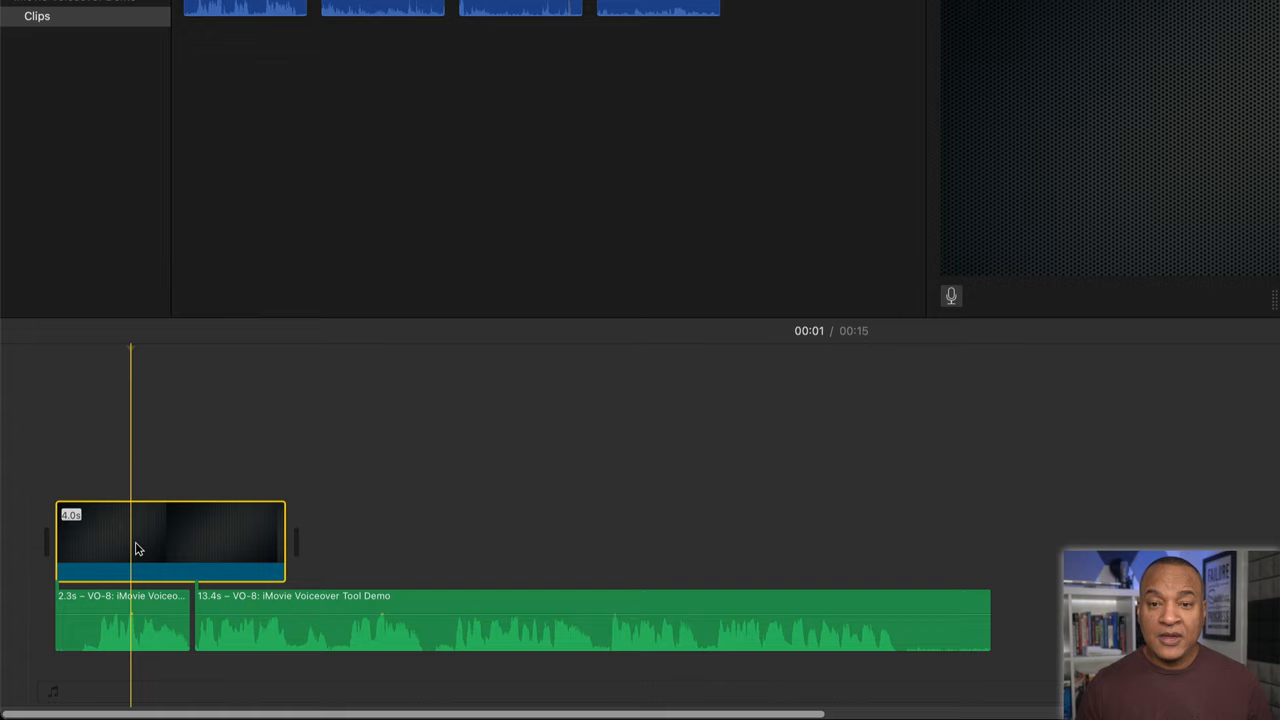
Stretch the placeholder to the voiceover's end, then split and trim the next pause
left_click_drag(285, 540, 303, 540)
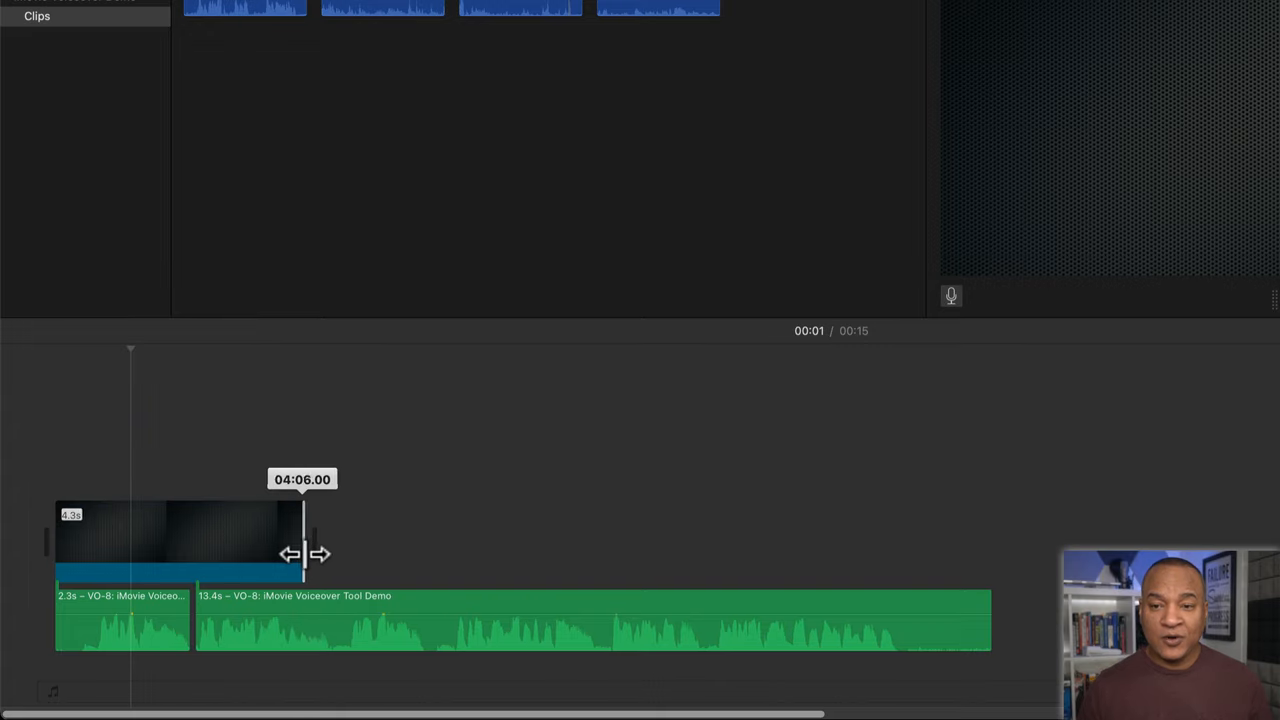
left_click_drag(303, 554, 982, 554)
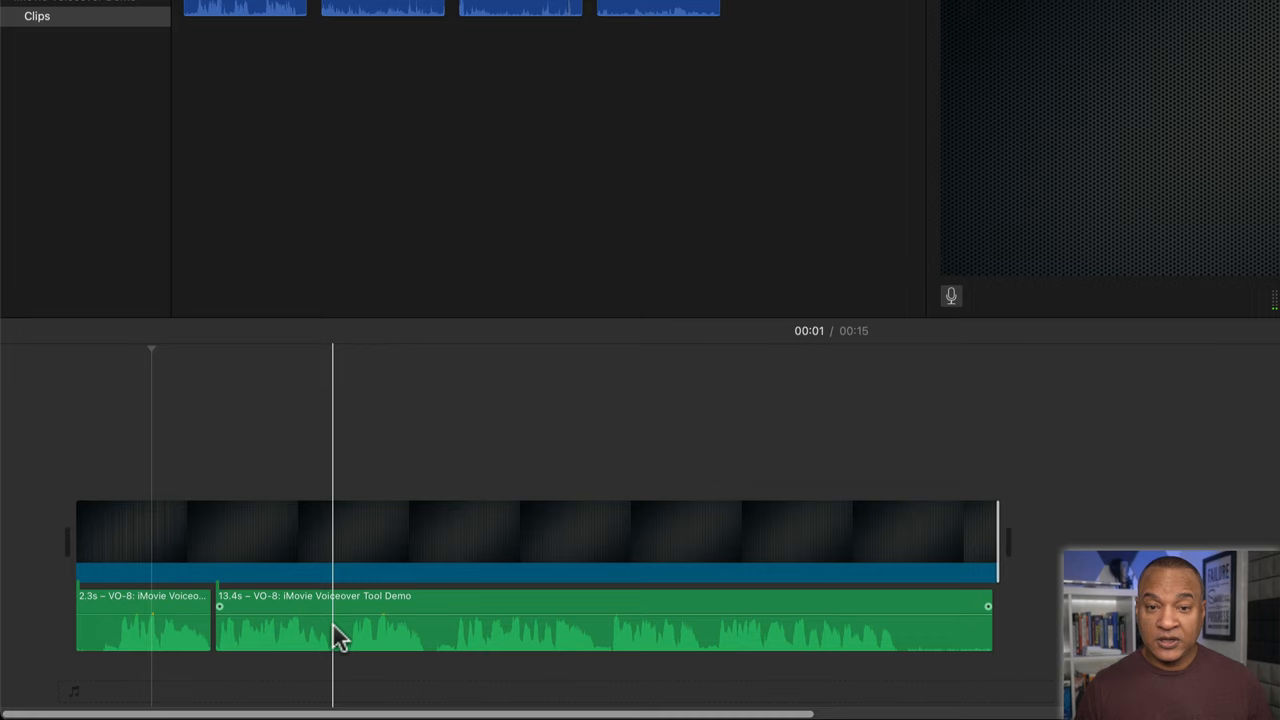
key("cmd+b")
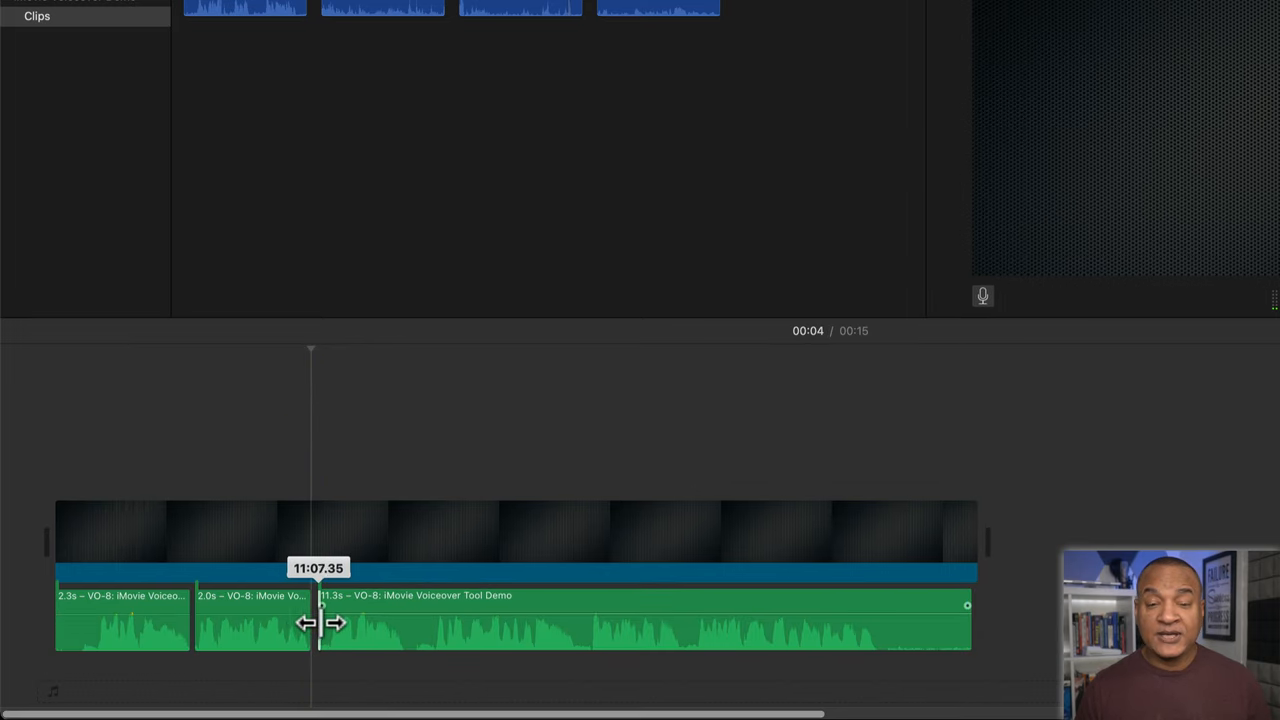
left_click_drag(318, 622, 330, 622)
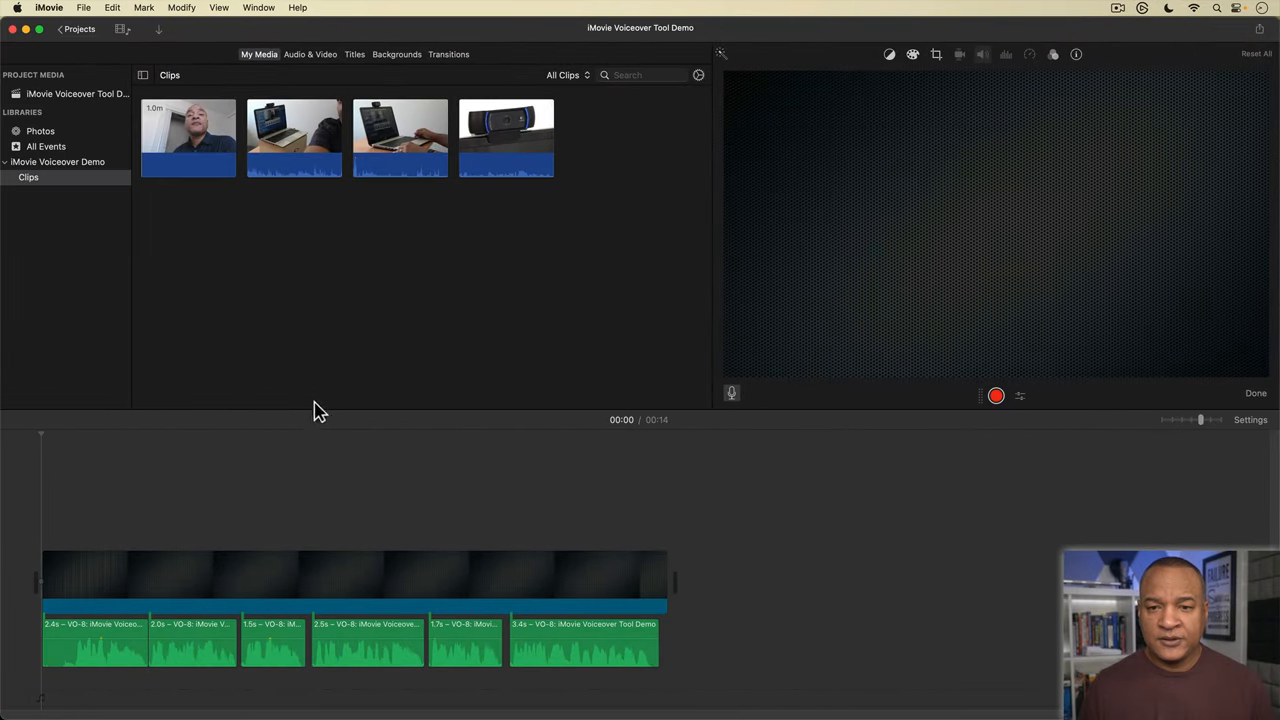
mouse_move(42, 618)
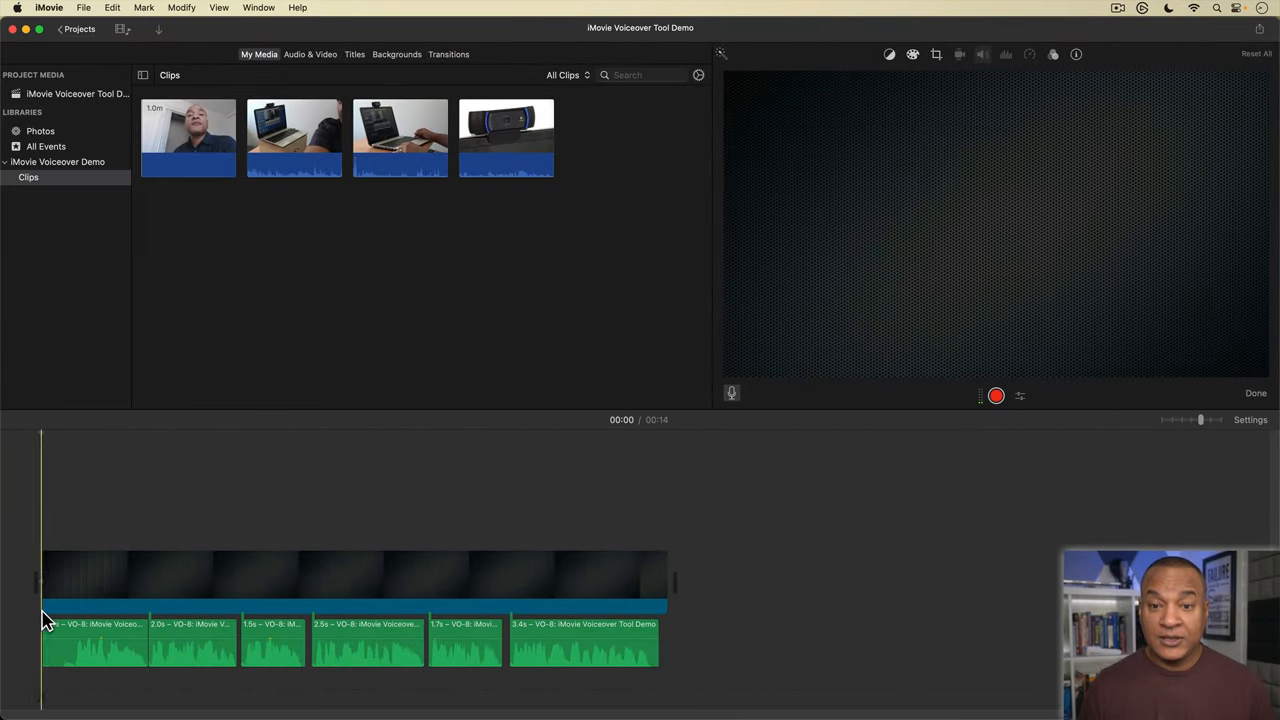
left_click(95, 640)
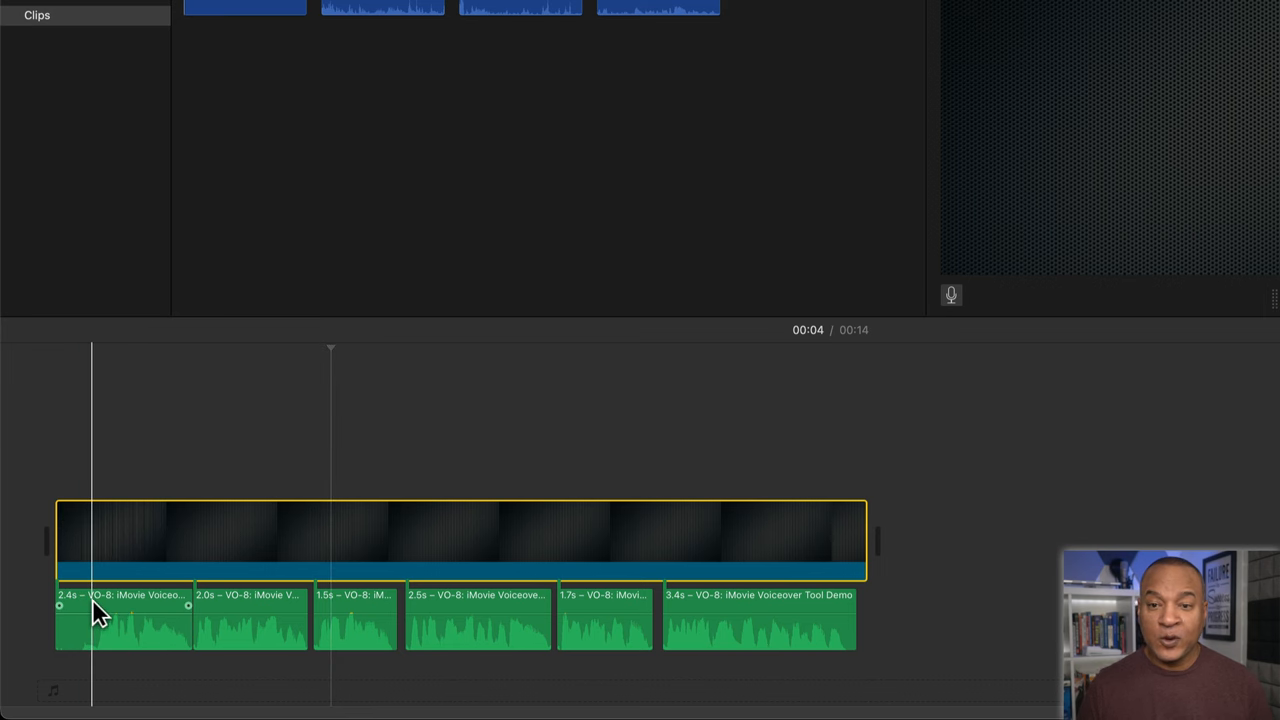
Cut the placeholder and align the cut with the gap after the third voiceover clip
left_click(250, 615)
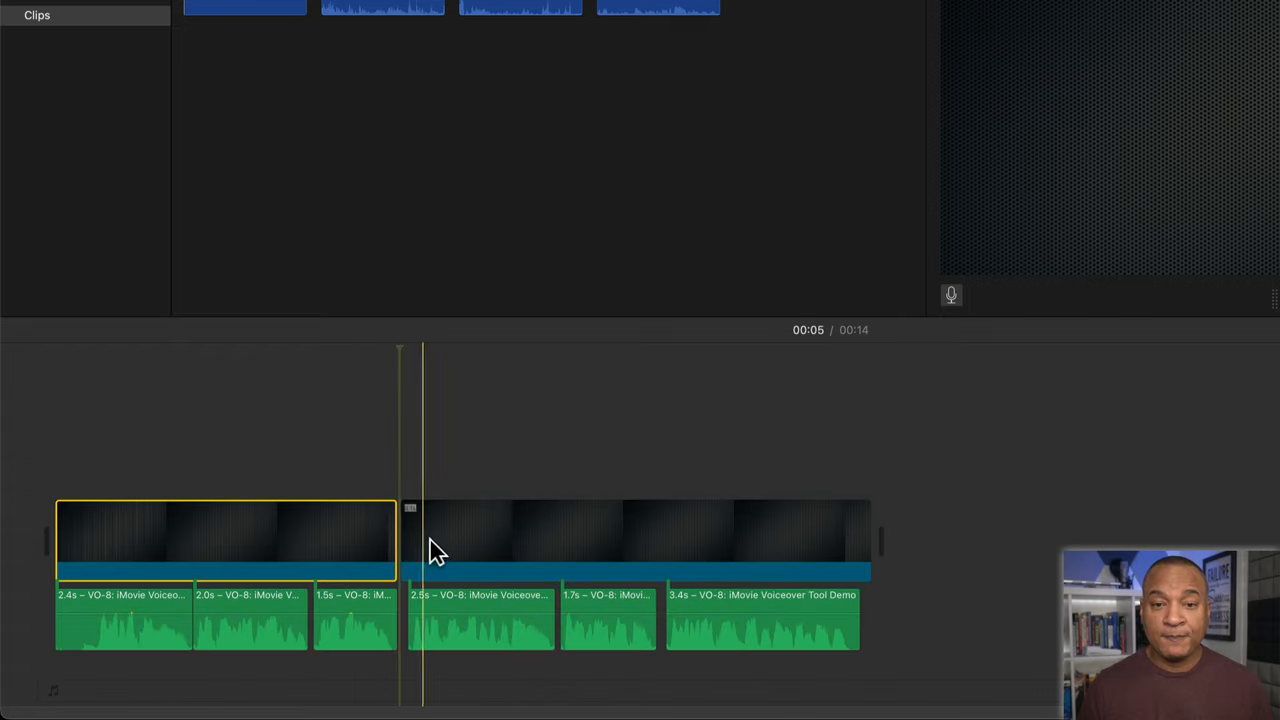
left_click_drag(420, 545, 366, 550)
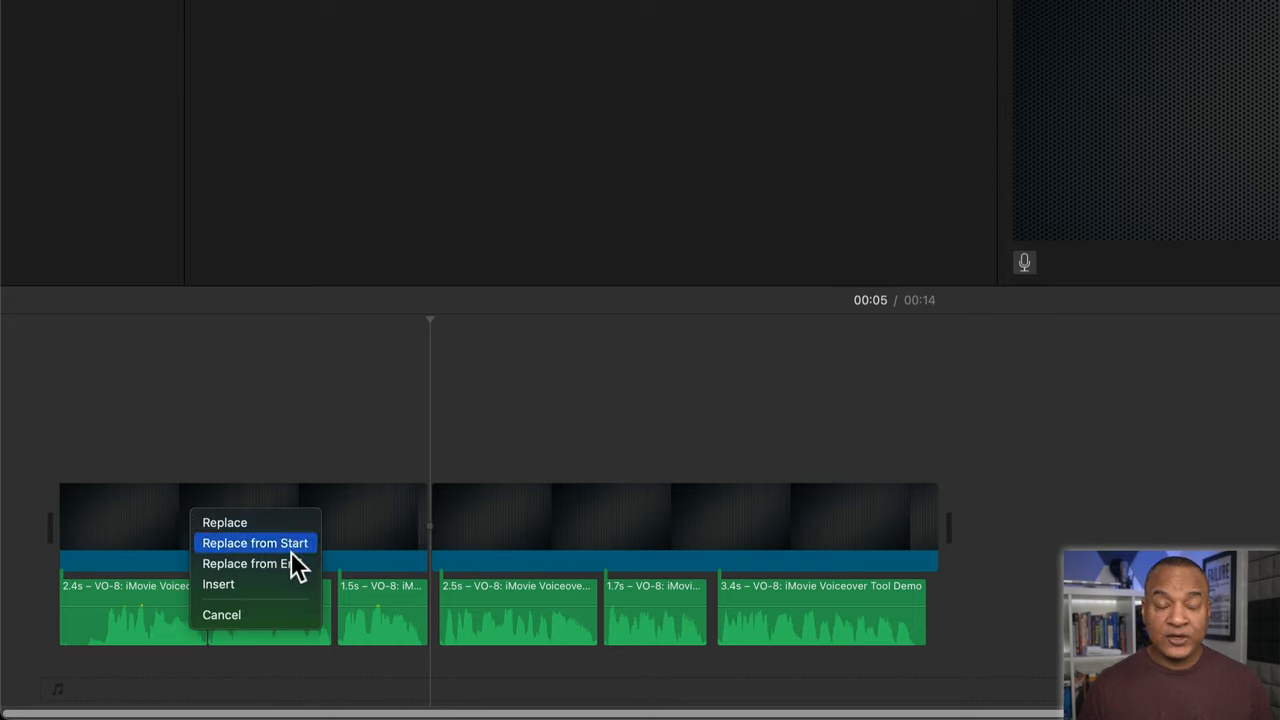
mouse_move(250, 584)
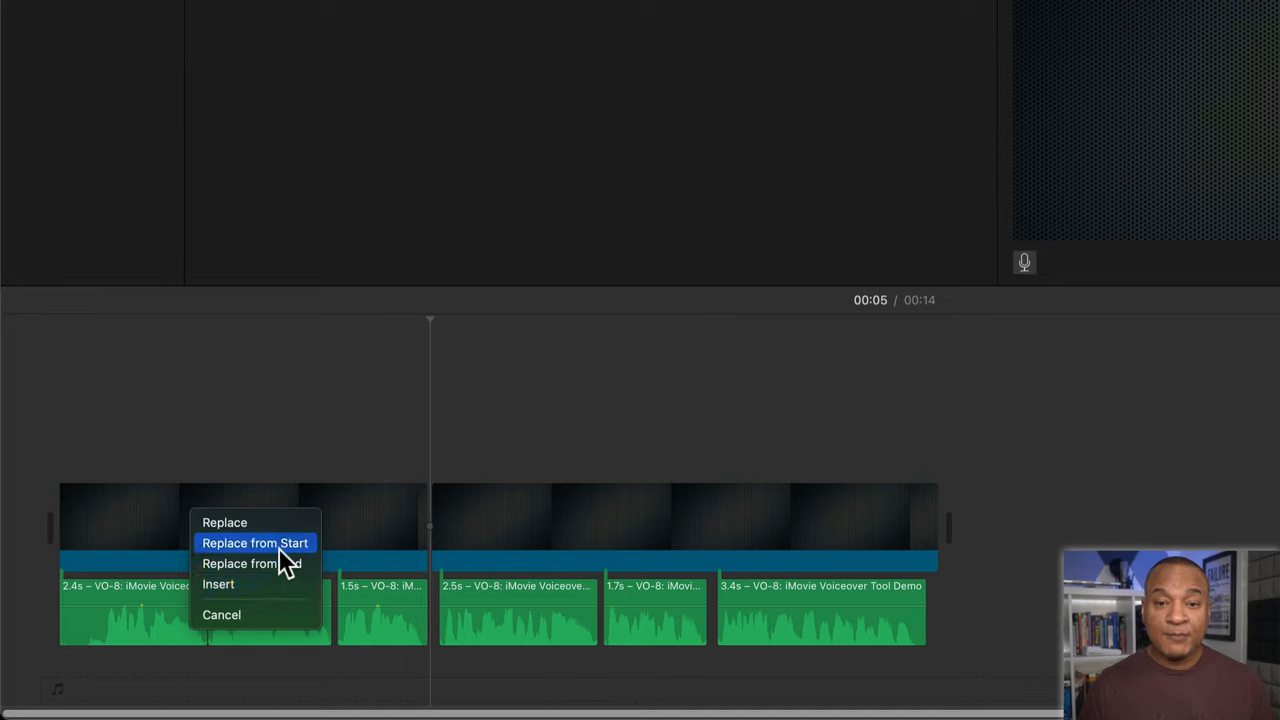
mouse_move(224, 522)
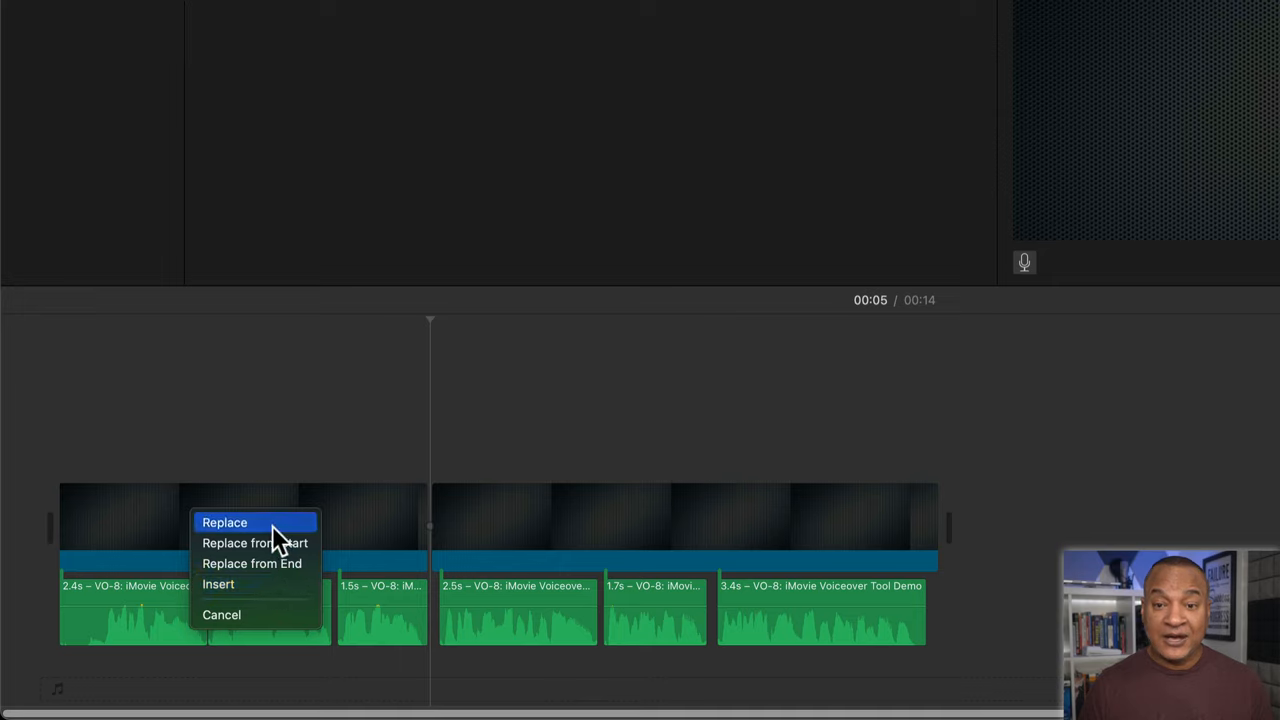
mouse_move(250, 543)
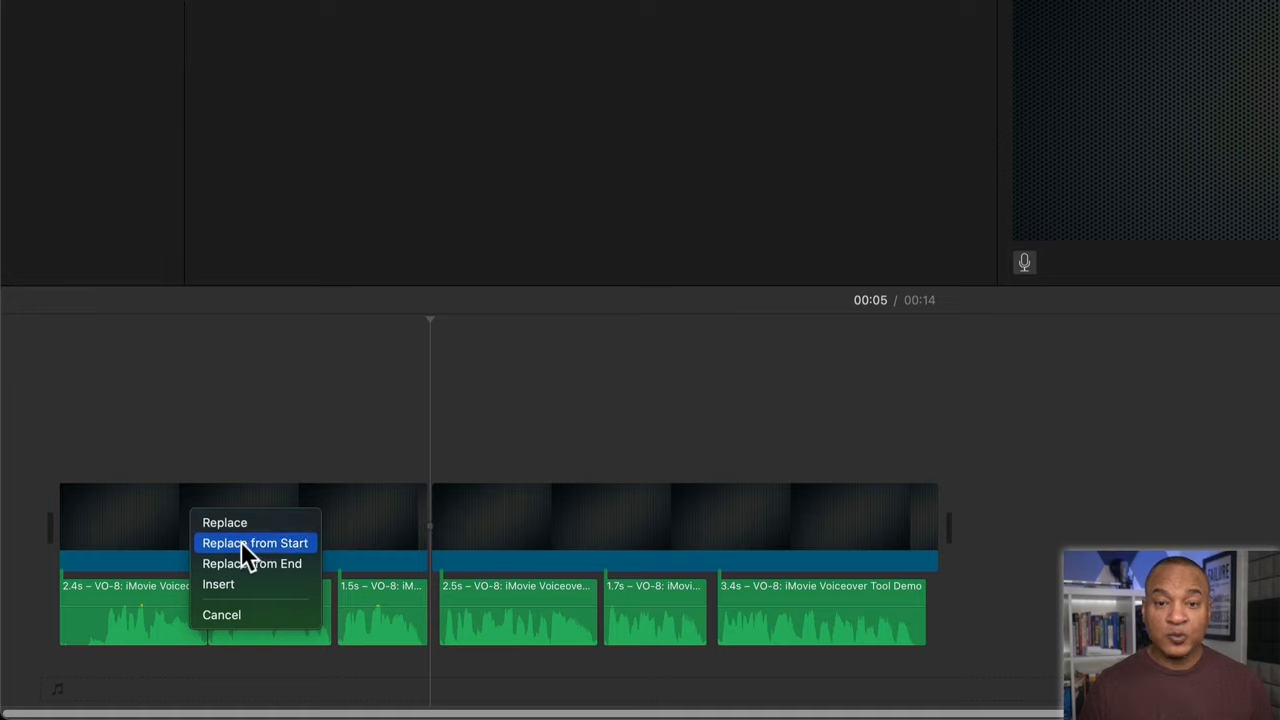
mouse_move(237, 550)
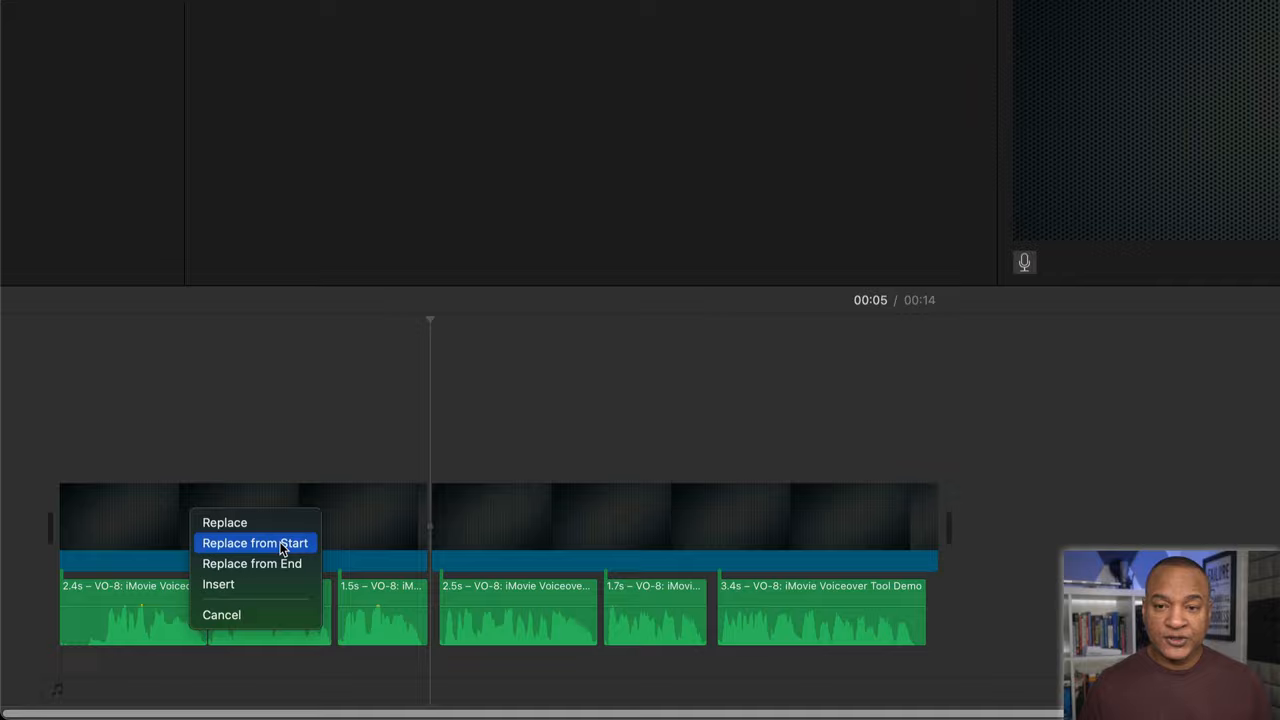
mouse_move(265, 550)
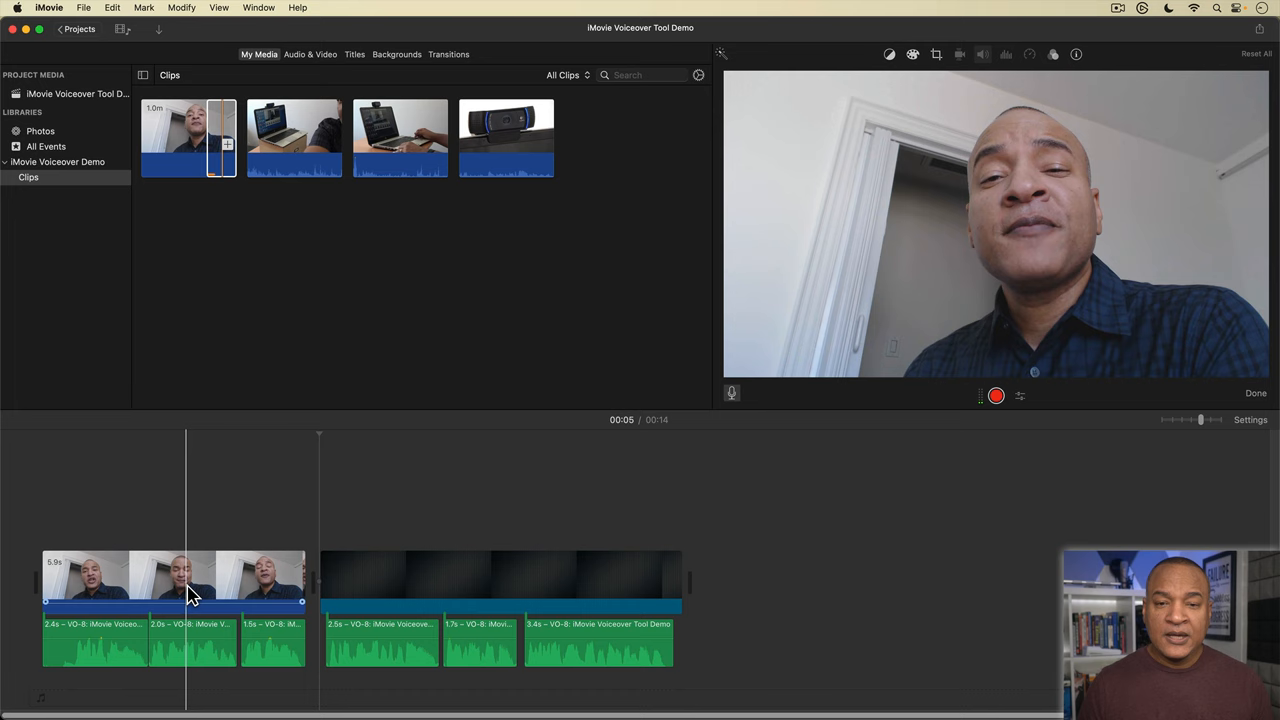
Choose the laptop b-roll clip, place it after the talking-head clip, and select the remaining placeholder
left_click(400, 588)
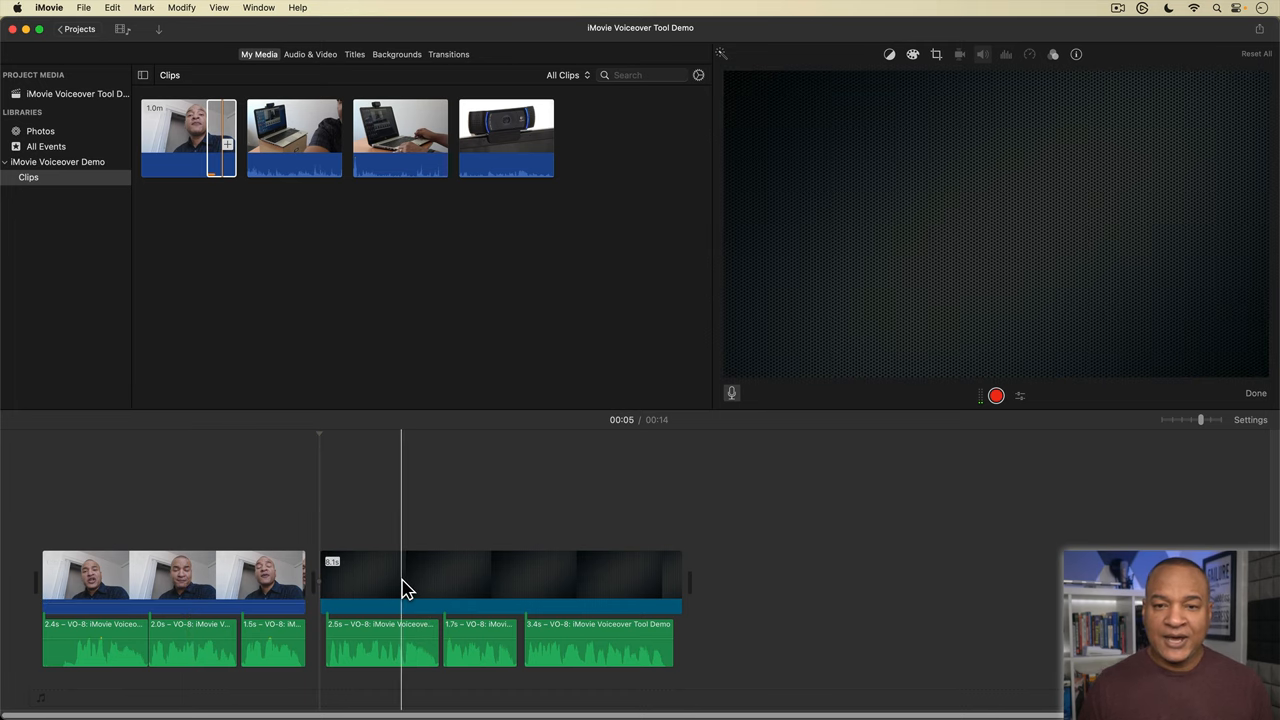
left_click(170, 575)
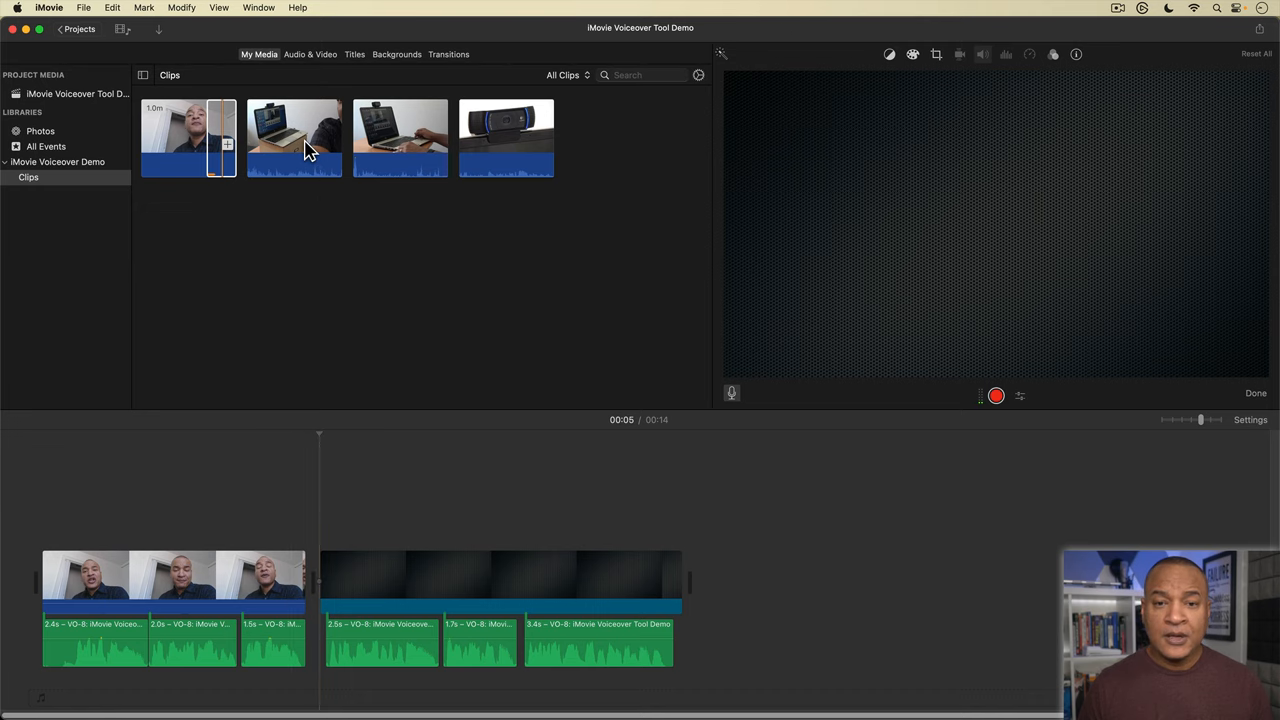
left_click(294, 138)
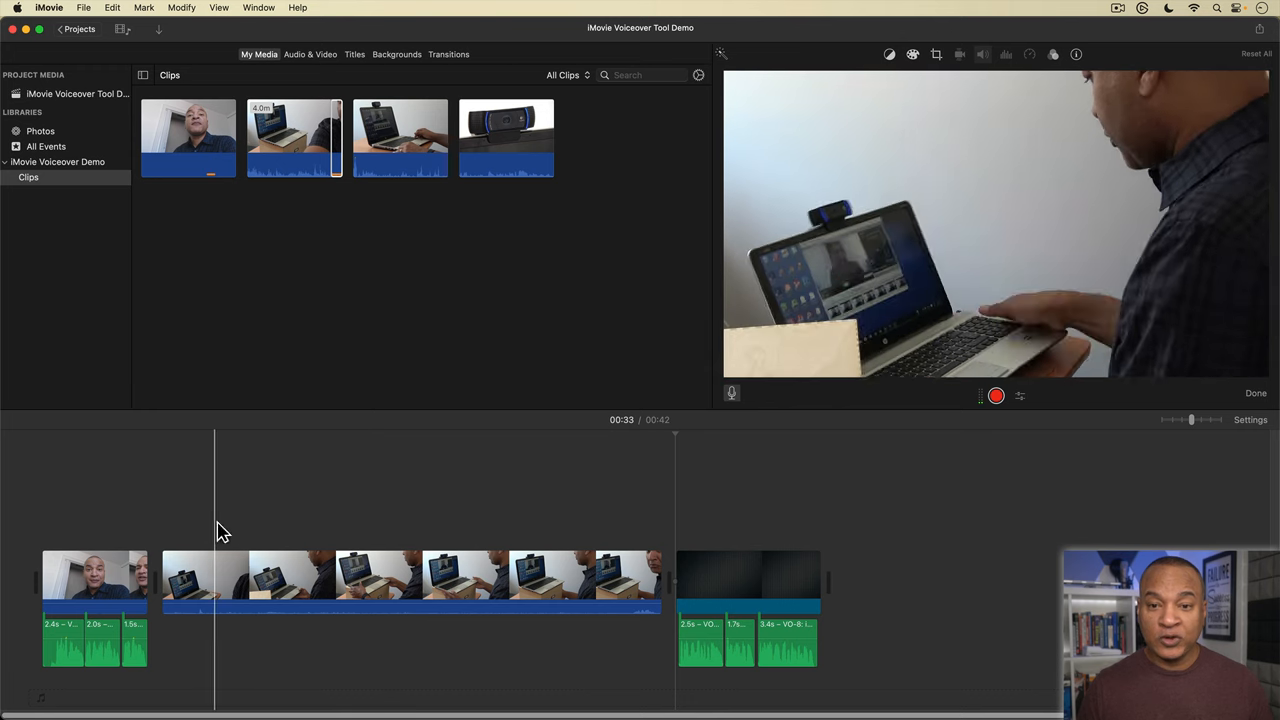
left_click(754, 575)
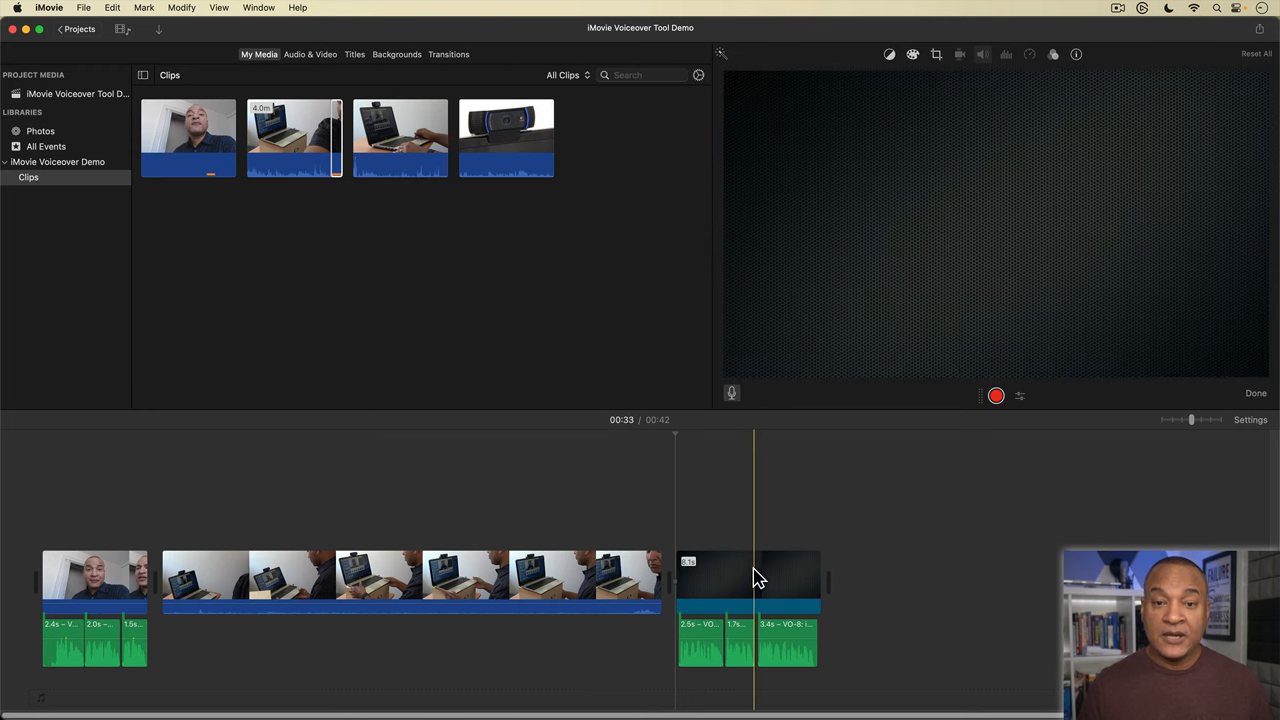
left_click(185, 640)
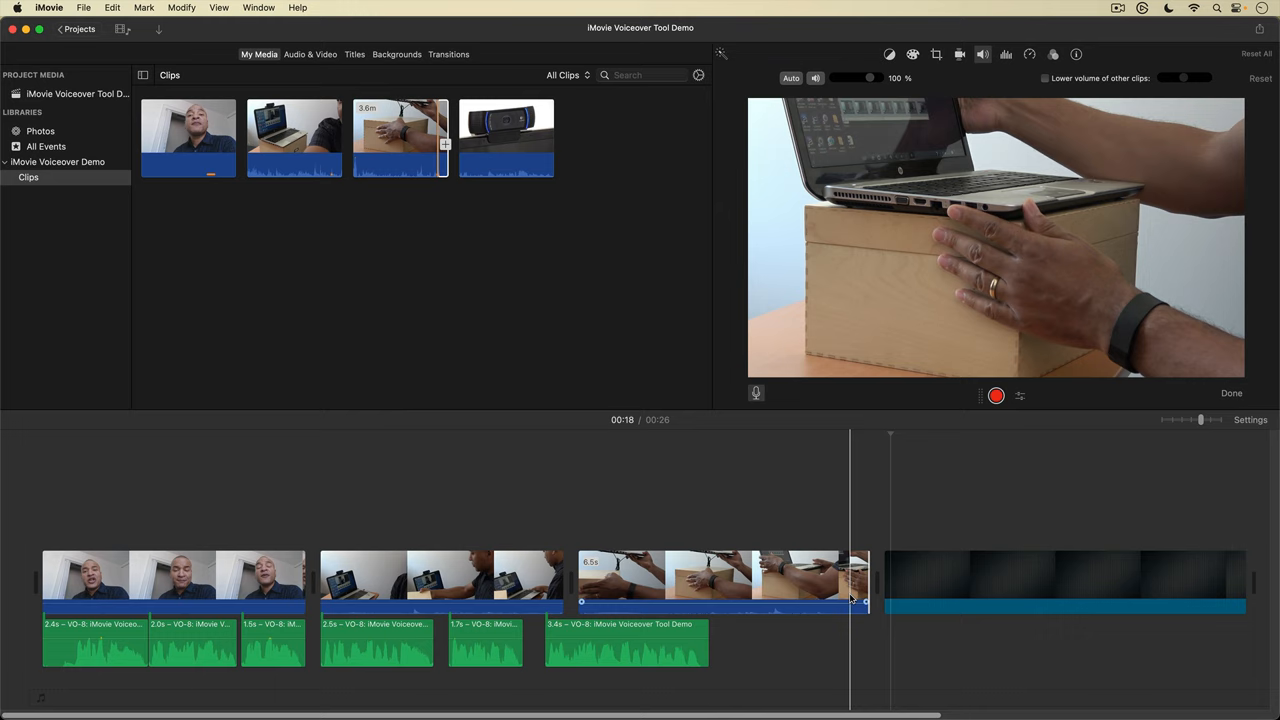
Select the dark placeholder clip left at the end of the timeline
left_click(1060, 580)
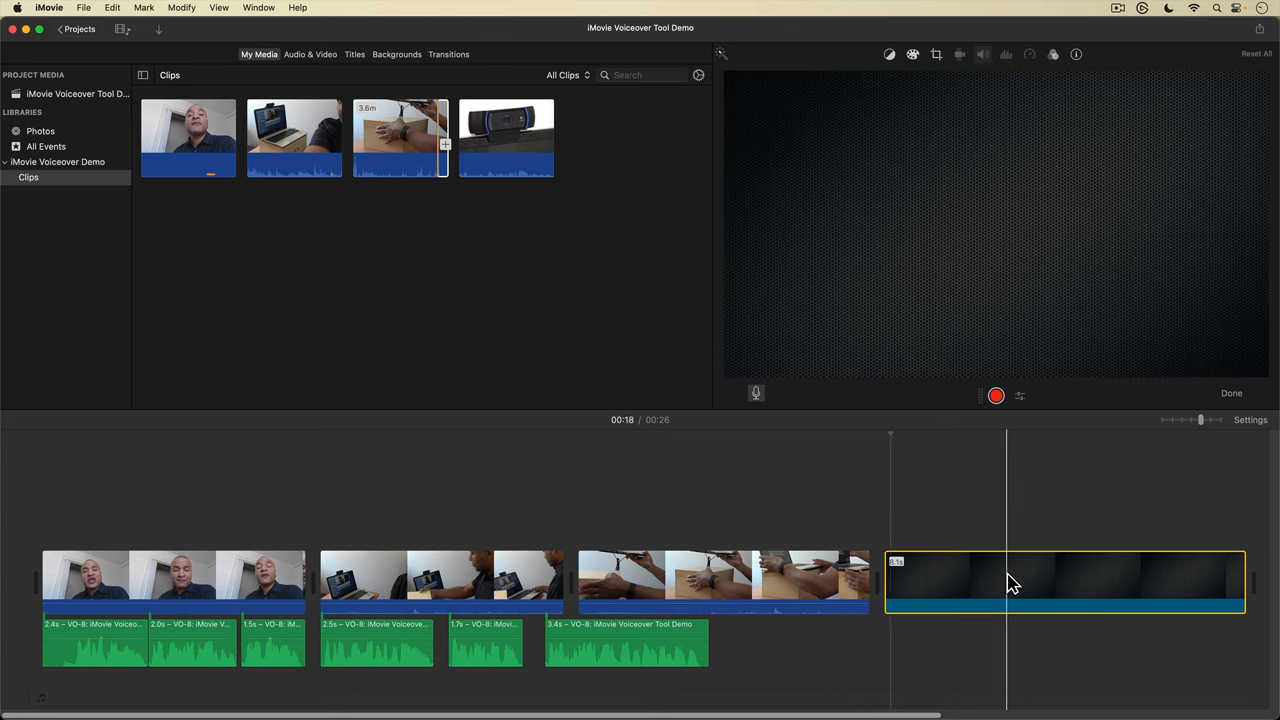